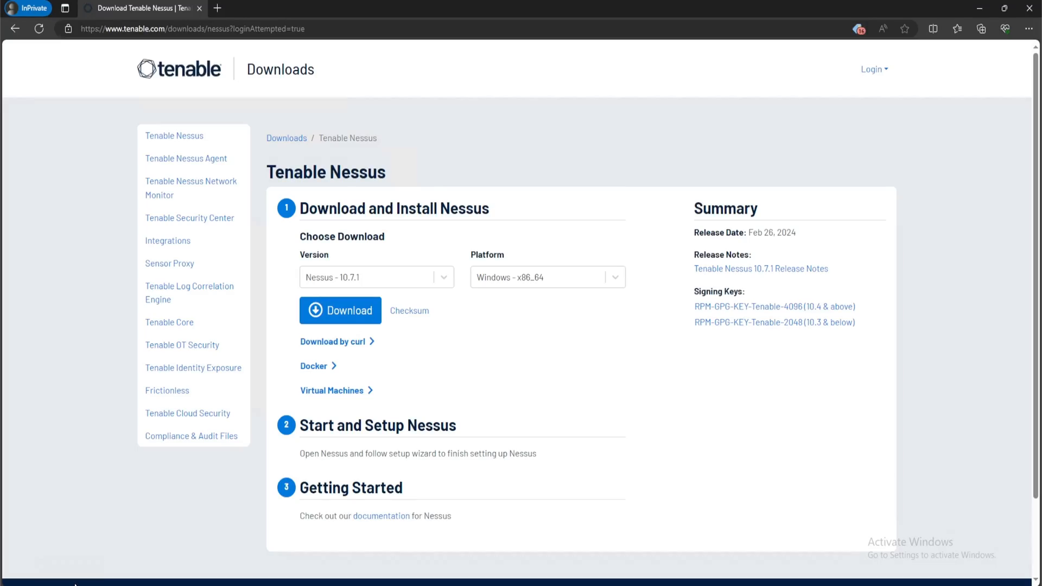
pyautogui.moveTo(191, 518)
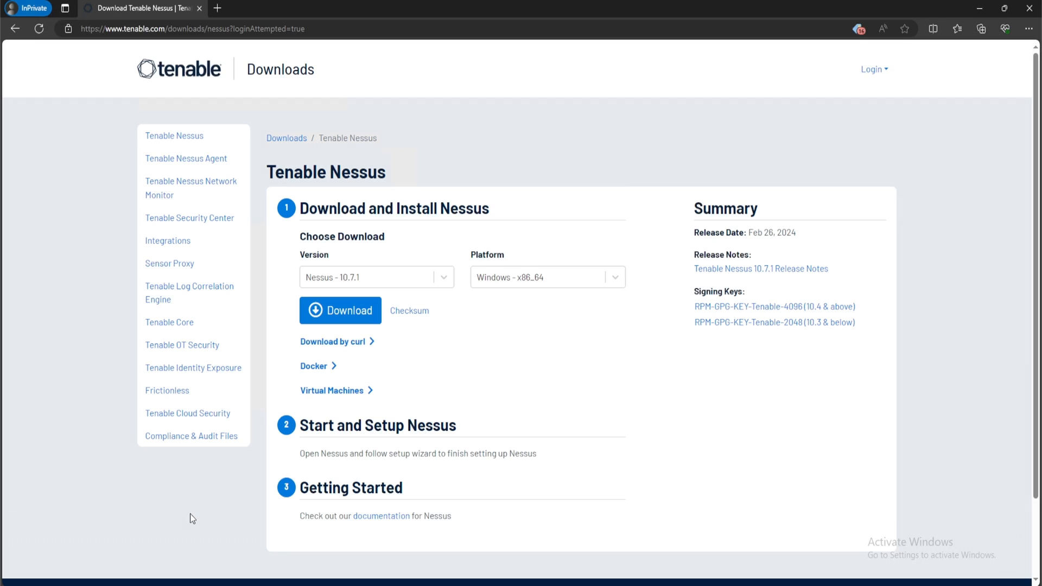
pyautogui.moveTo(586, 301)
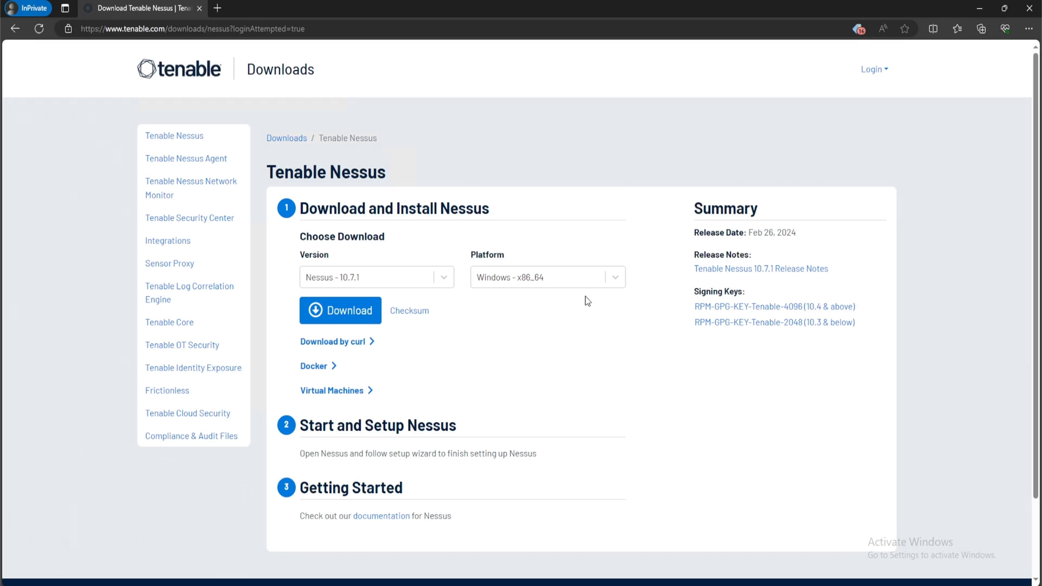
pyautogui.moveTo(582, 286)
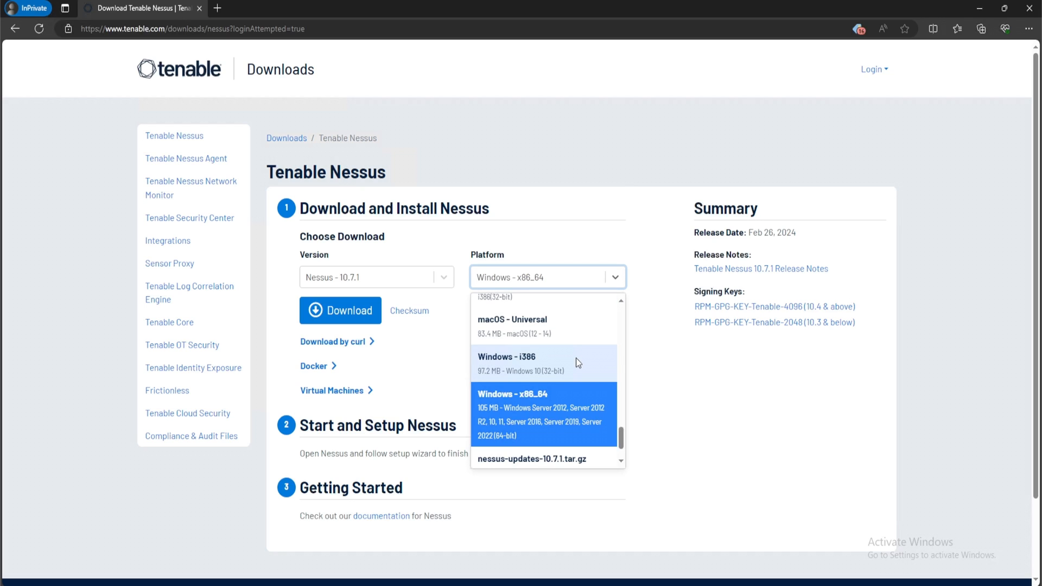
pyautogui.moveTo(612, 413)
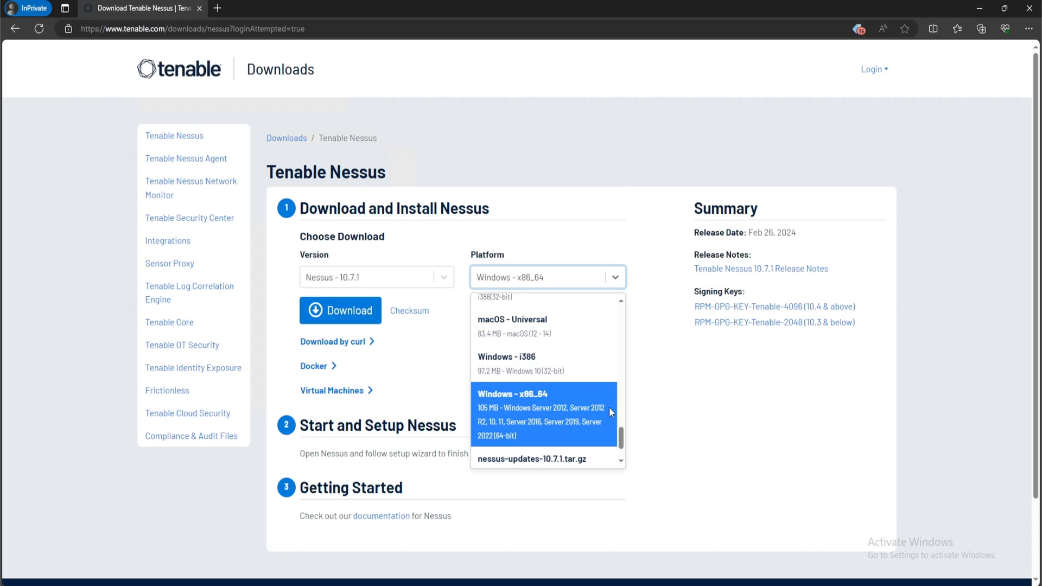
pyautogui.moveTo(579, 433)
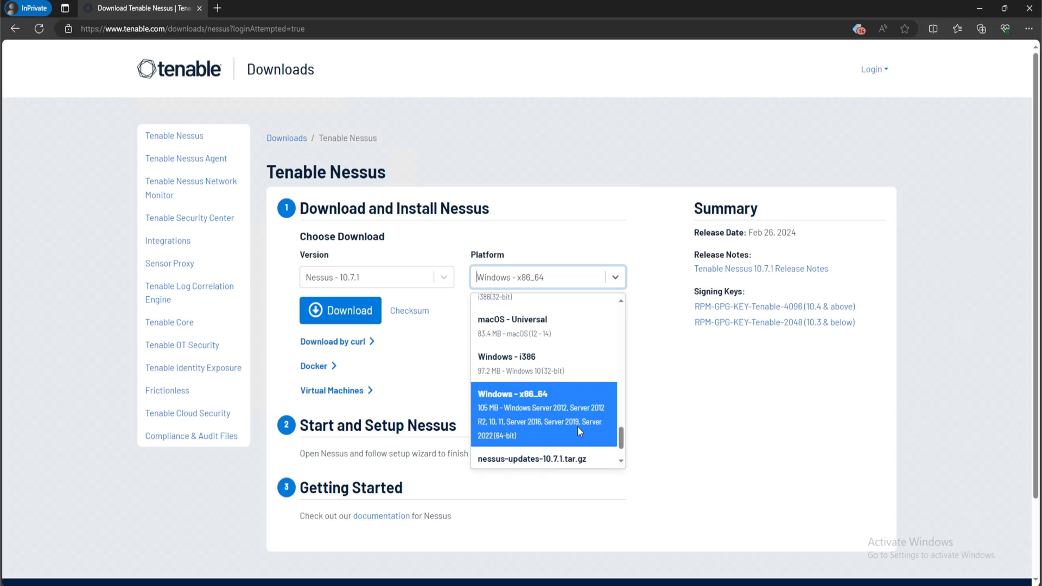
# Step: Download the Windows x86_64 Nessus 10.7.1 installer, accepting the license agreement
pyautogui.click(546, 414)
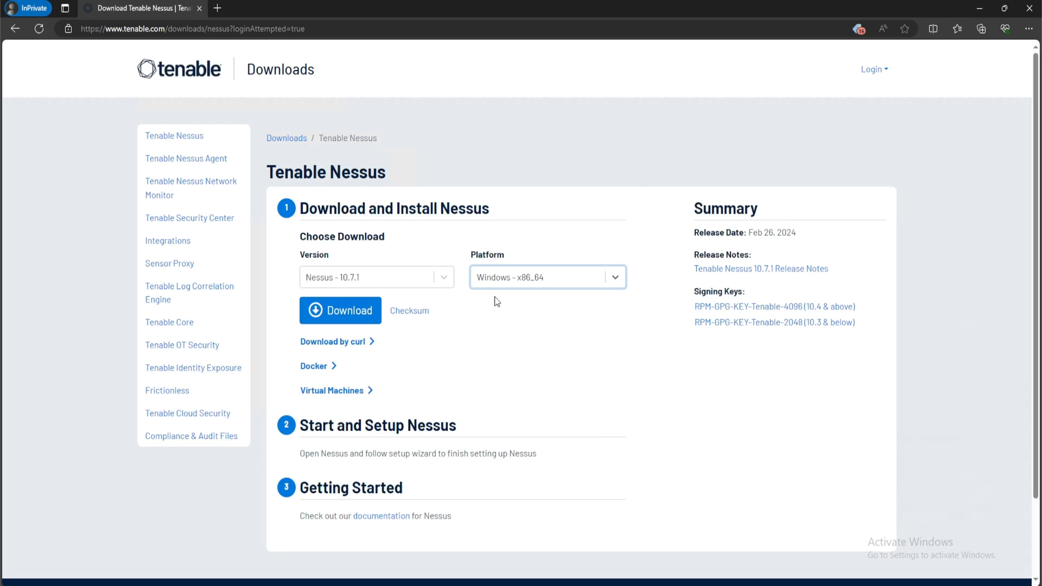
pyautogui.moveTo(512, 304)
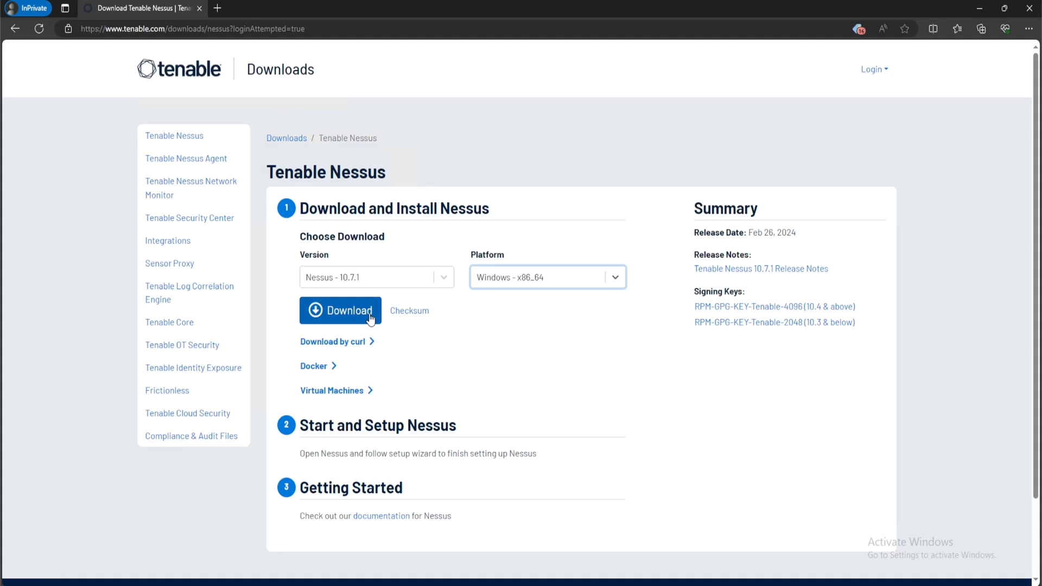
pyautogui.click(340, 310)
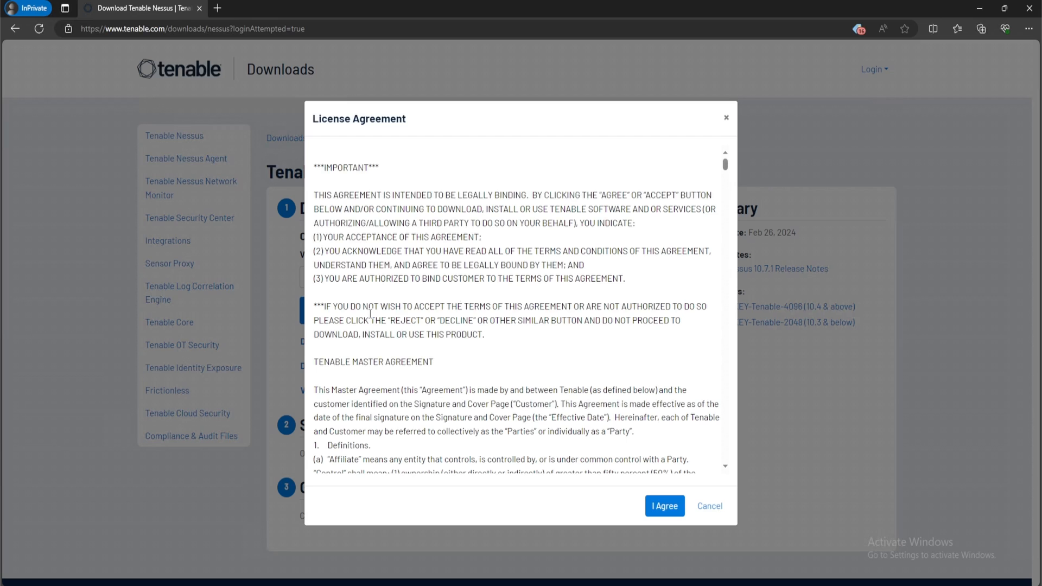
pyautogui.moveTo(680, 498)
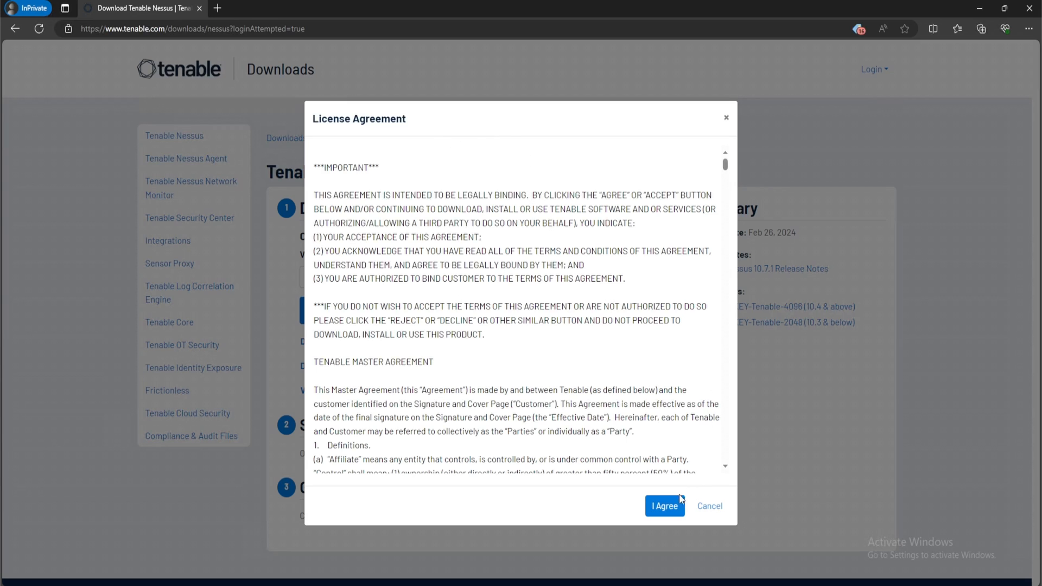
pyautogui.click(665, 506)
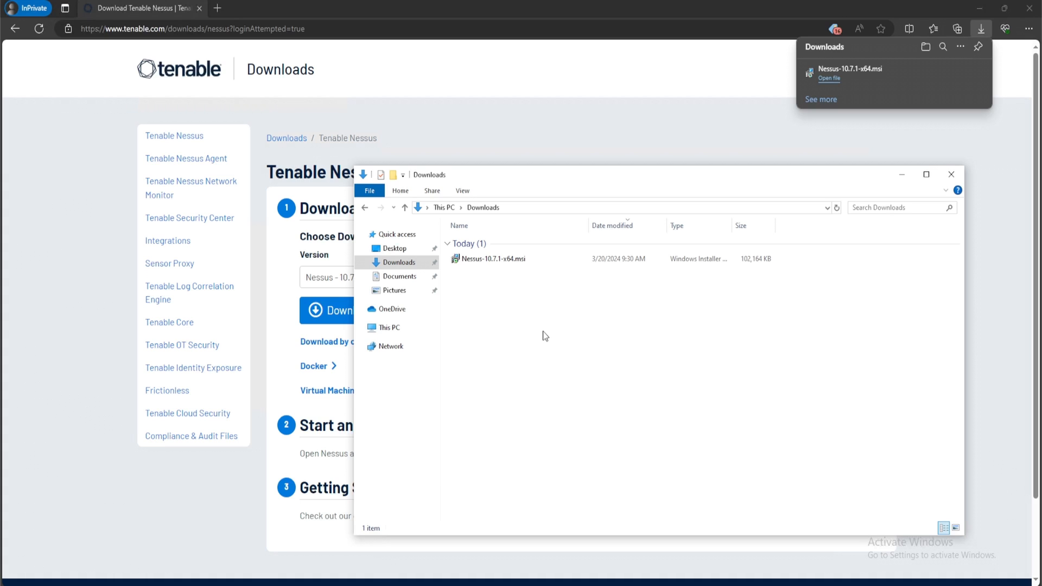
pyautogui.moveTo(520, 312)
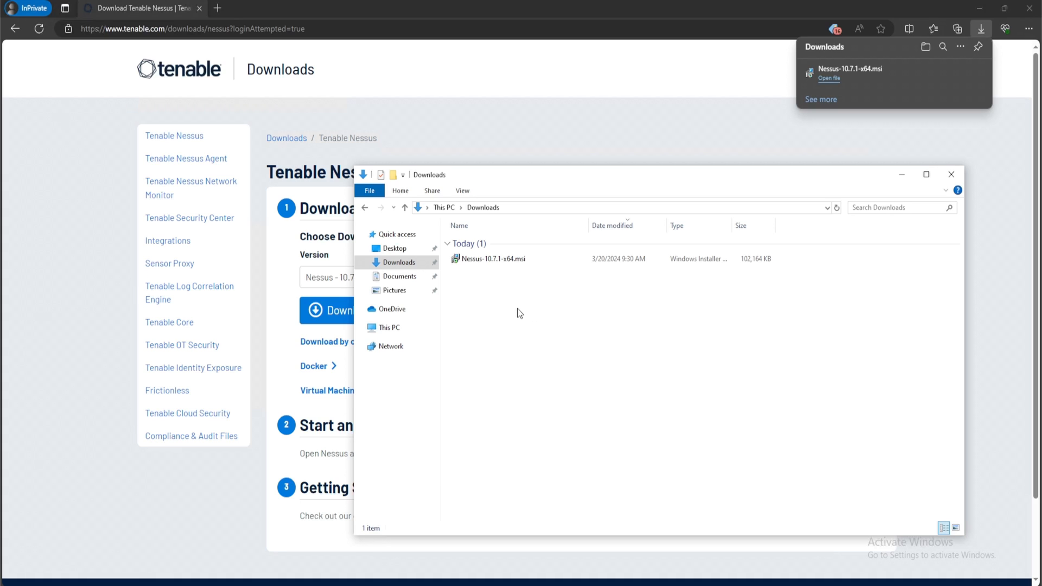
# Step: Bring up the context menu for the Downloads folder holding Nessus-10.7.1-x64.msi
pyautogui.rightClick(519, 313)
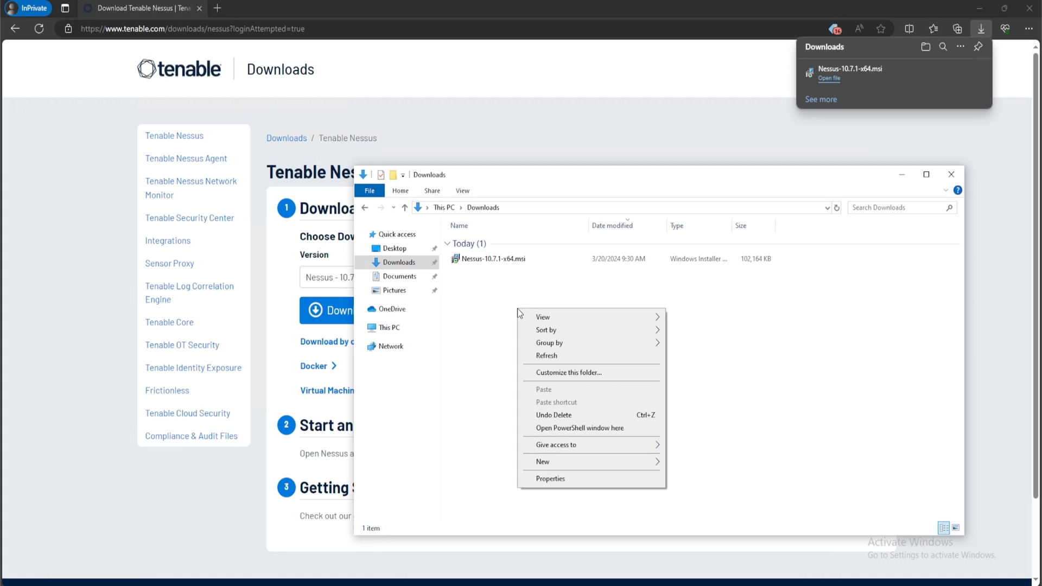
pyautogui.moveTo(573, 432)
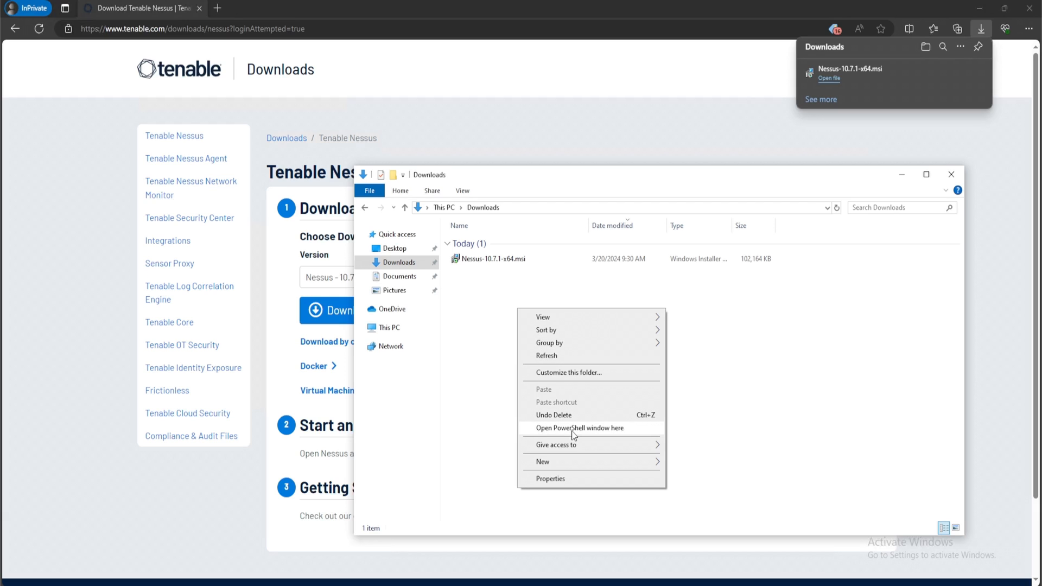
# Step: Run Get-FileHash .\Nessus-10.7.1-x64.msi in PowerShell to compute its SHA256 hash
pyautogui.click(579, 428)
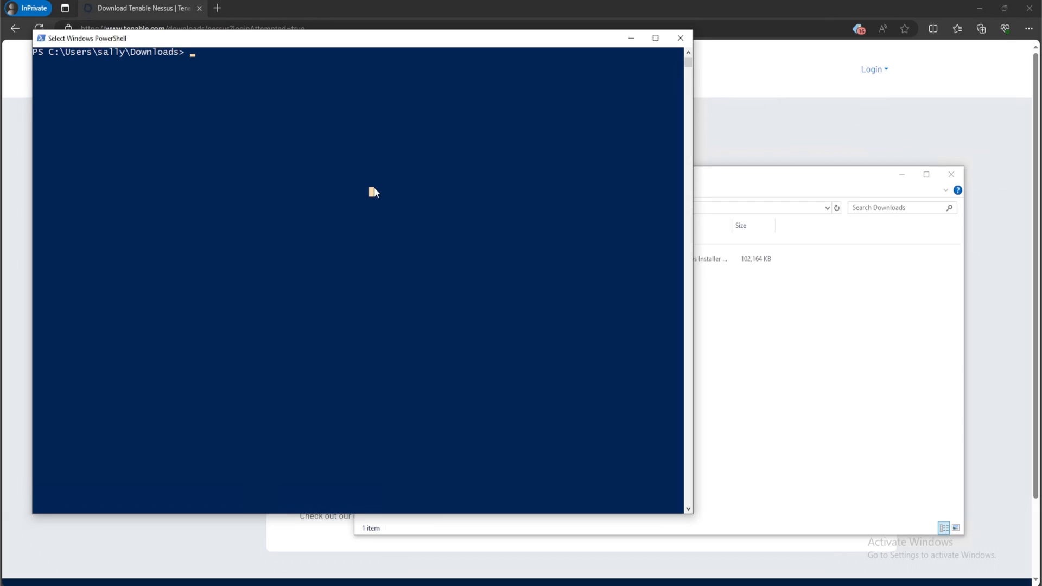
pyautogui.write('Get-')
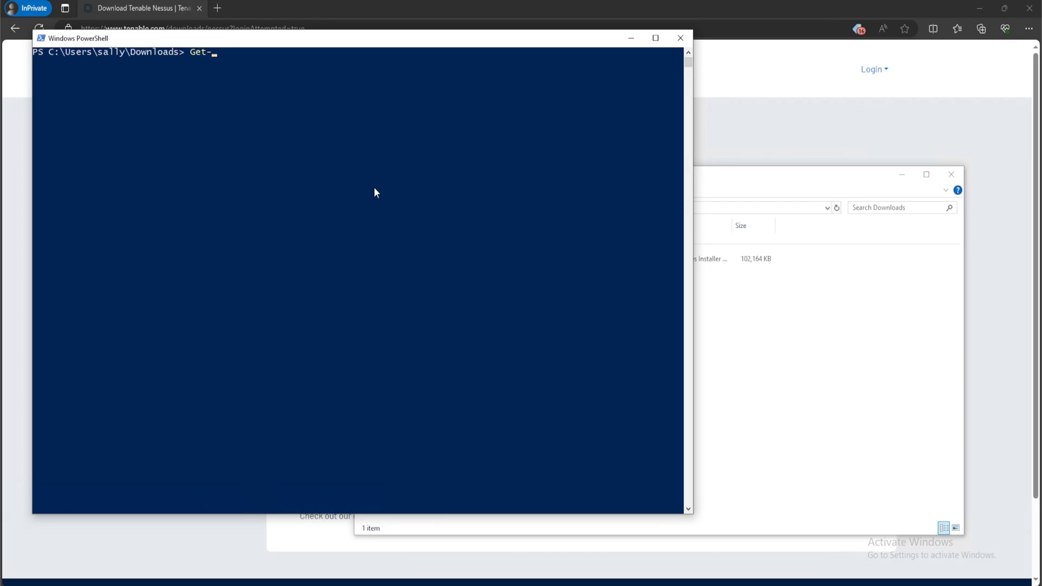
pyautogui.write('FileHash')
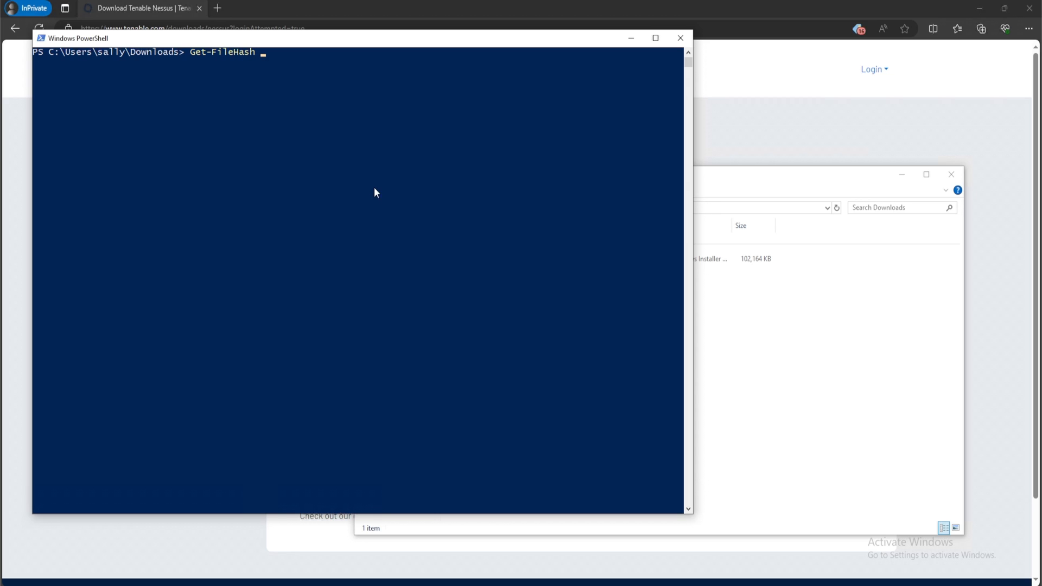
pyautogui.write('Ness')
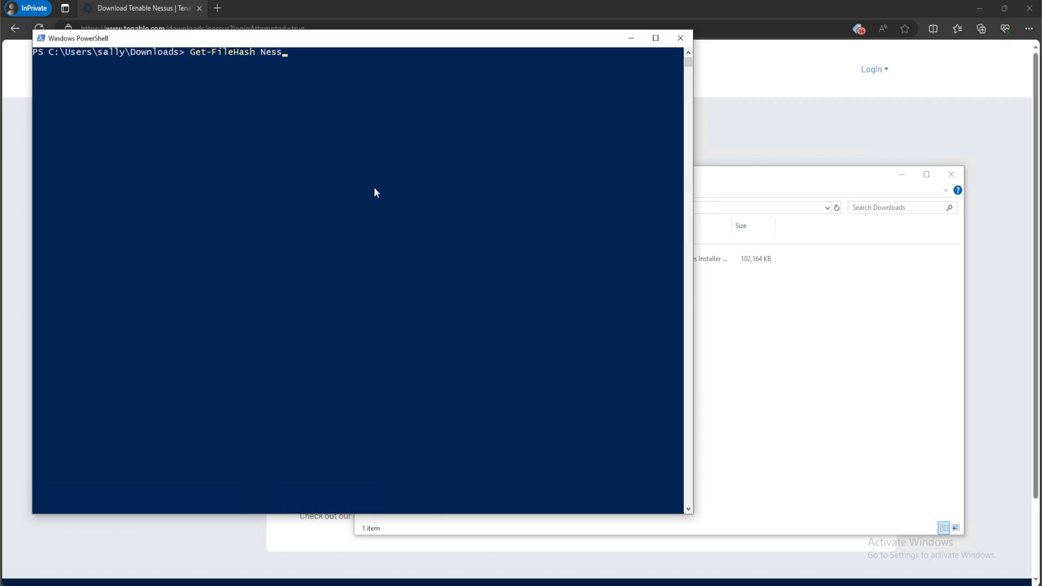
pyautogui.write('.\\Nessus-10.7.1-x64.msi')
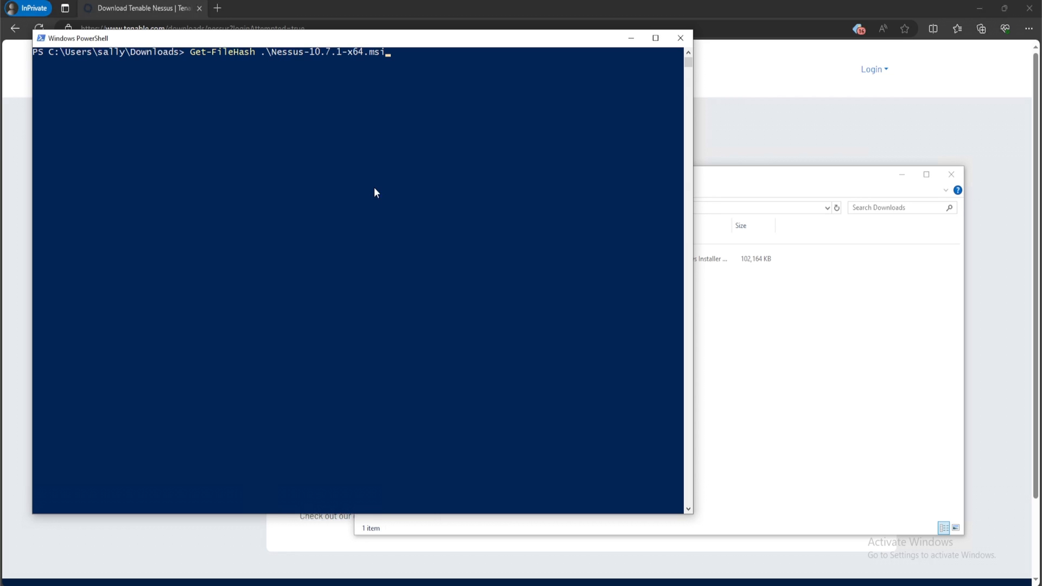
pyautogui.press('Return')
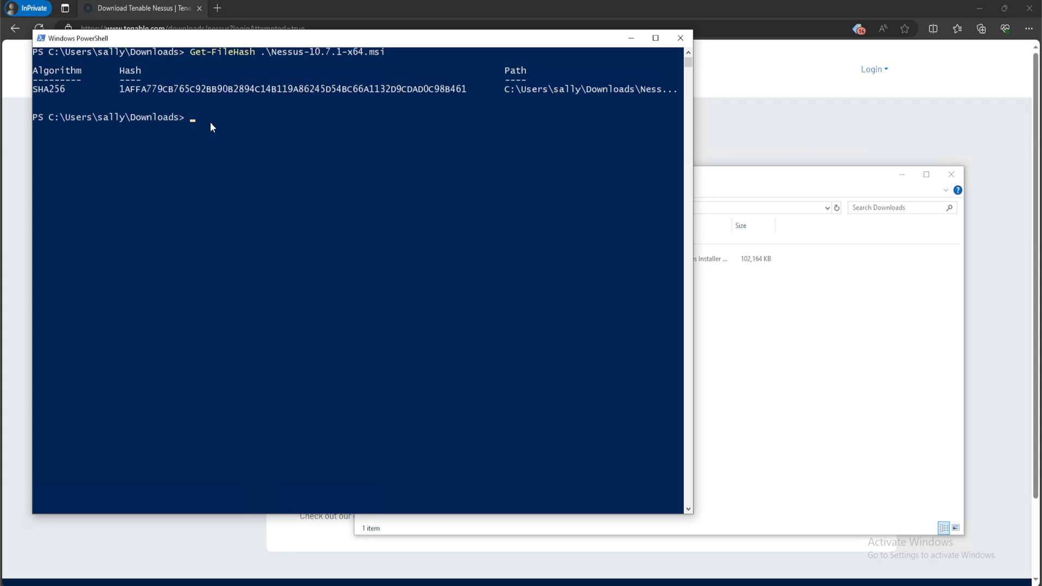
pyautogui.moveTo(71, 95)
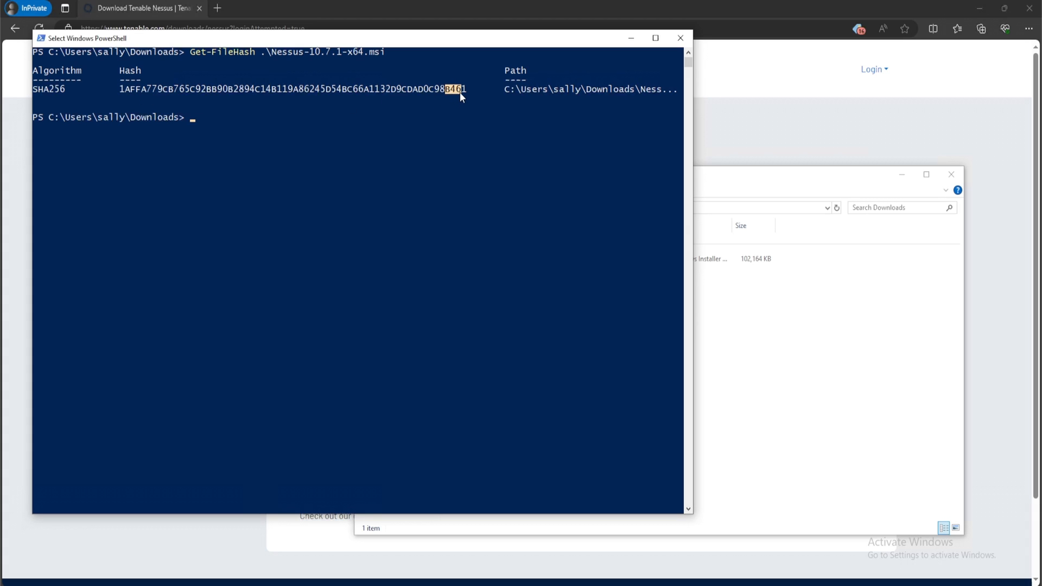
pyautogui.moveTo(816, 130)
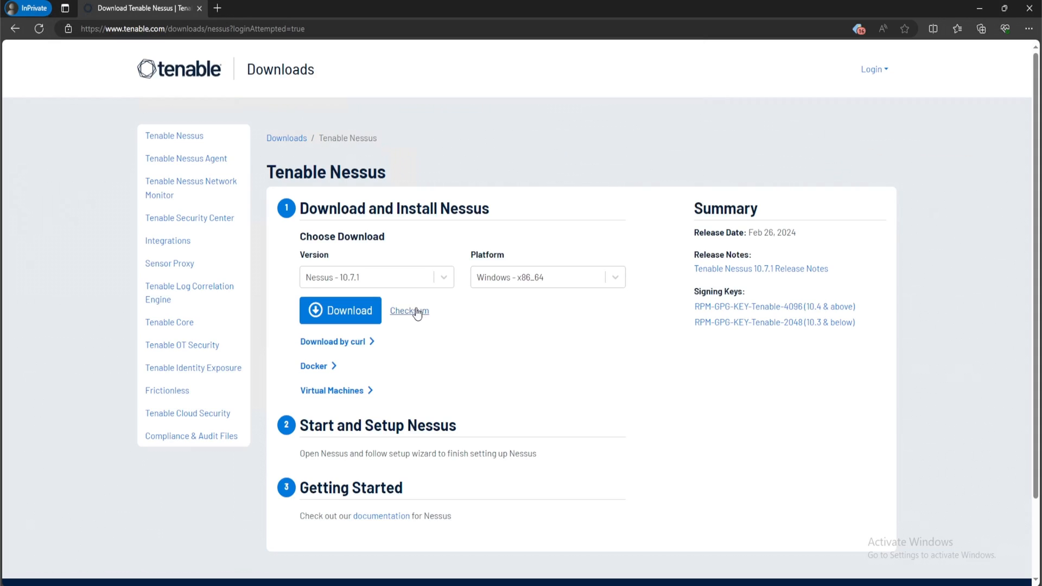
# Step: Compare the published SHA256 checksum with the PowerShell hash and dismiss the popup
pyautogui.click(409, 312)
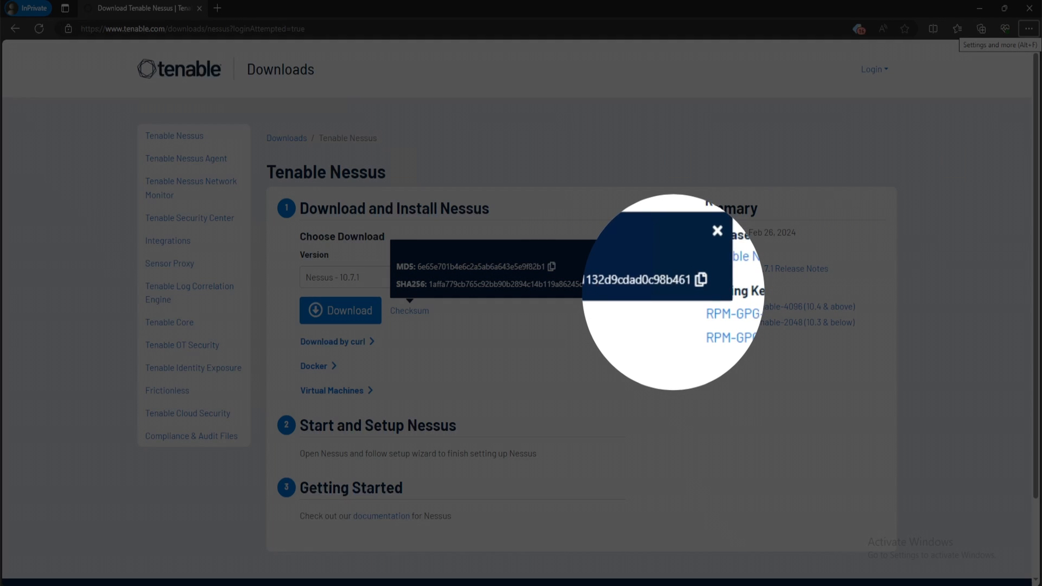
pyautogui.click(718, 230)
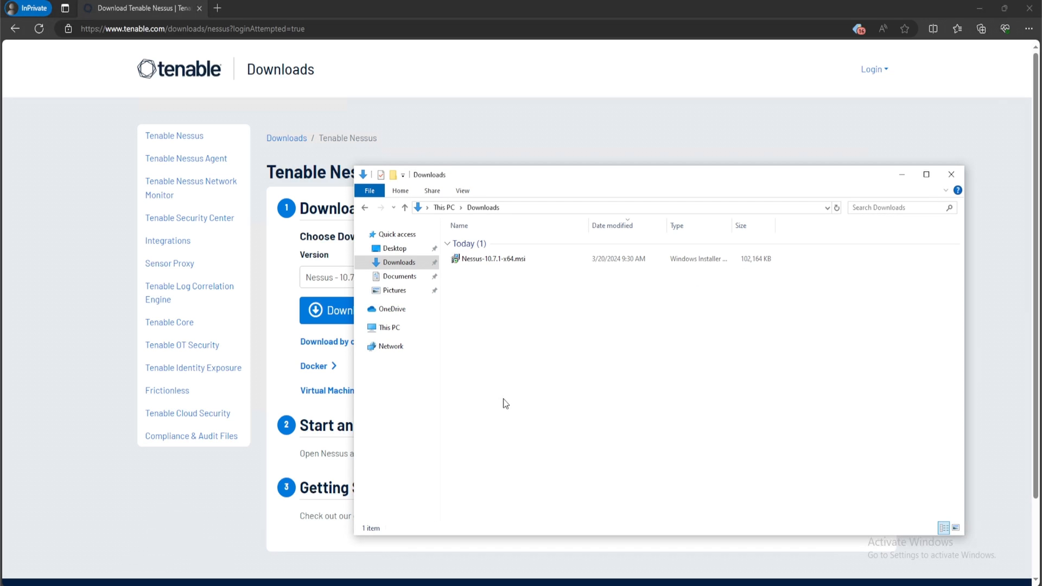
# Step: Install Tenable Nessus (x64) from the MSI, accepting the license and finishing the wizard
pyautogui.click(492, 258)
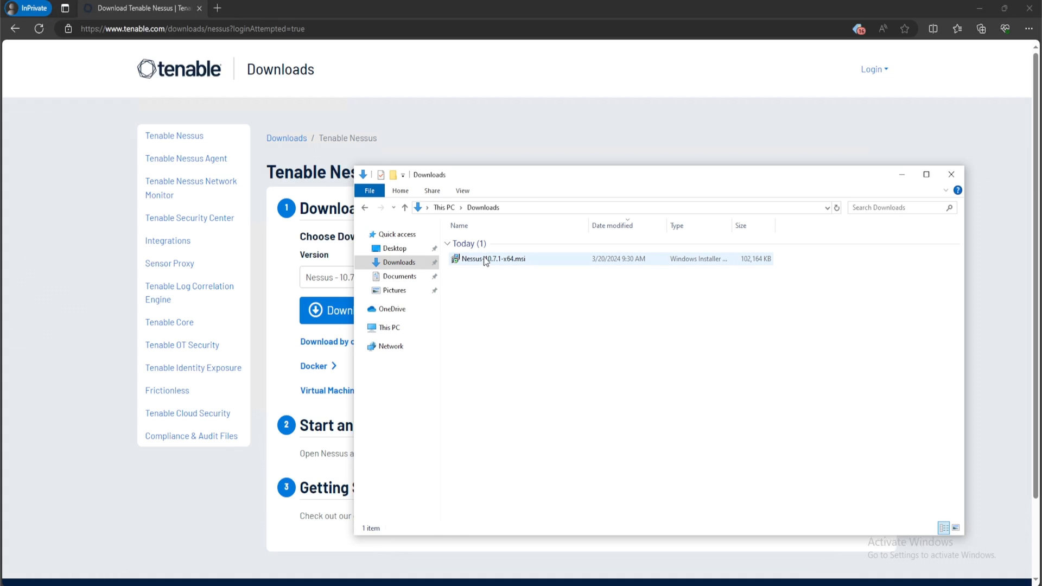
pyautogui.doubleClick(490, 258)
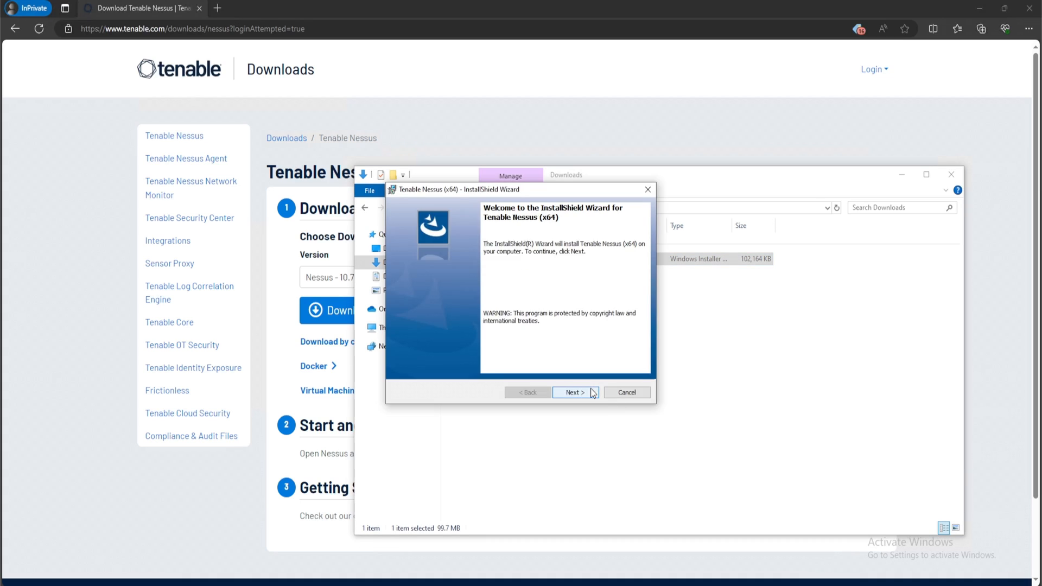
pyautogui.click(573, 392)
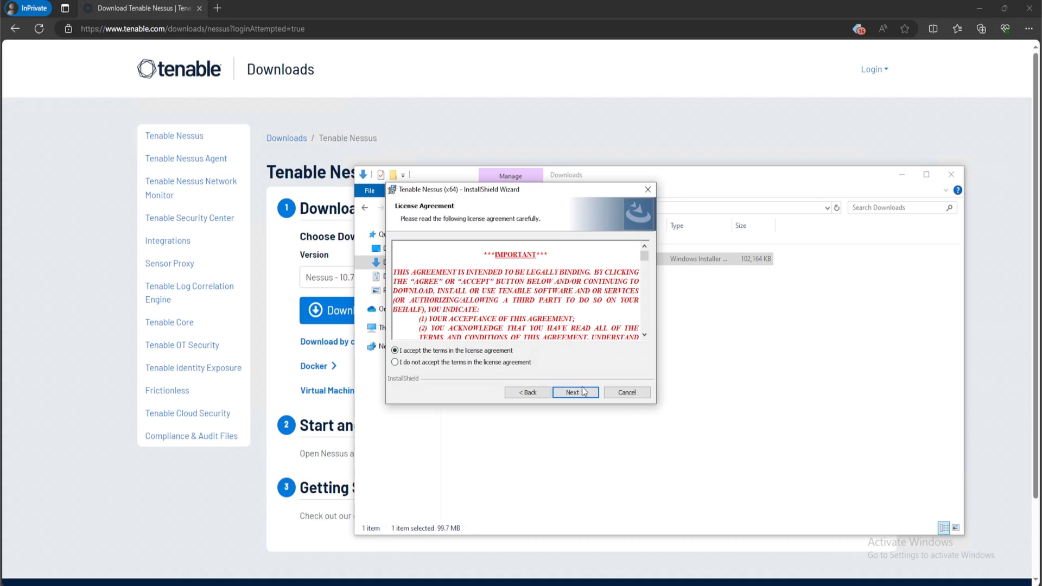
pyautogui.click(574, 392)
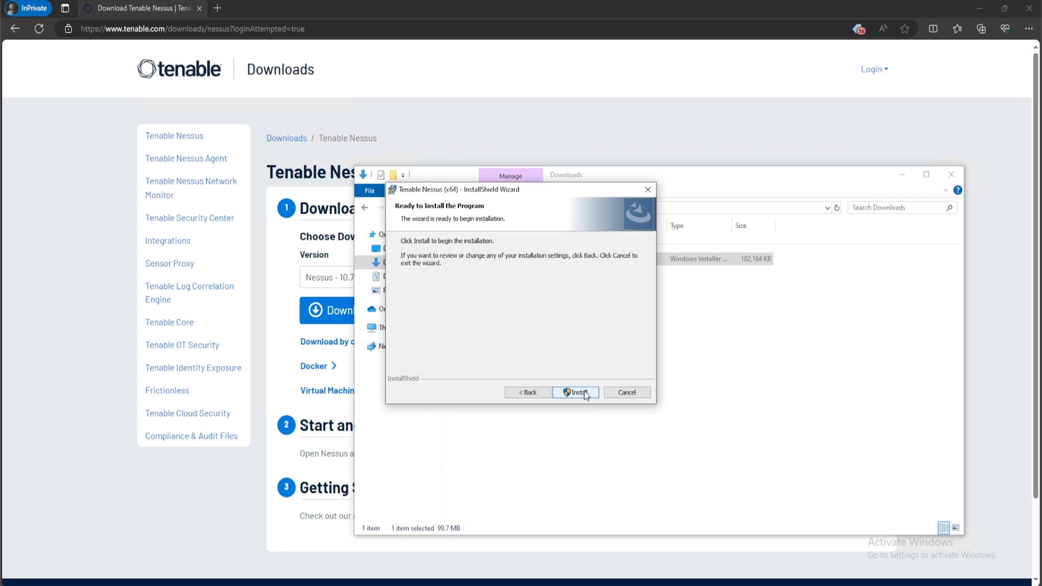
pyautogui.click(575, 392)
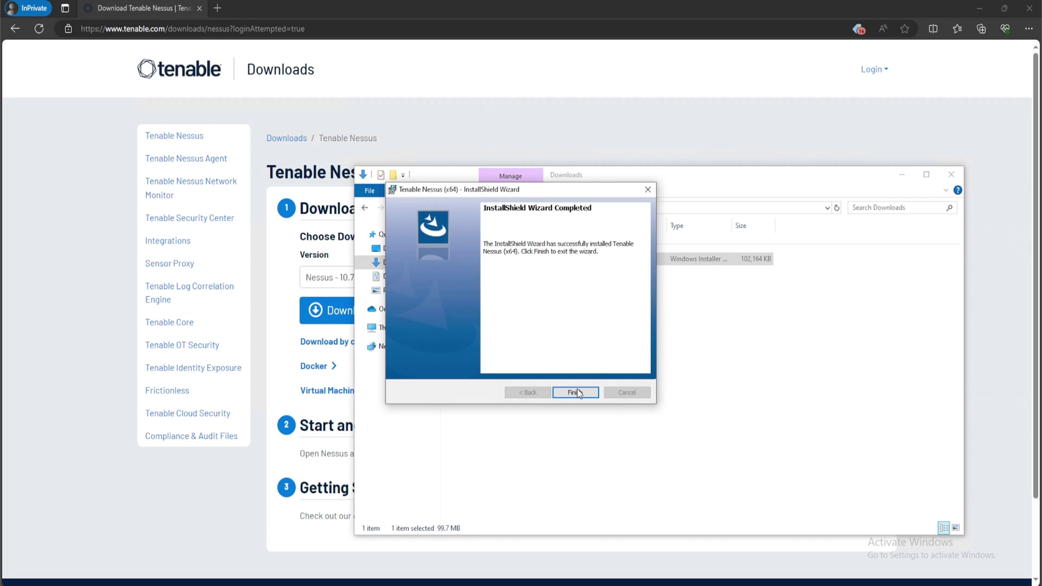
pyautogui.click(574, 392)
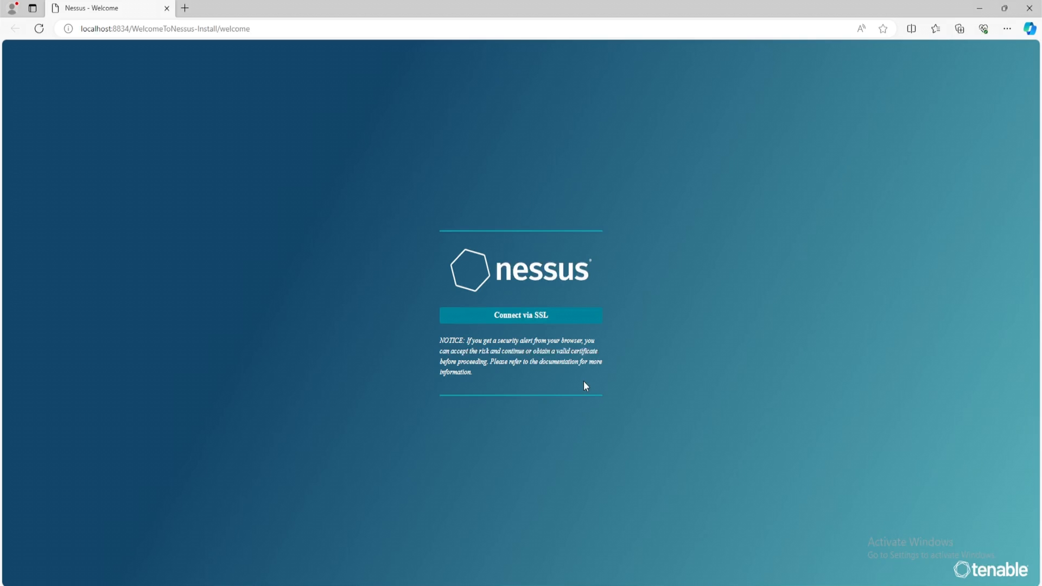
pyautogui.moveTo(597, 384)
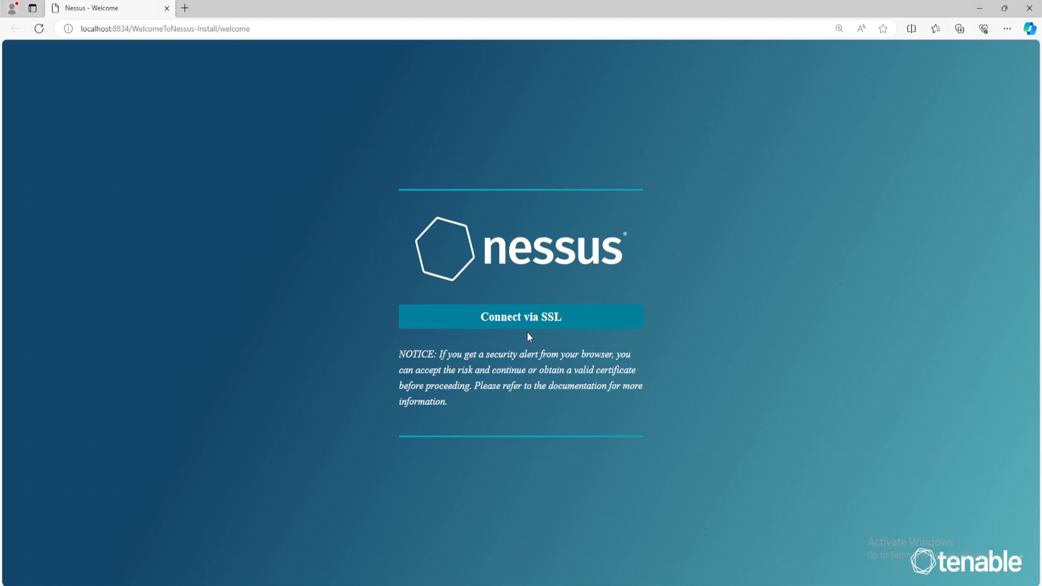
pyautogui.moveTo(521, 324)
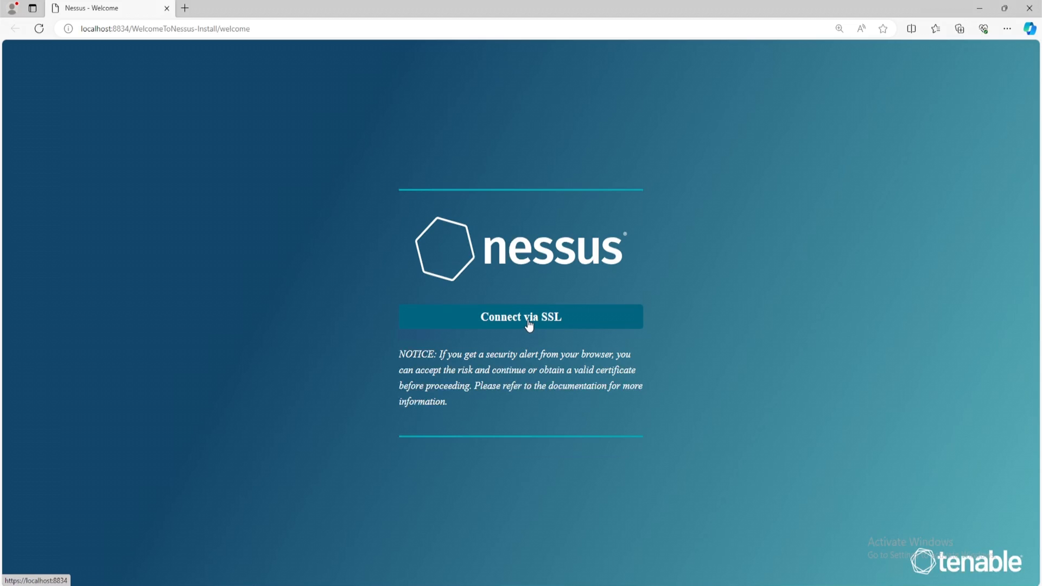
# Step: Connect via SSL and proceed past the certificate warning to localhost:8834
pyautogui.click(520, 316)
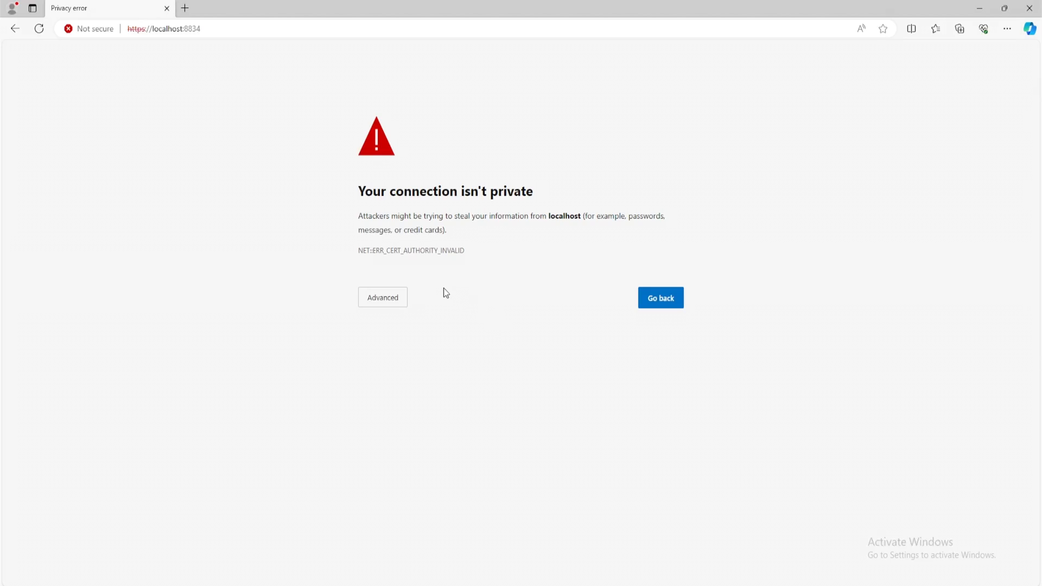
pyautogui.click(382, 298)
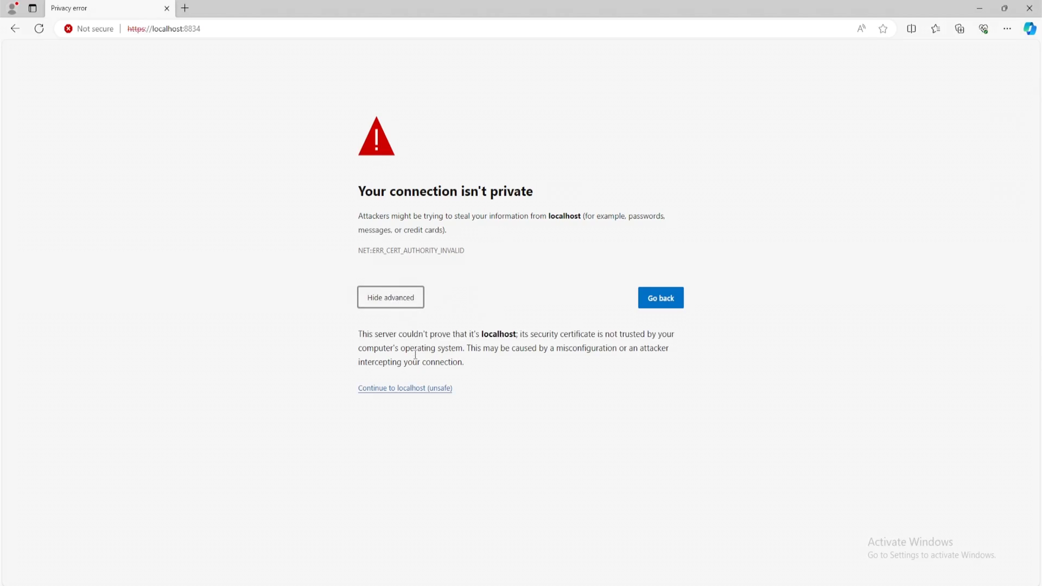
pyautogui.click(405, 387)
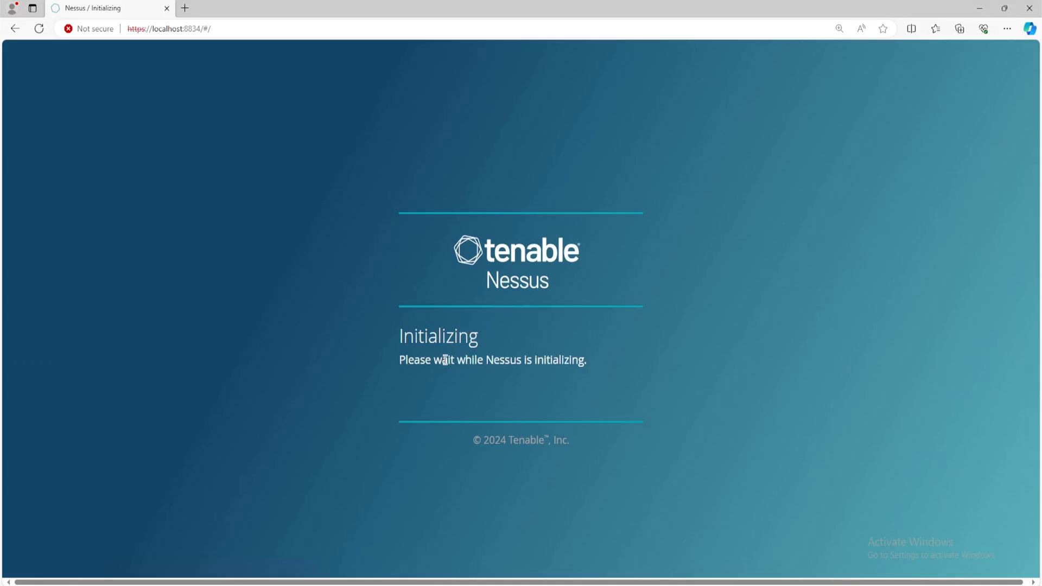
pyautogui.moveTo(574, 376)
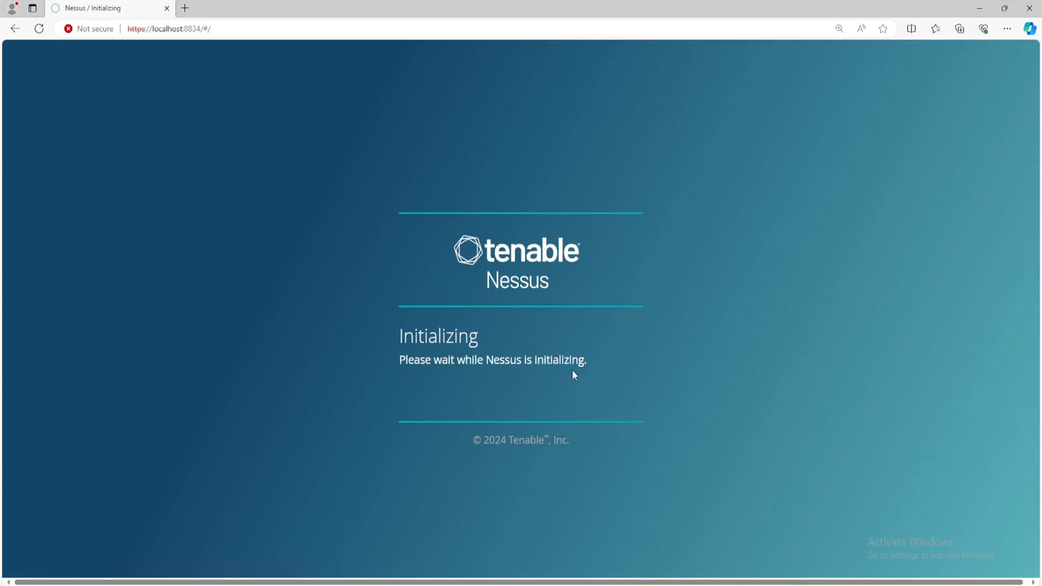
pyautogui.moveTo(690, 392)
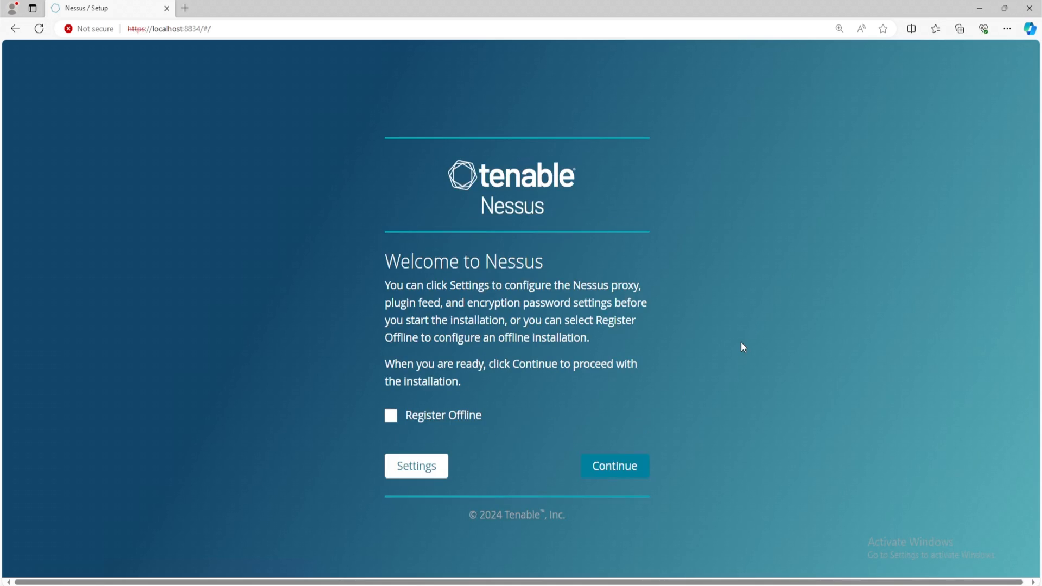
pyautogui.moveTo(730, 344)
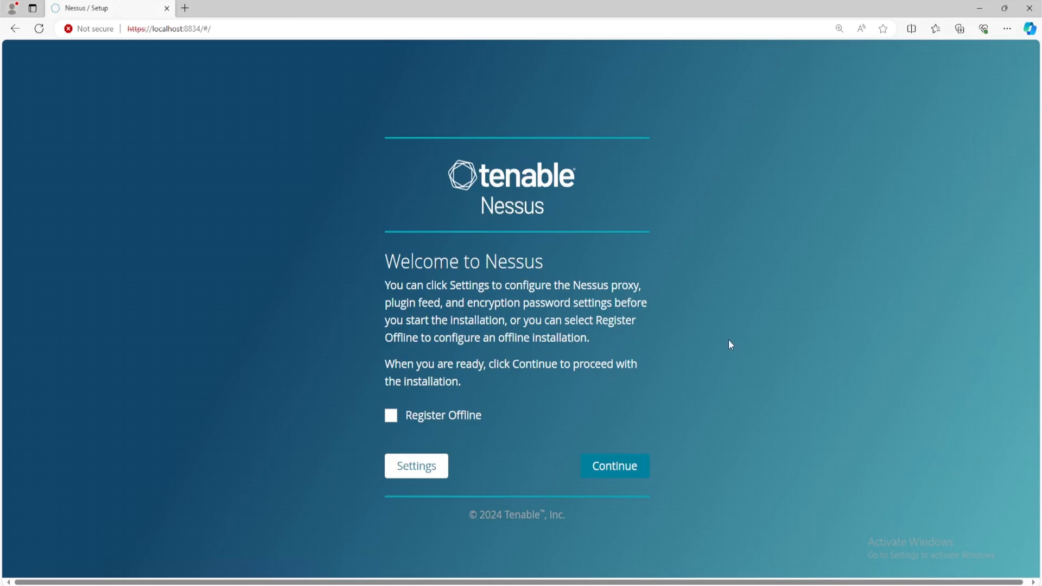
pyautogui.moveTo(671, 324)
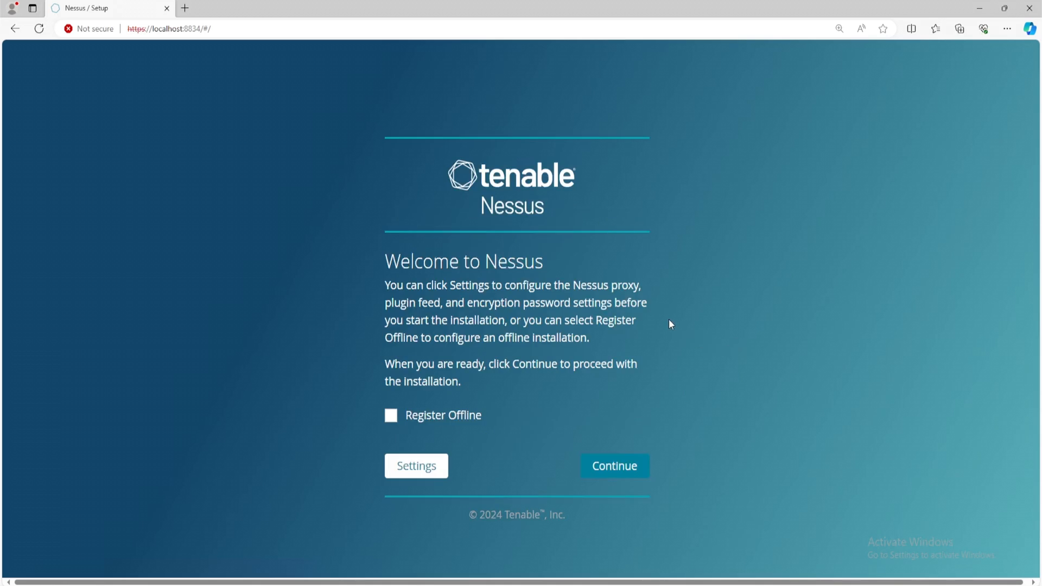
pyautogui.moveTo(538, 453)
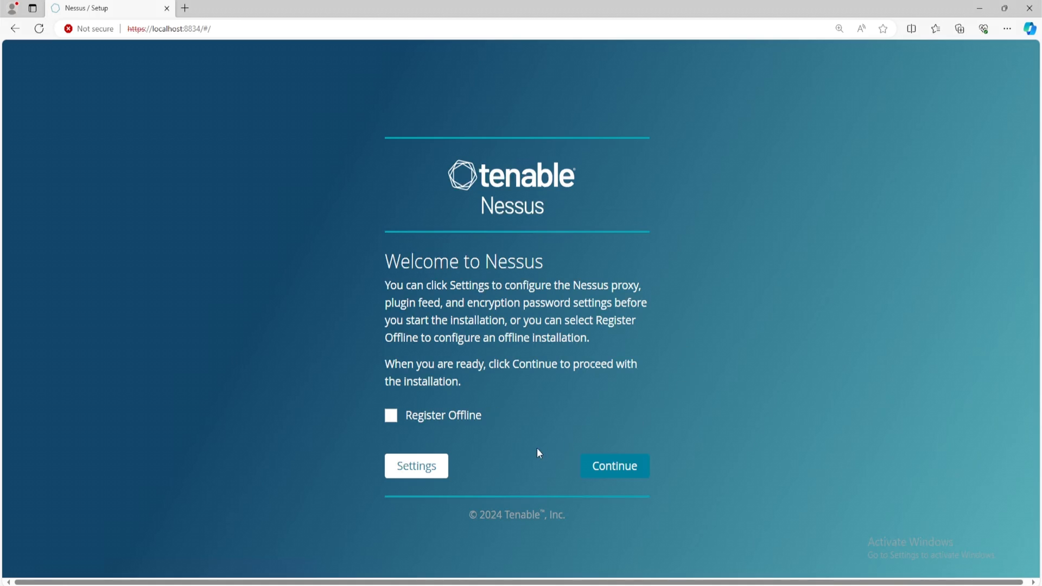
pyautogui.moveTo(585, 478)
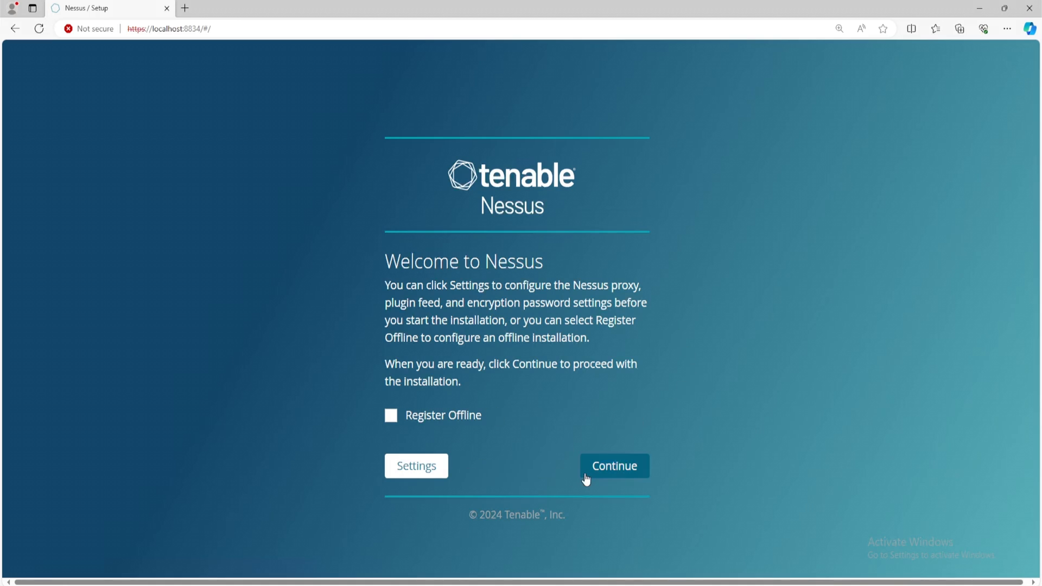
# Step: Choose Register for Nessus Essentials as the deployment option and confirm it
pyautogui.click(612, 466)
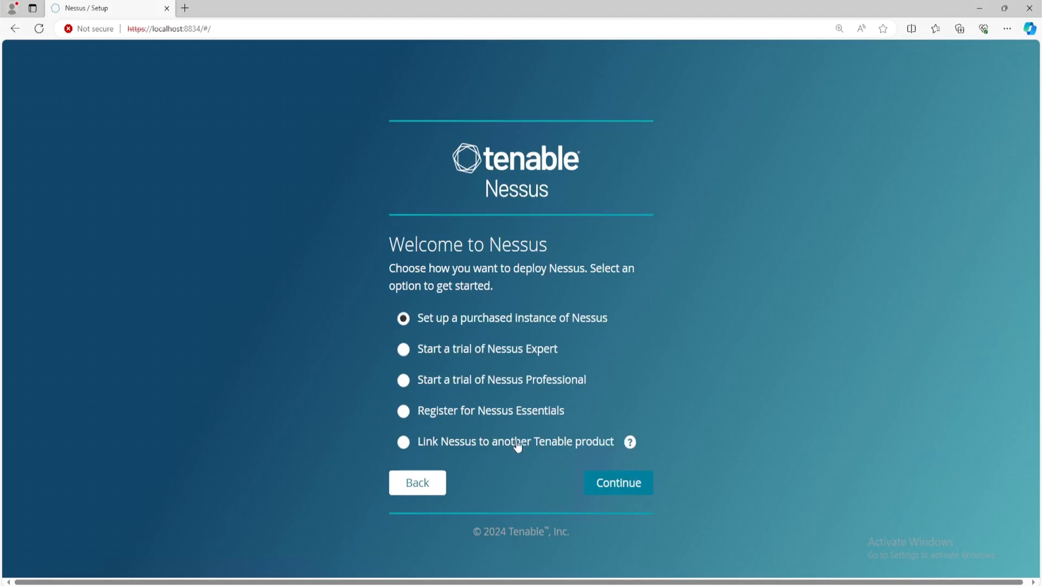
pyautogui.moveTo(477, 424)
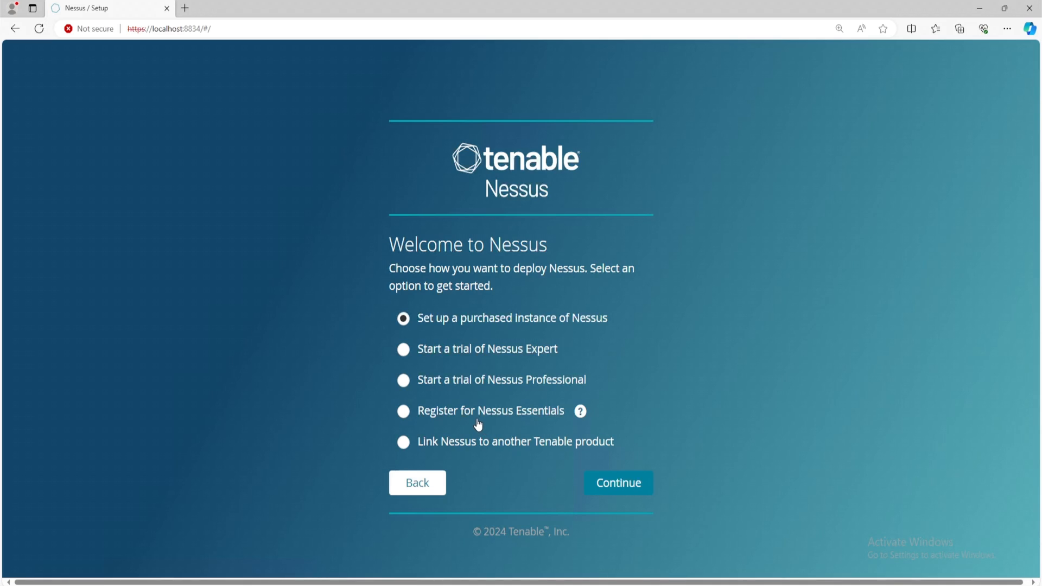
pyautogui.click(404, 410)
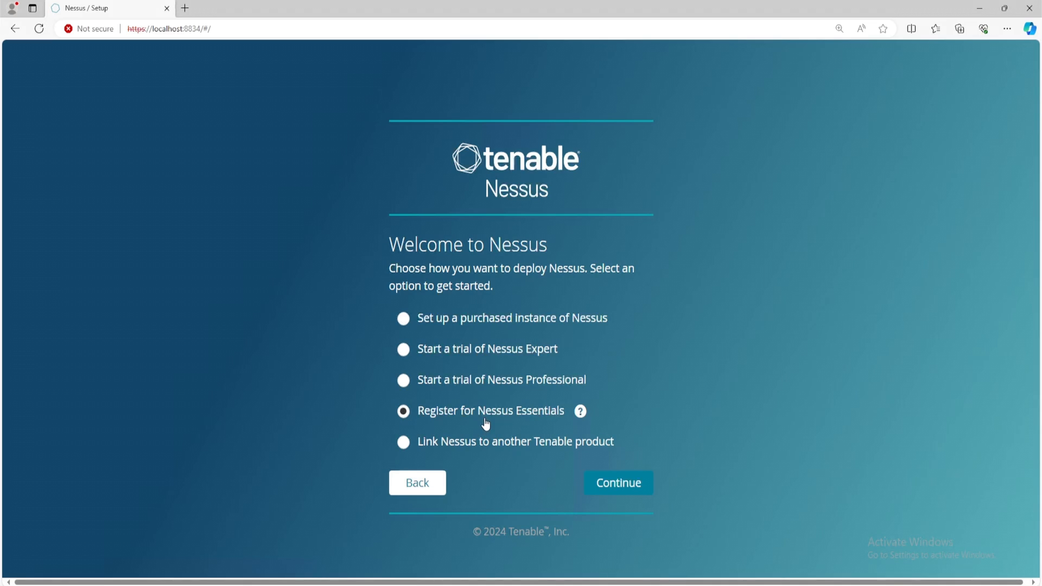
pyautogui.moveTo(632, 495)
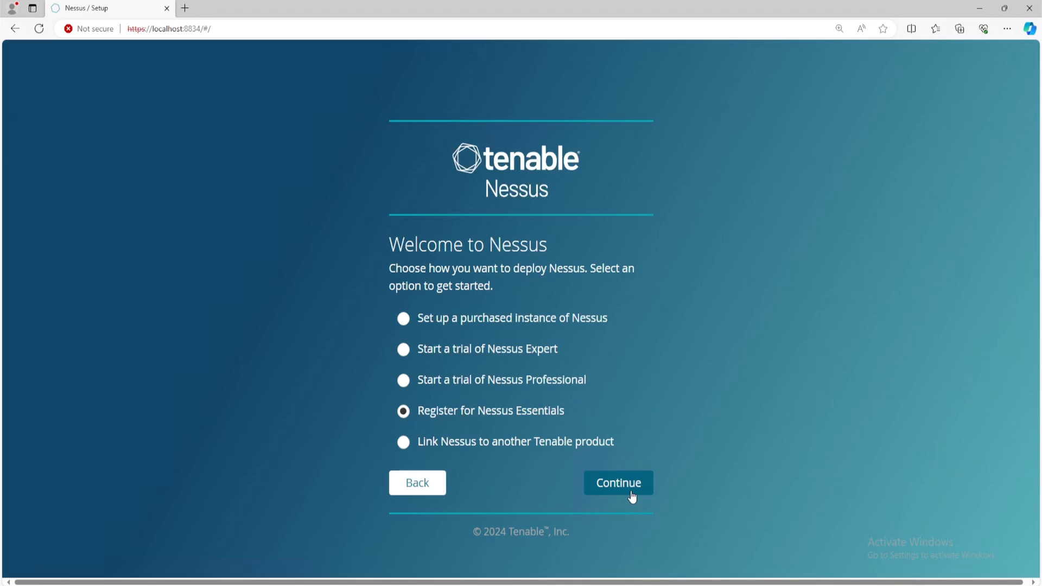
pyautogui.click(616, 482)
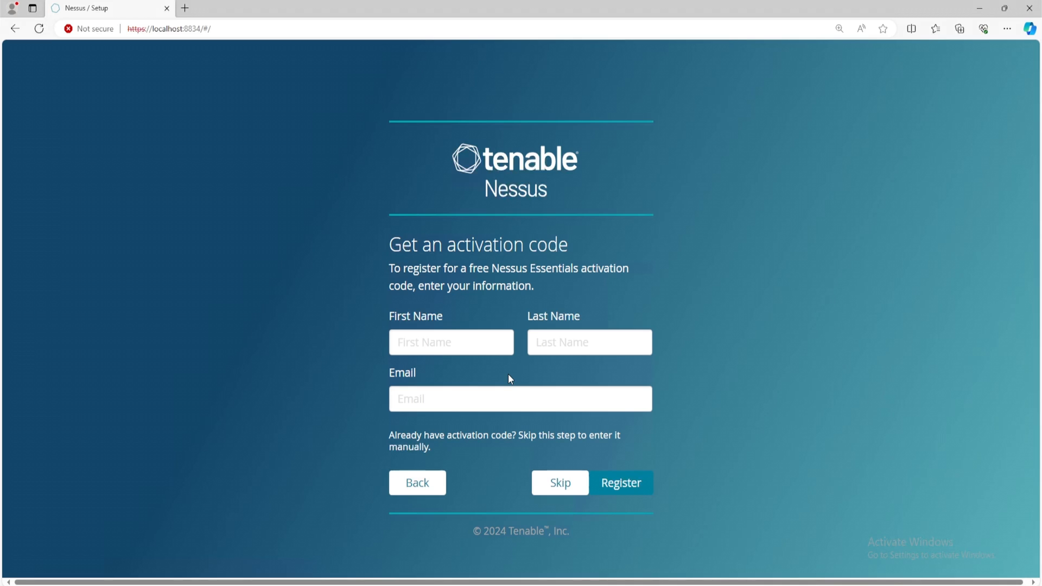
pyautogui.moveTo(535, 452)
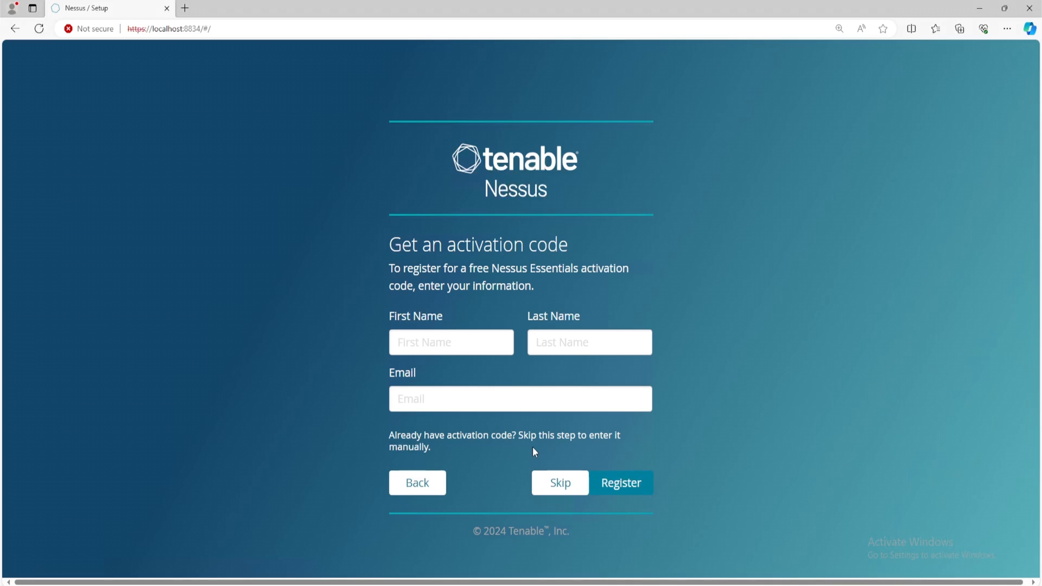
# Step: Skip the personal details and enter a partial sample activation code, correcting it with Backspace
pyautogui.click(560, 482)
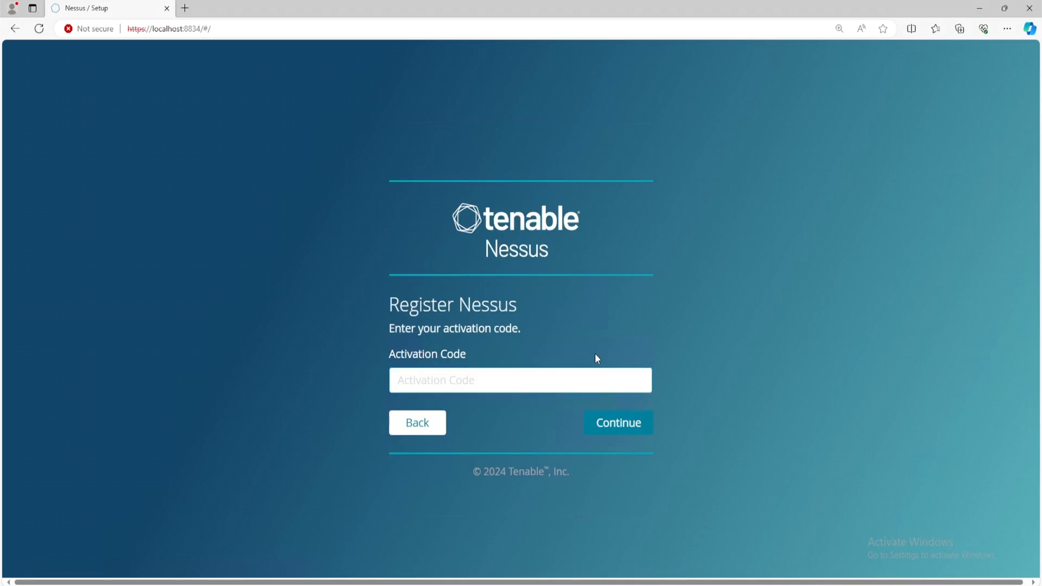
pyautogui.click(520, 380)
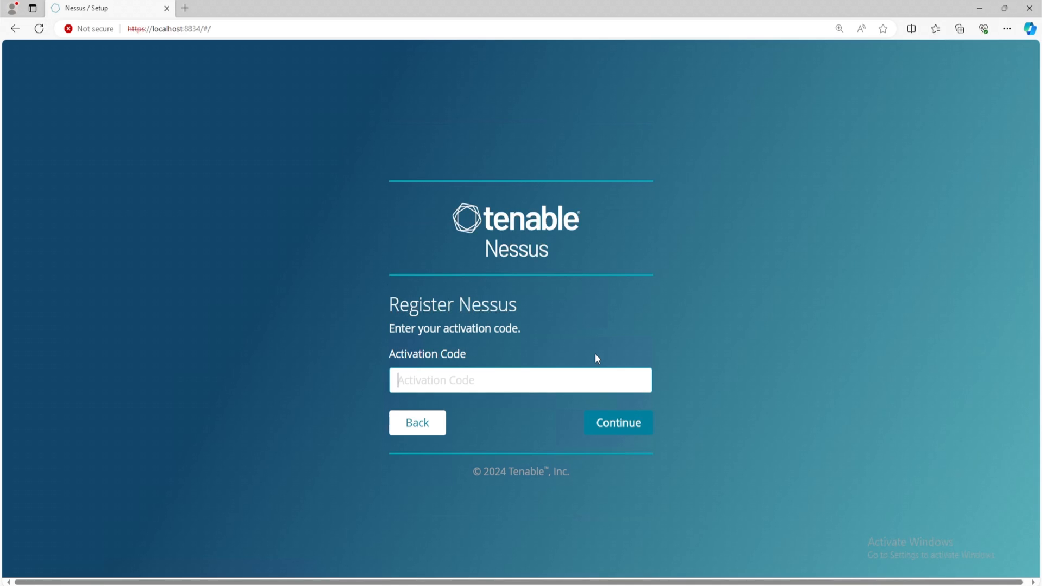
pyautogui.write('aaaa')
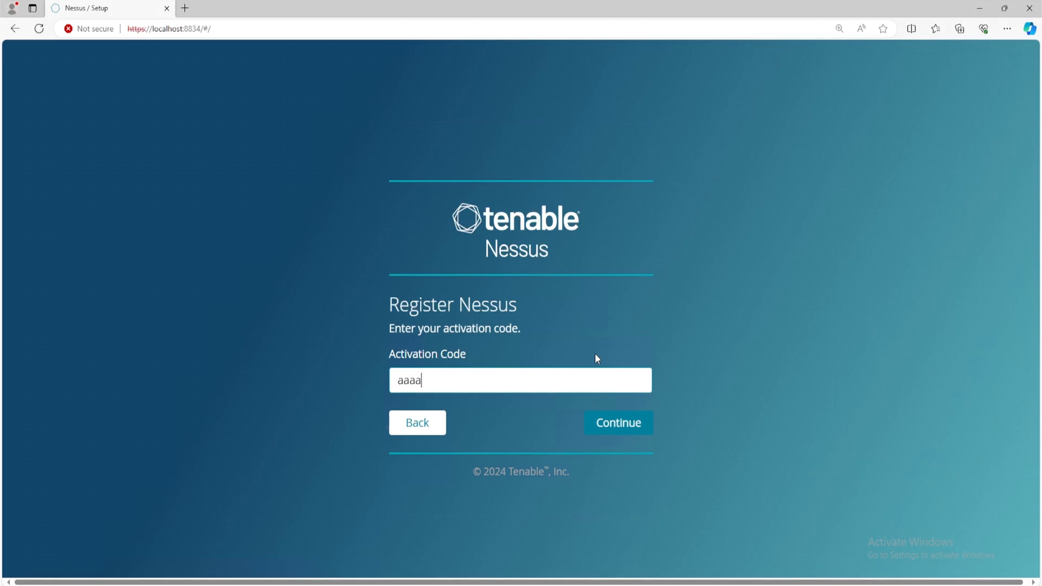
pyautogui.write('bbbb')
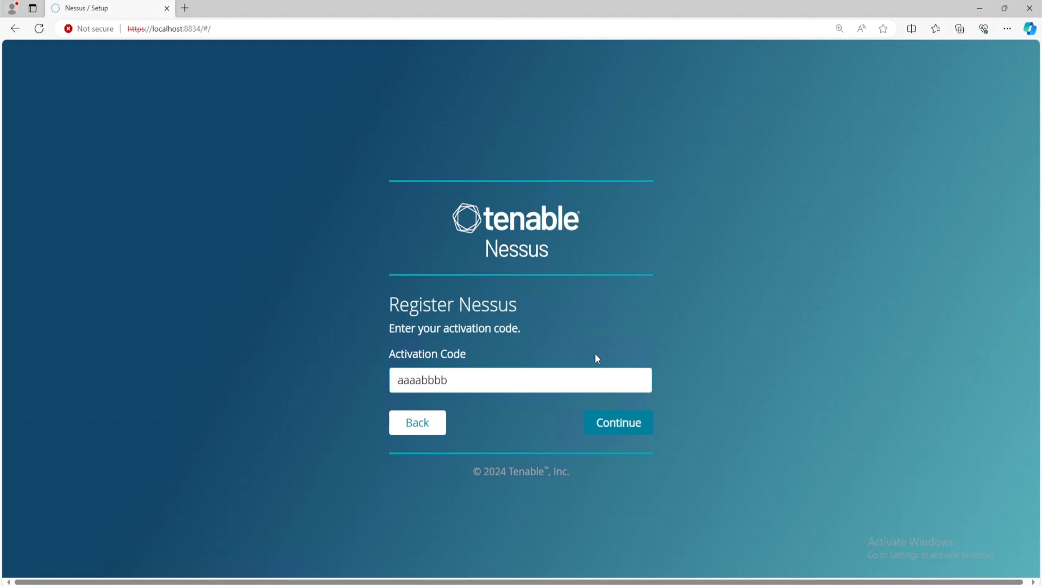
pyautogui.press('Backspace')
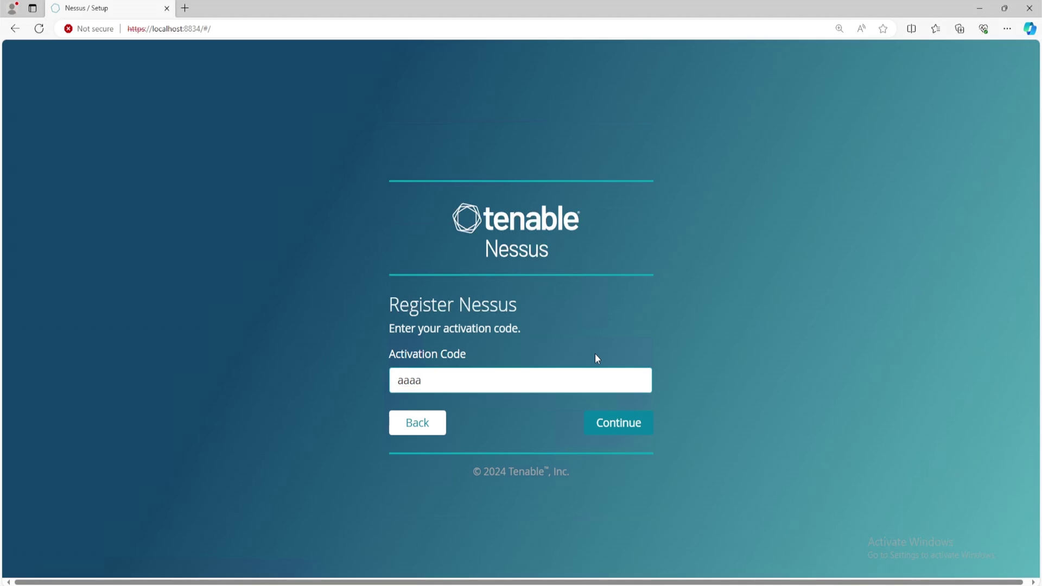
pyautogui.write('-bbbb')
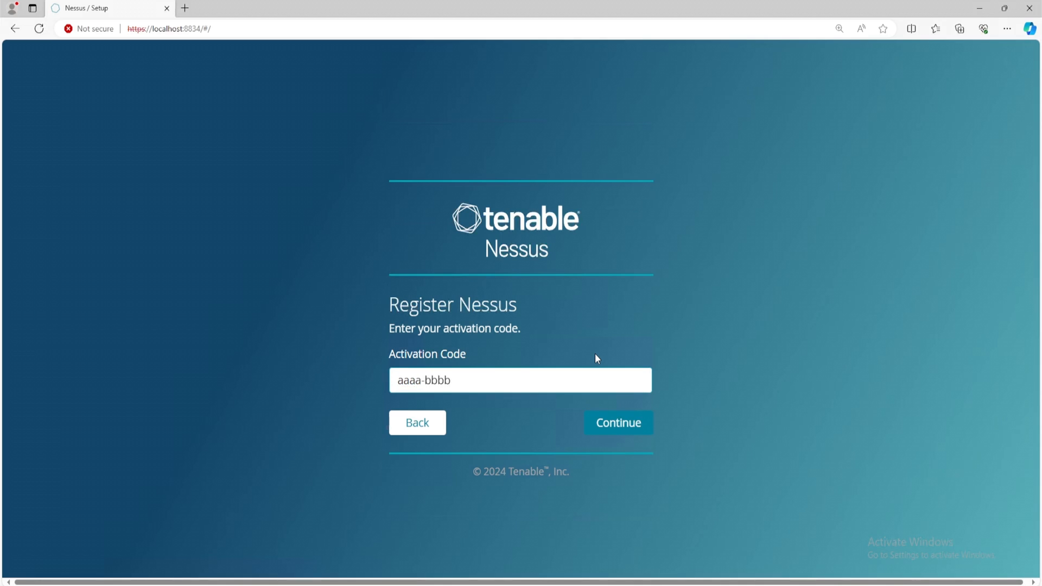
pyautogui.press('Backspace')
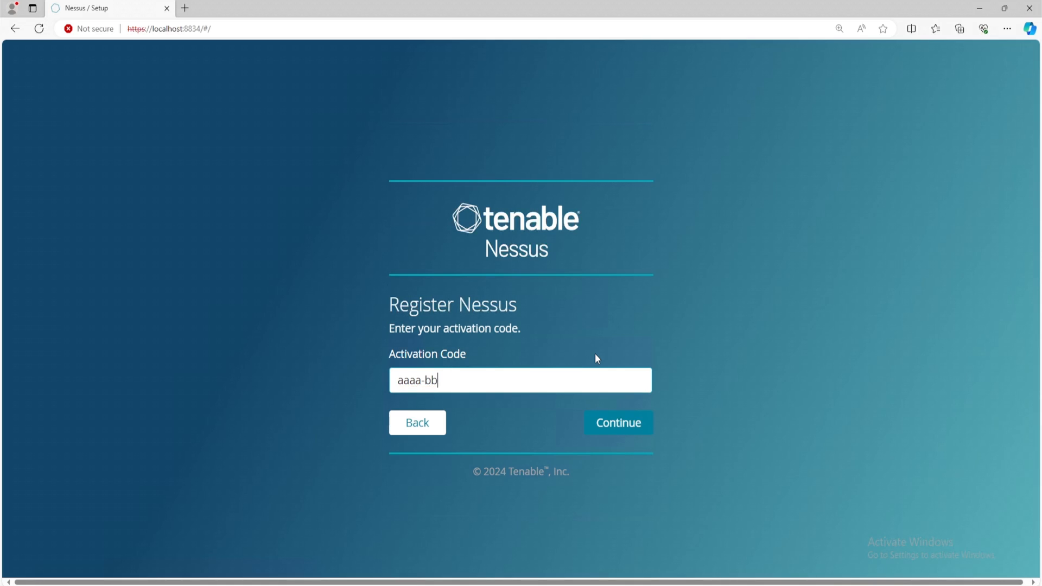
pyautogui.press('Backspace')
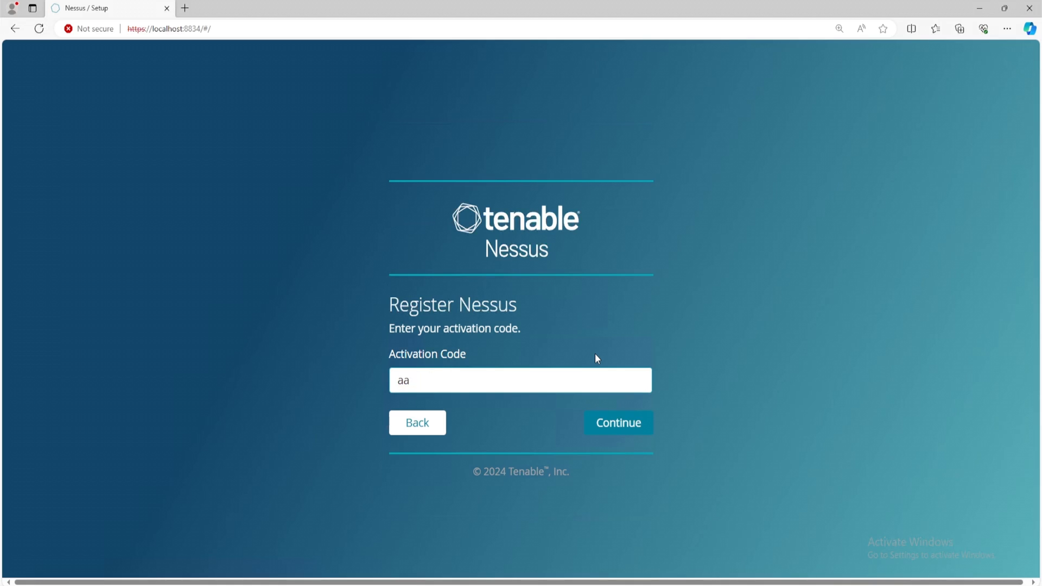
pyautogui.click(617, 422)
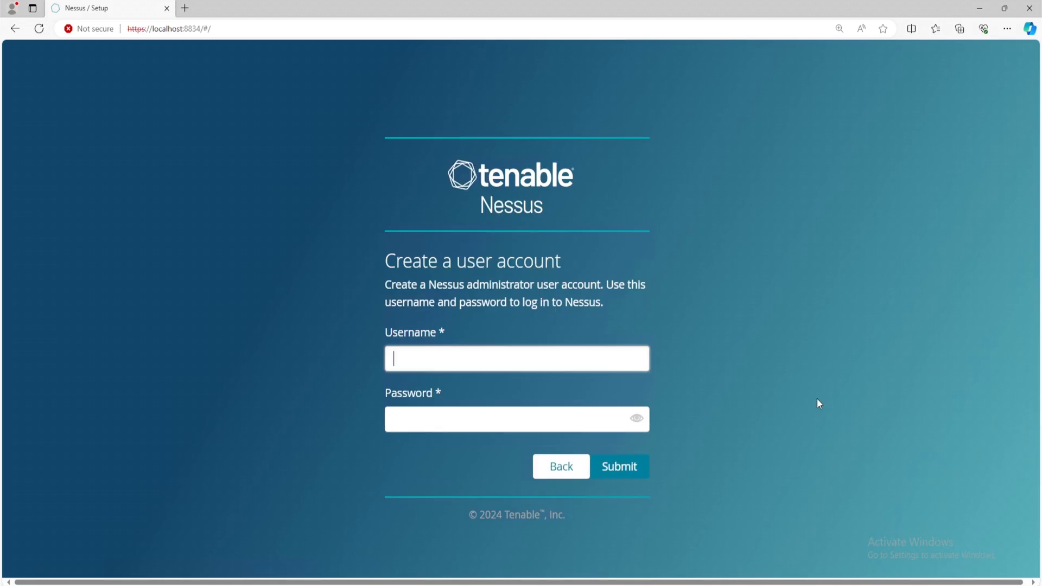
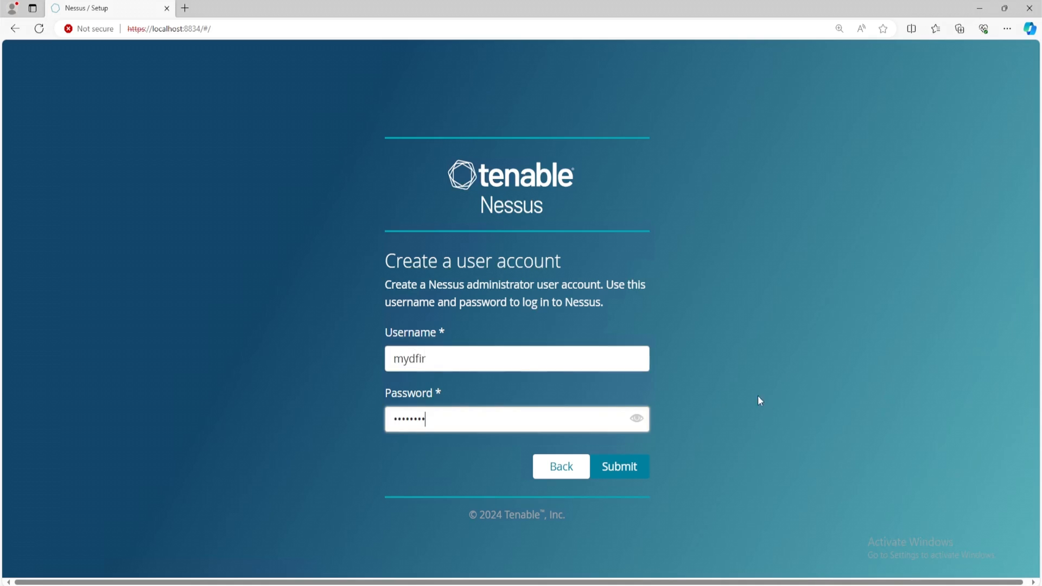
pyautogui.click(618, 465)
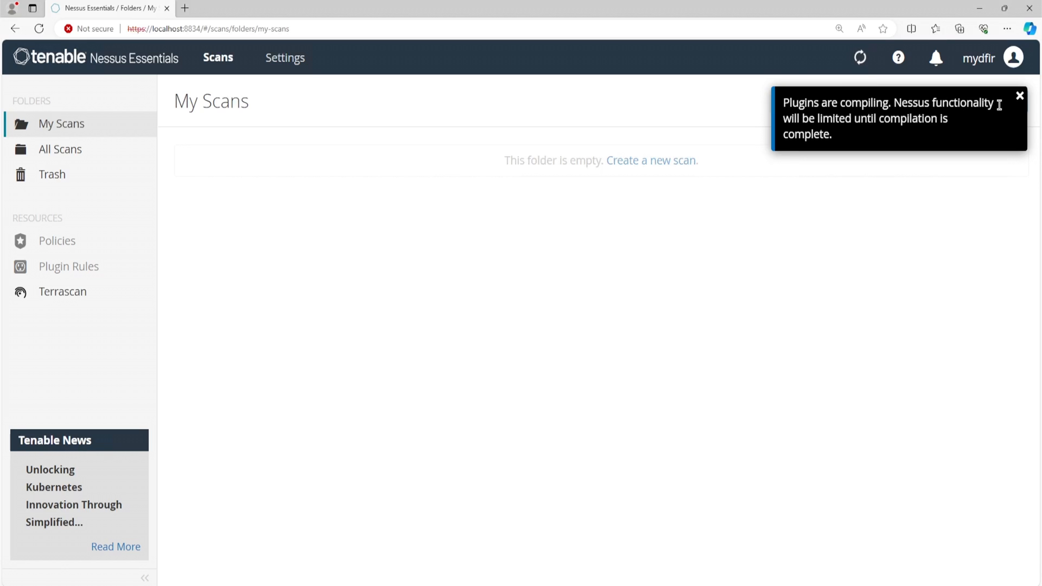
# Step: Dismiss the plugins-compiling toast and confirm in notifications that compilation finished
pyautogui.click(1020, 96)
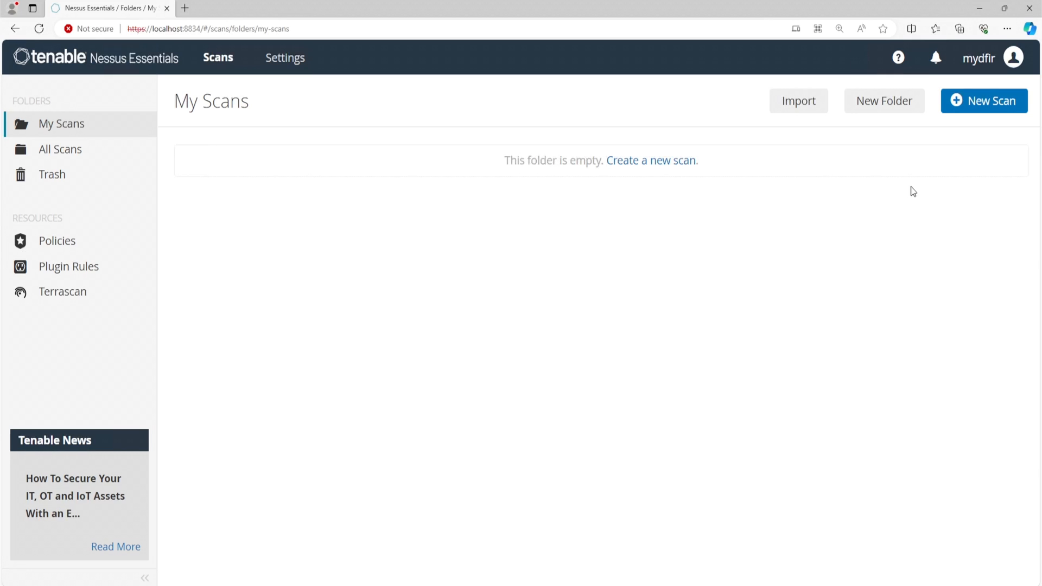
pyautogui.moveTo(936, 57)
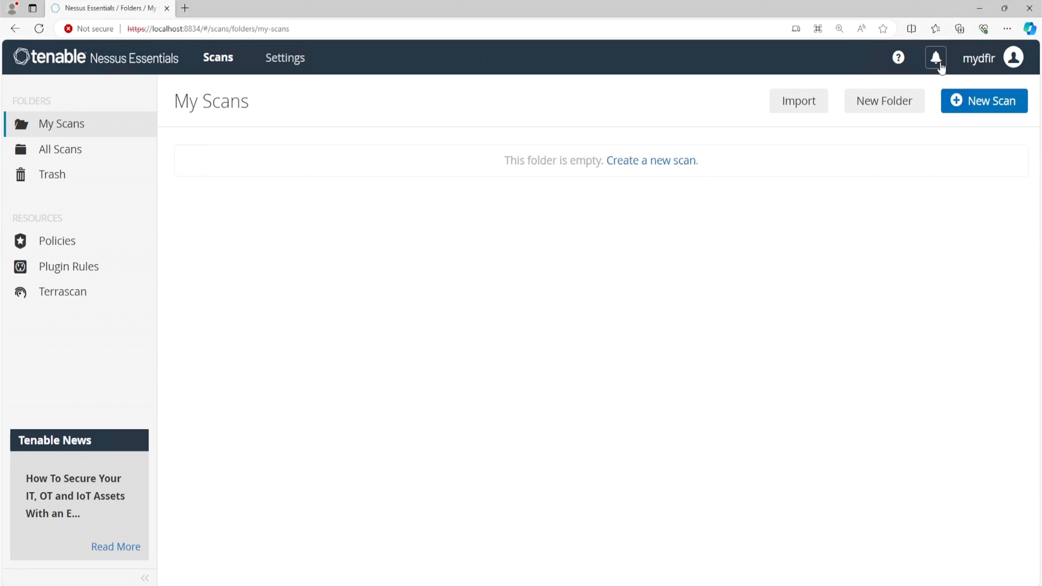
pyautogui.click(935, 57)
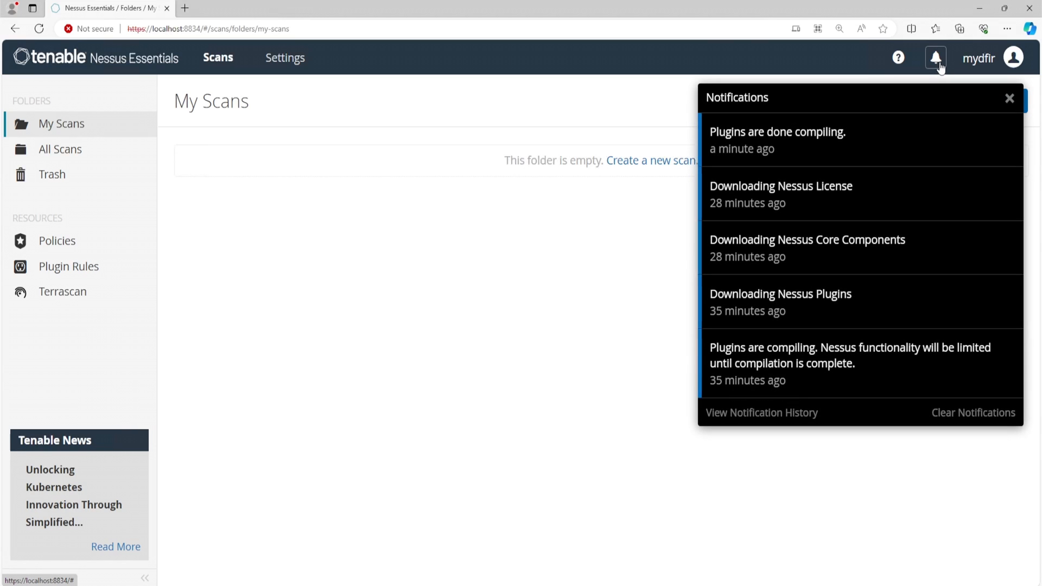
pyautogui.moveTo(775, 140)
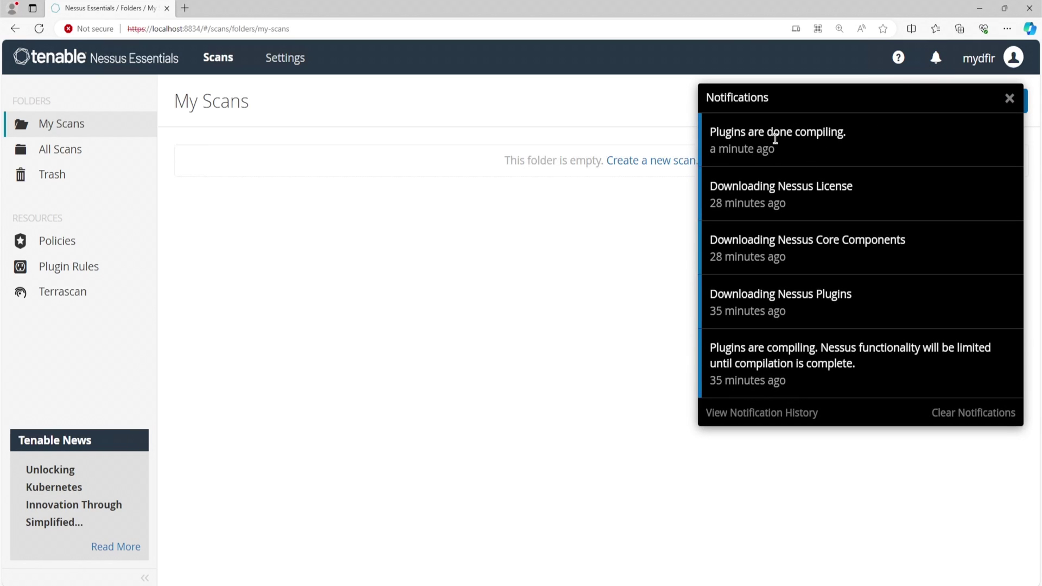
pyautogui.moveTo(787, 64)
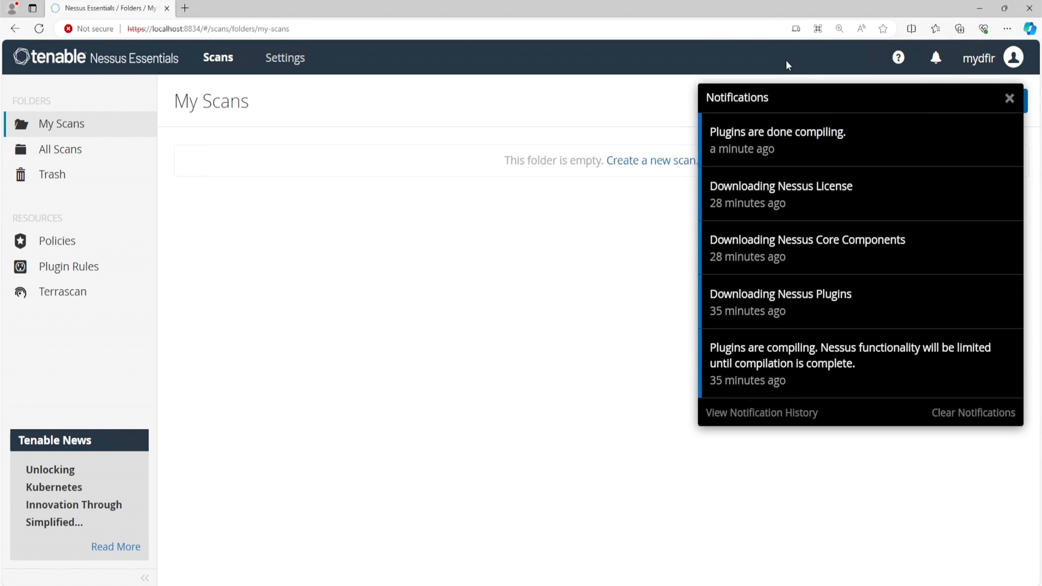
pyautogui.moveTo(870, 61)
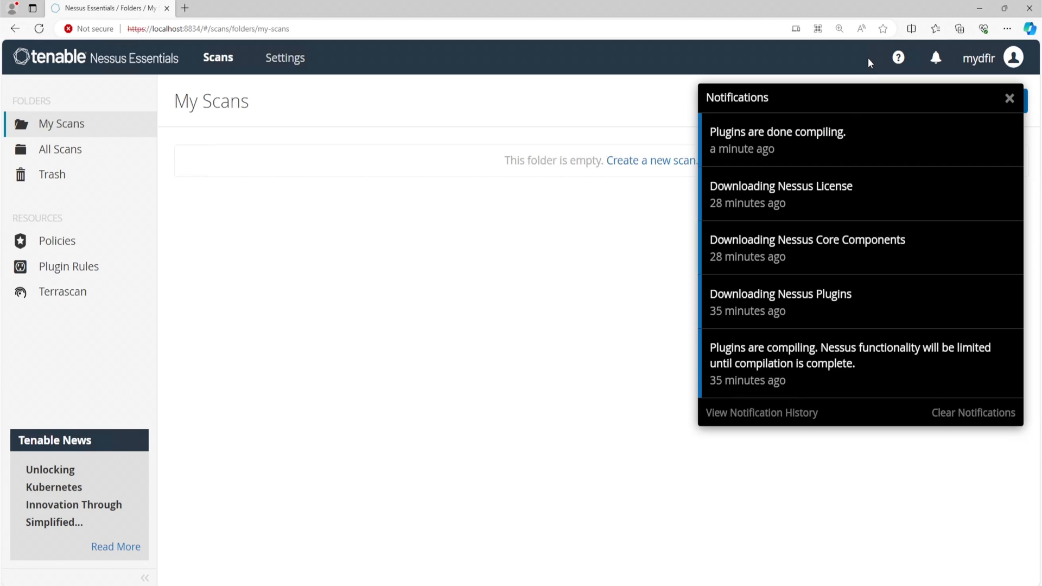
pyautogui.click(1010, 99)
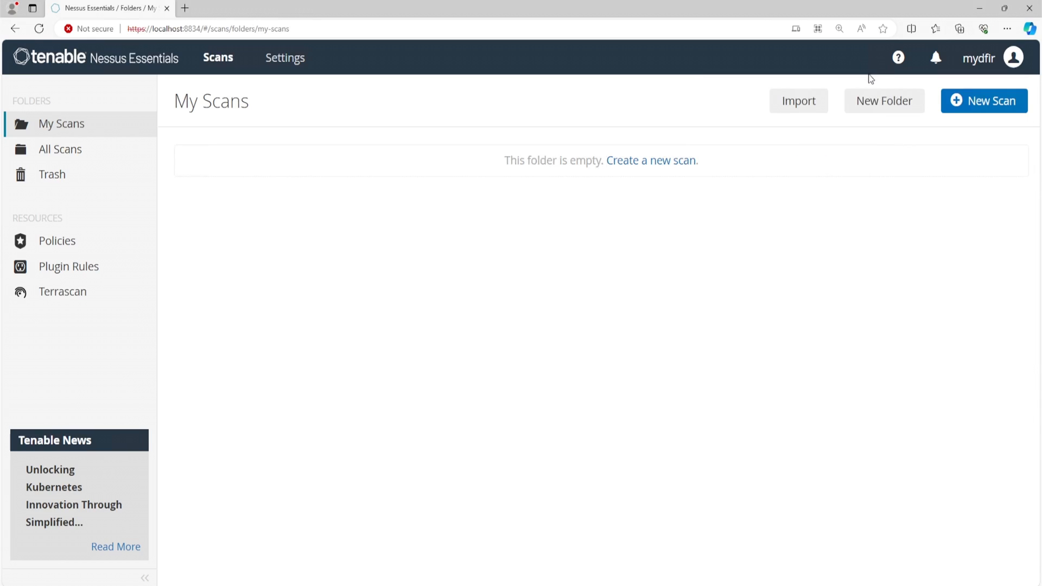
pyautogui.moveTo(983, 101)
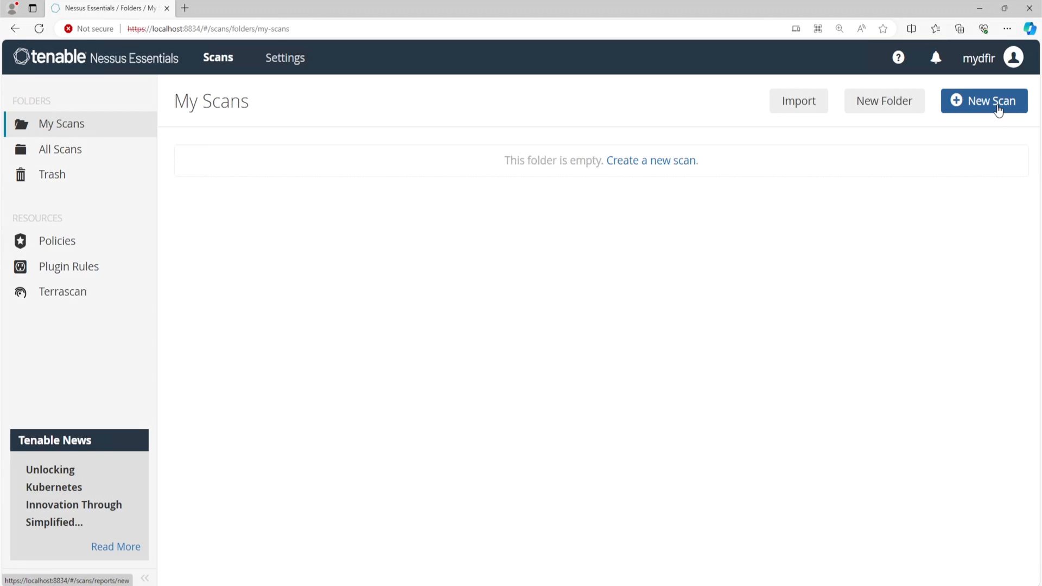
# Step: Start a new scan and browse the scan templates to choose Basic Network Scan
pyautogui.click(984, 100)
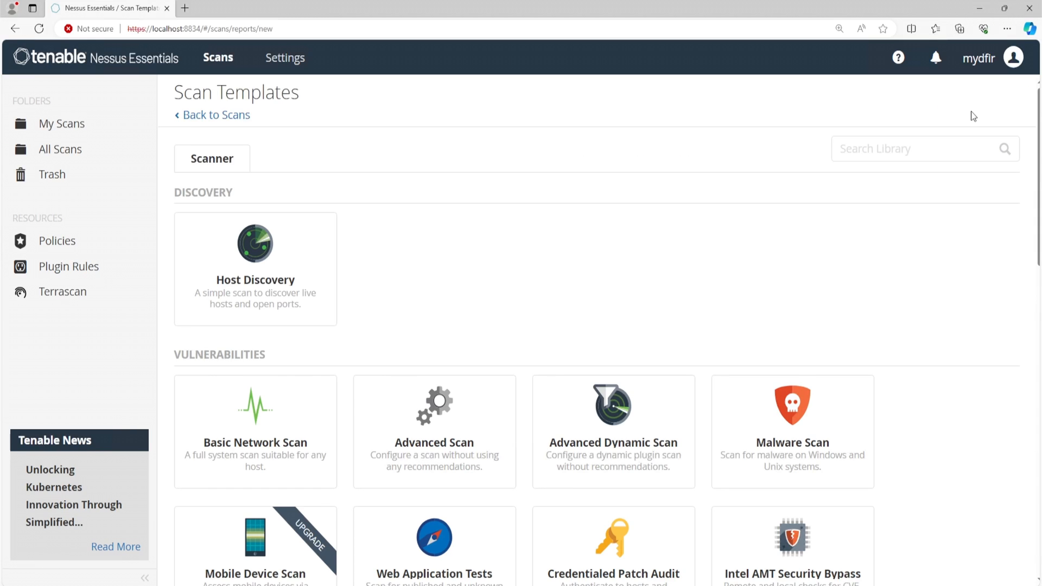
pyautogui.moveTo(959, 118)
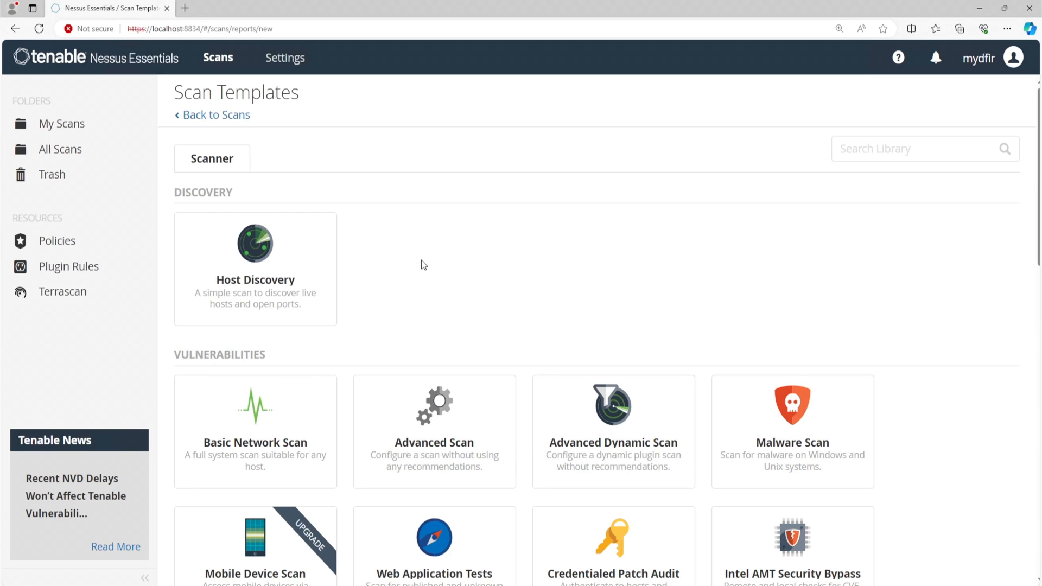
pyautogui.scroll(-3)
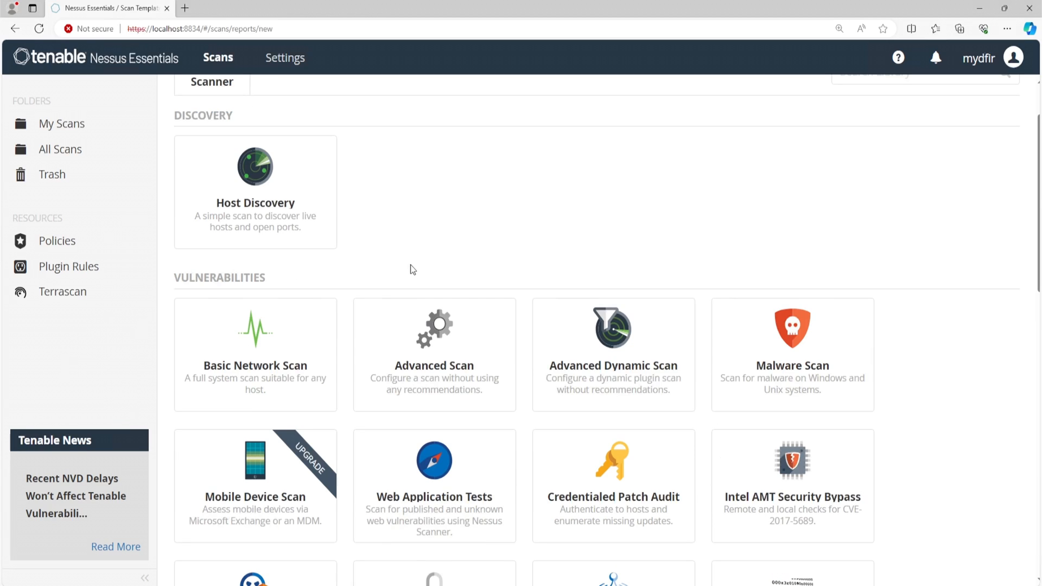
pyautogui.moveTo(269, 277)
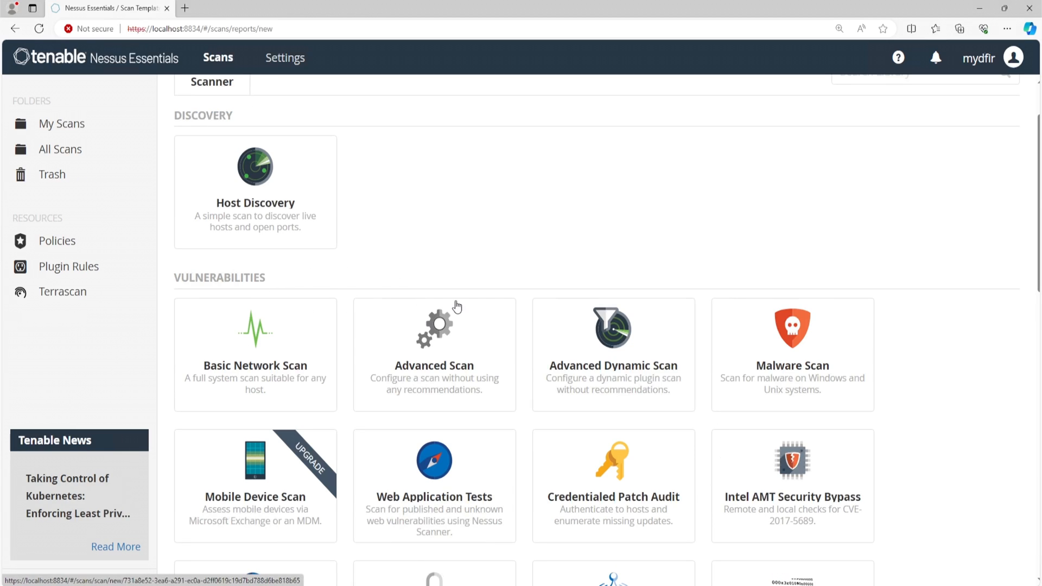
pyautogui.moveTo(579, 325)
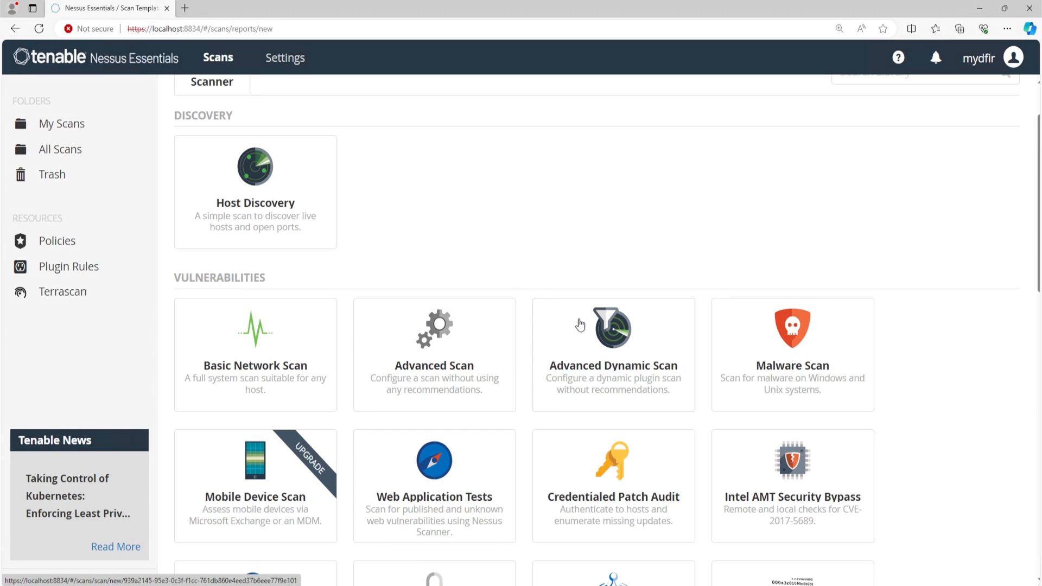
pyautogui.scroll(-3)
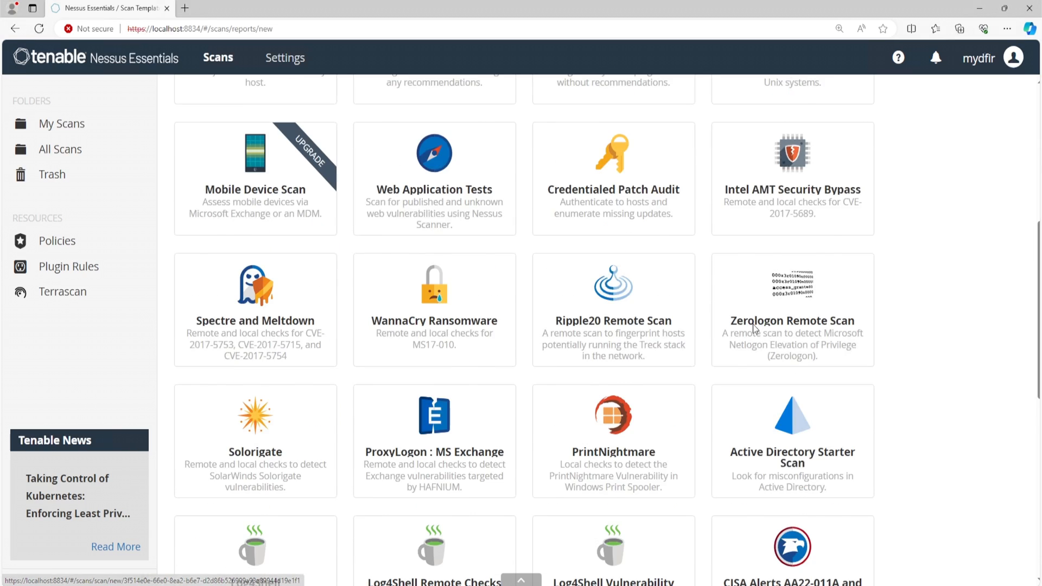
pyautogui.scroll(3)
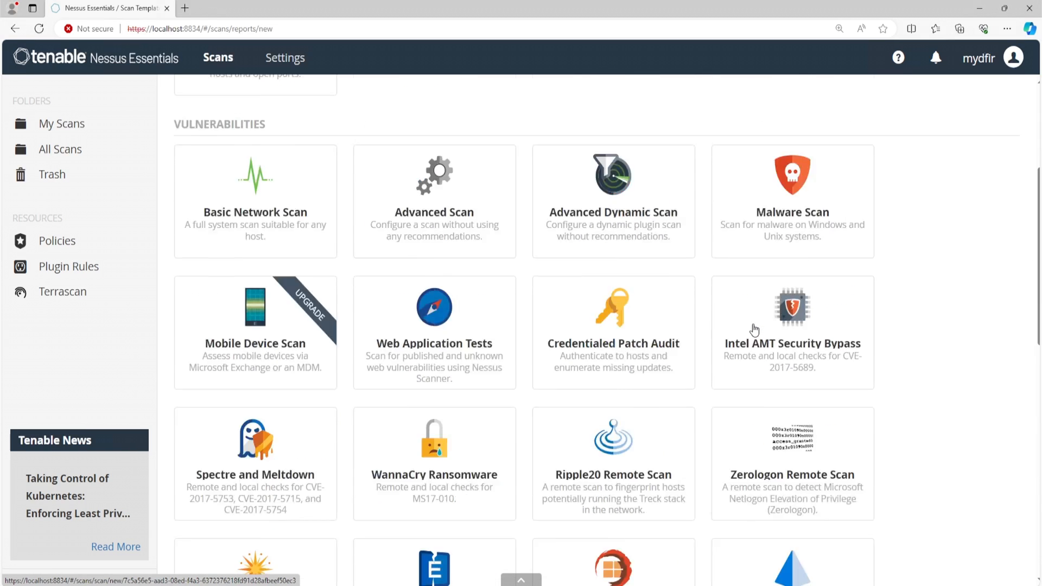
pyautogui.scroll(3)
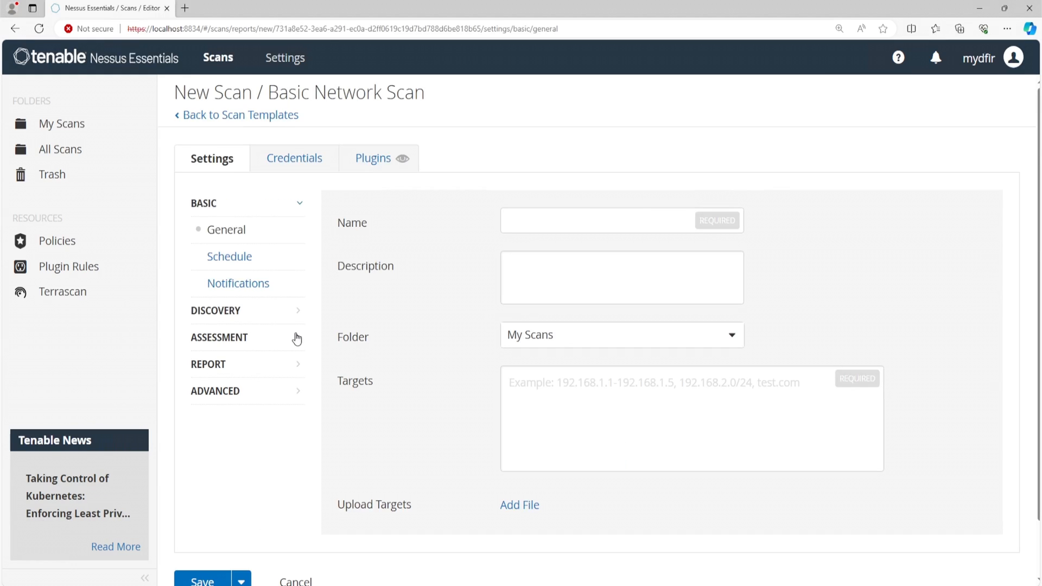
pyautogui.moveTo(488, 296)
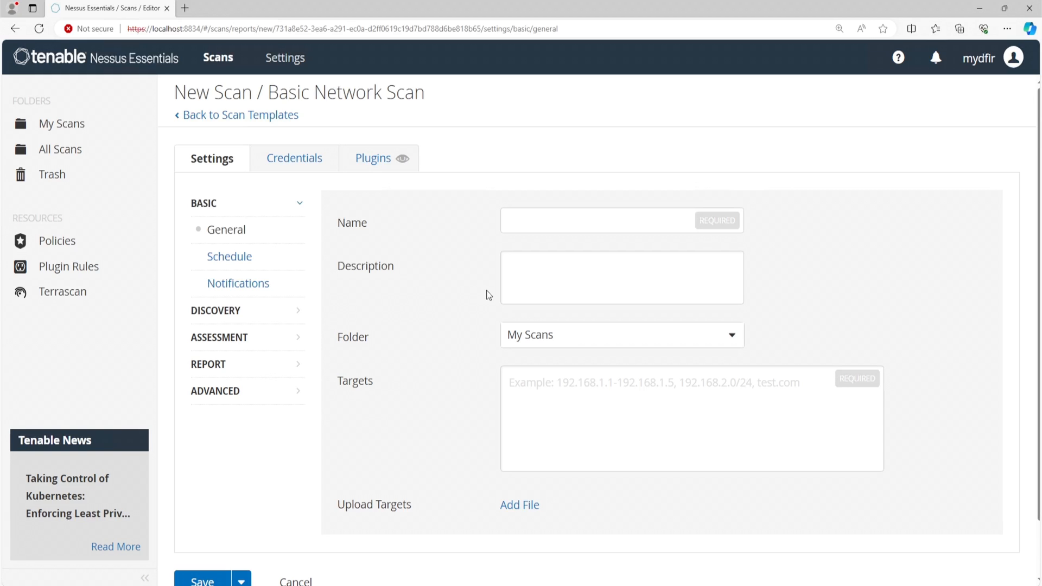
# Step: Name the scan Testing, describe it as VM Test, and target 192.168.100.101
pyautogui.write('Test')
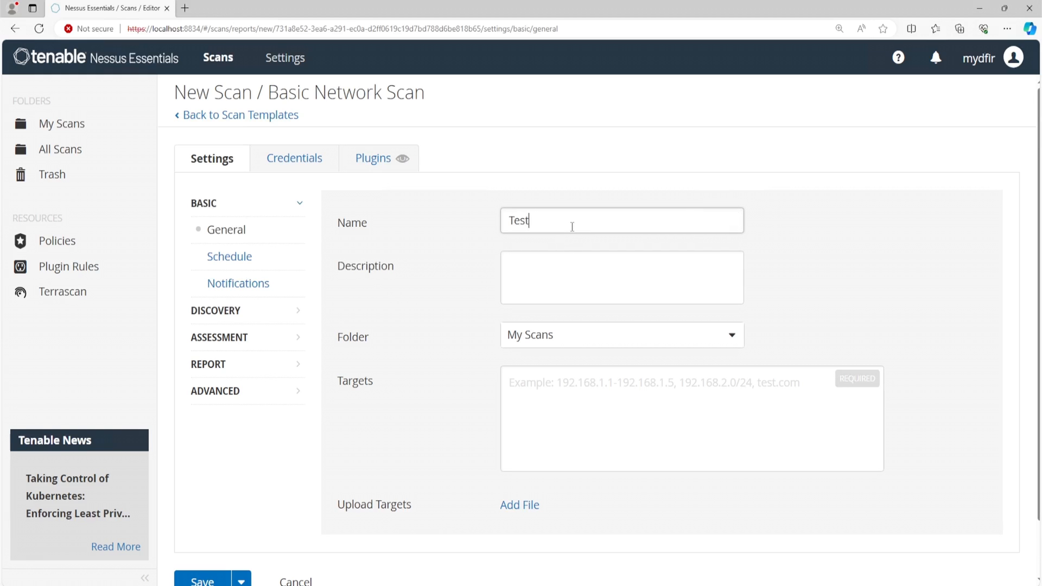
pyautogui.write('ing')
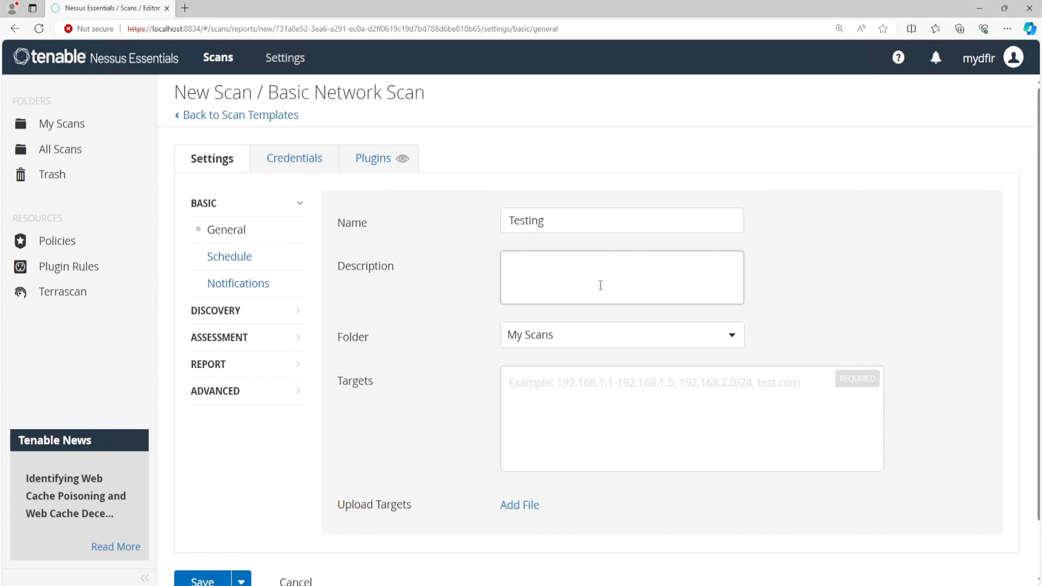
pyautogui.write('VM Test')
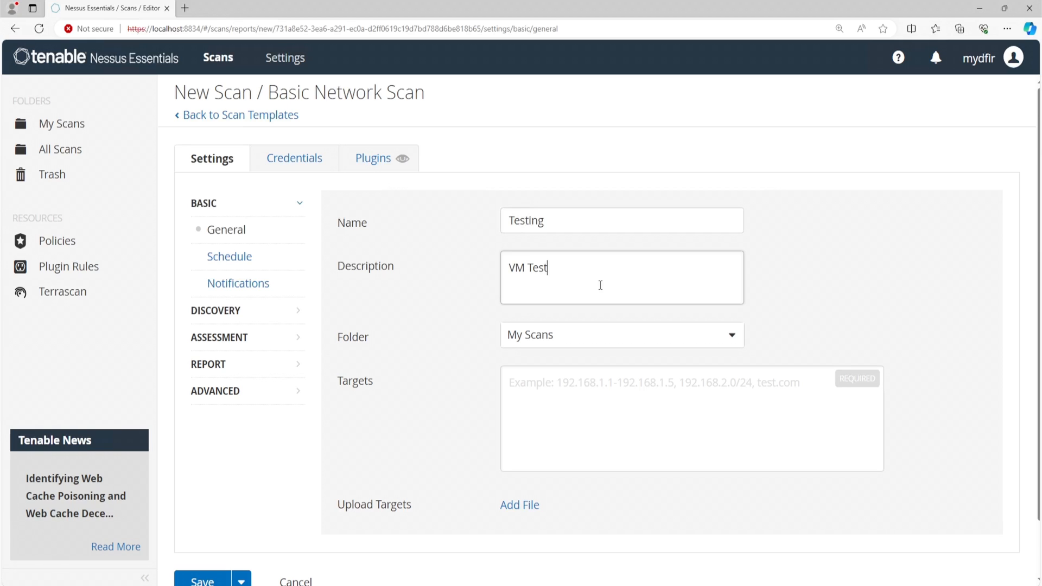
pyautogui.moveTo(585, 345)
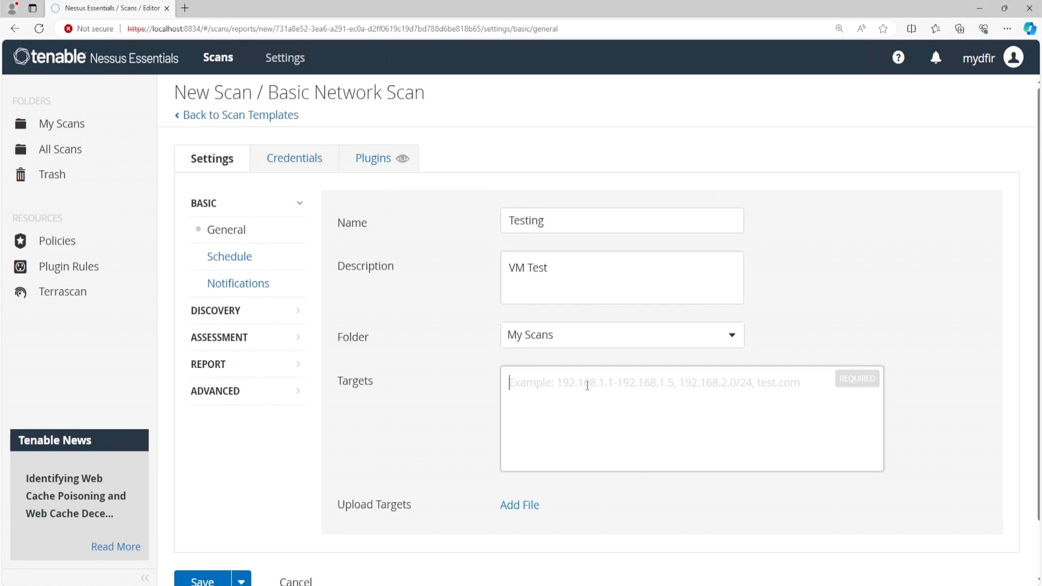
pyautogui.moveTo(486, 446)
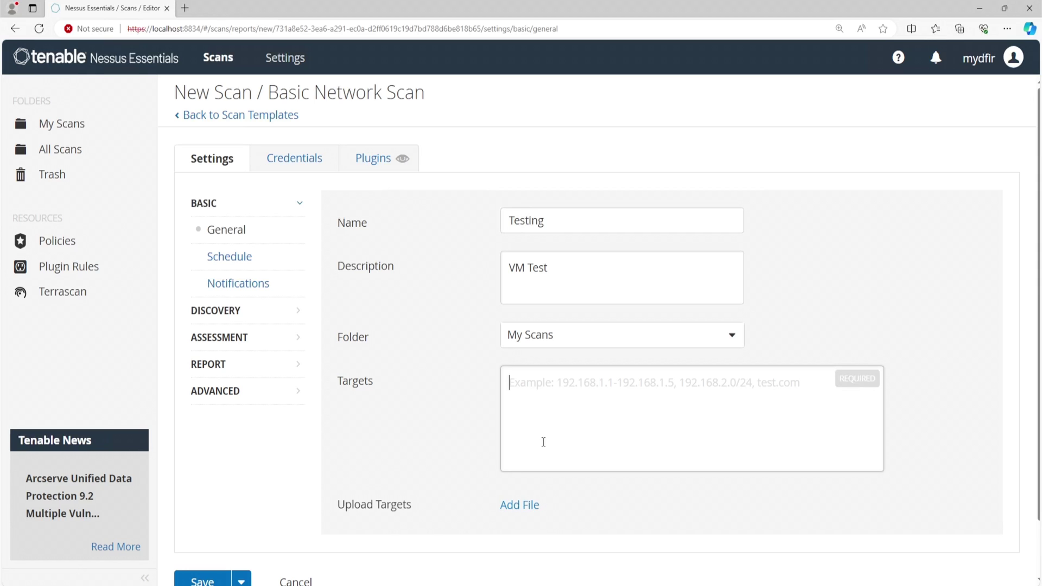
pyautogui.write('192.168')
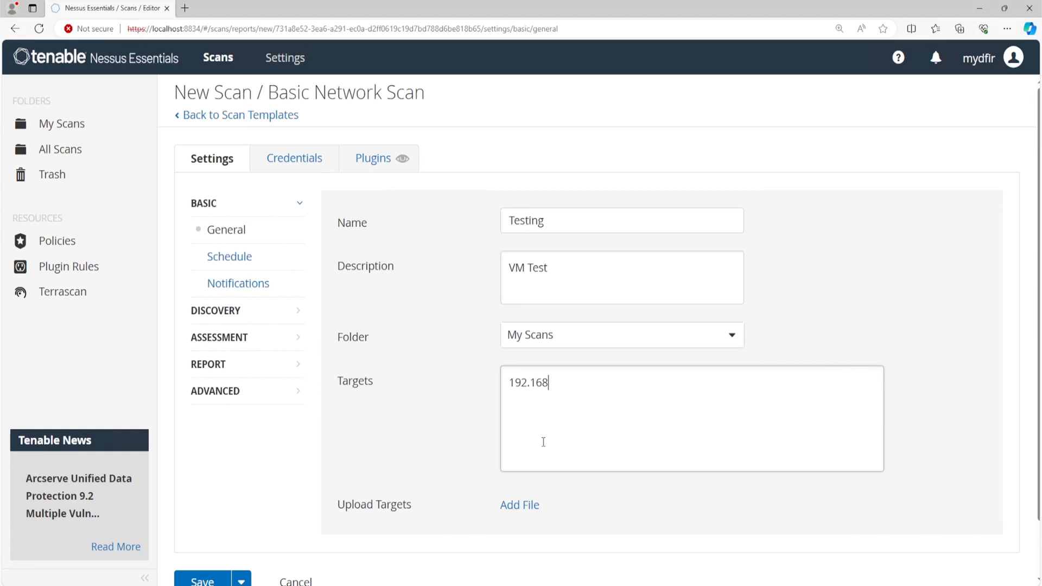
pyautogui.write('.100.101')
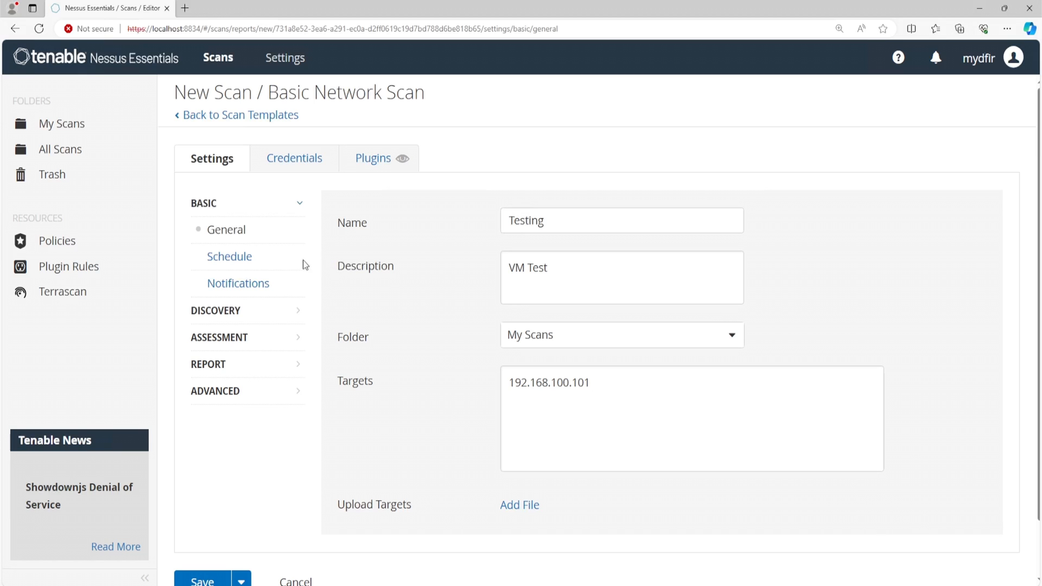
pyautogui.moveTo(382, 295)
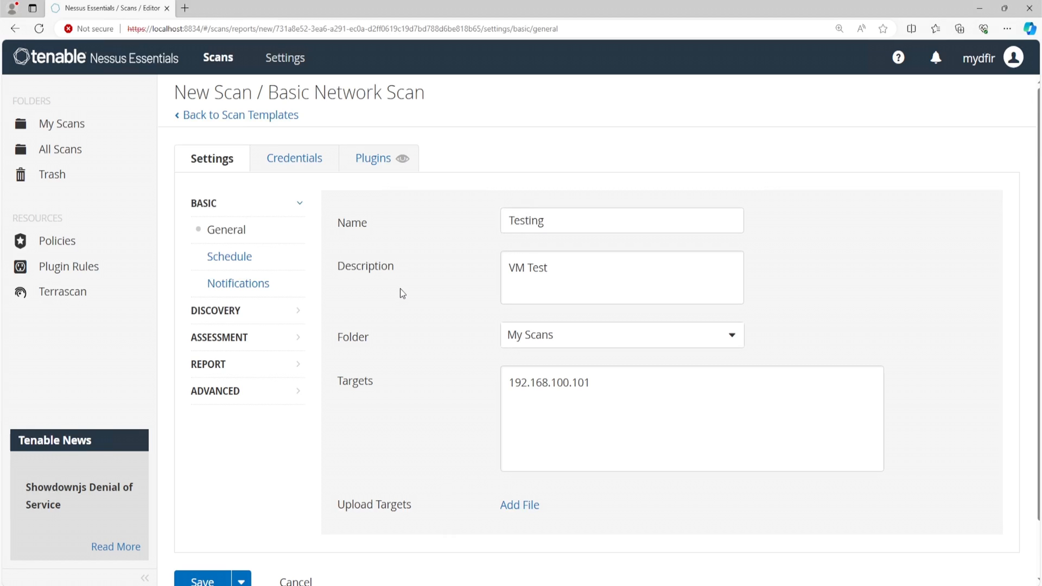
# Step: In Discovery, set the scan type to Port scan (all ports), covering 1-65535
pyautogui.click(215, 310)
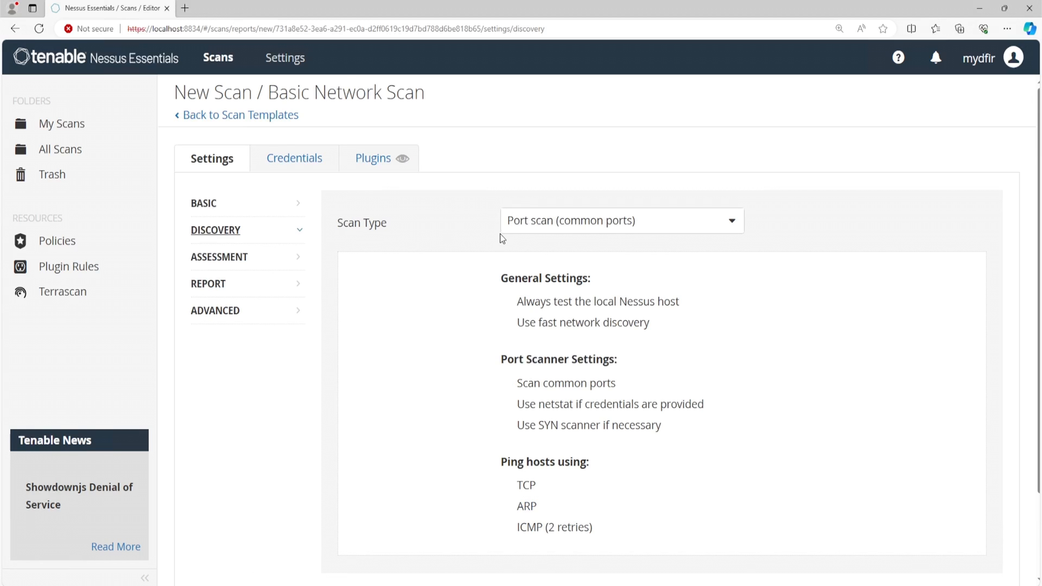
pyautogui.moveTo(585, 234)
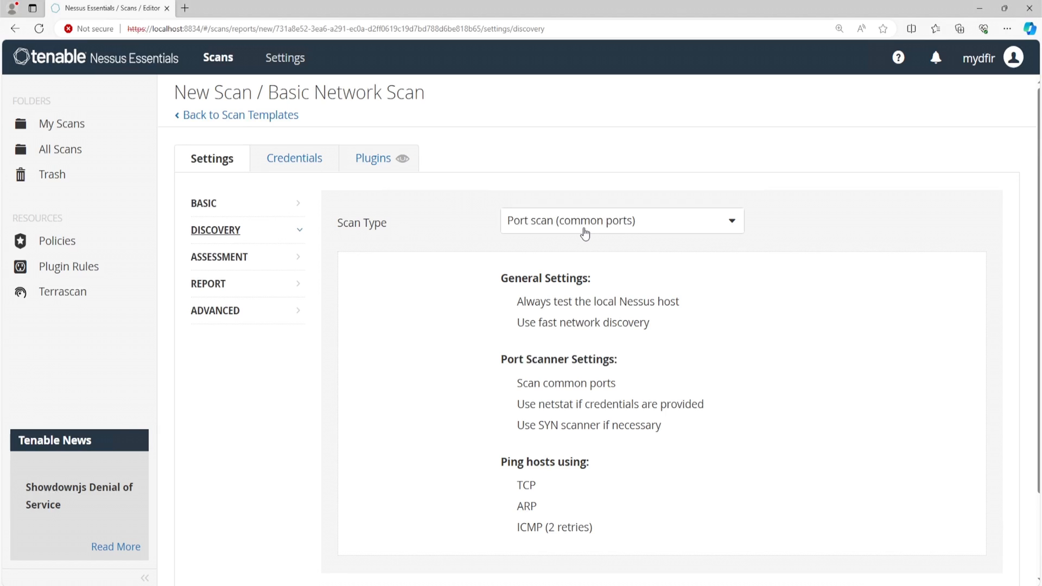
pyautogui.moveTo(718, 233)
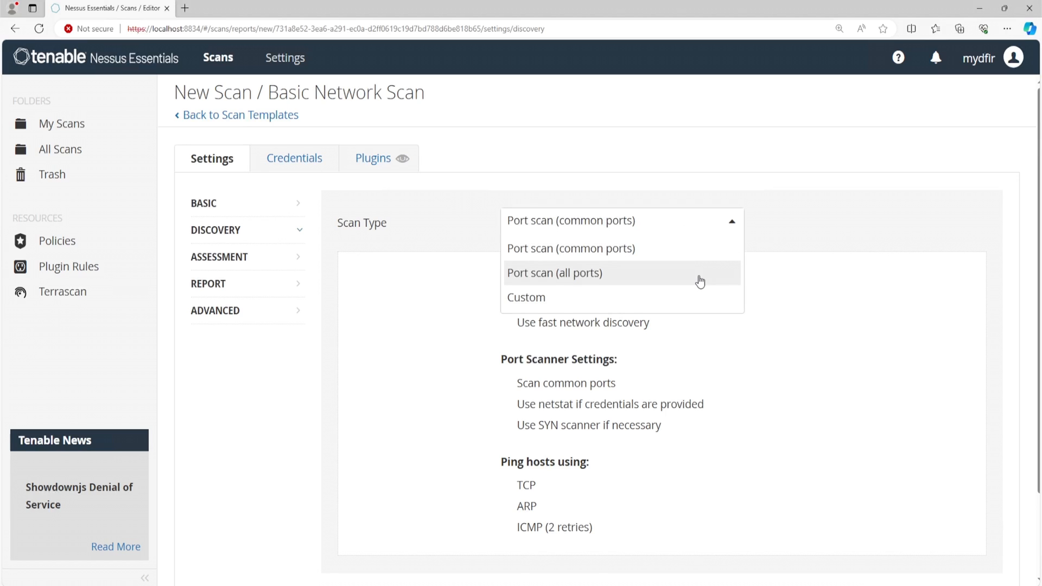
pyautogui.moveTo(703, 289)
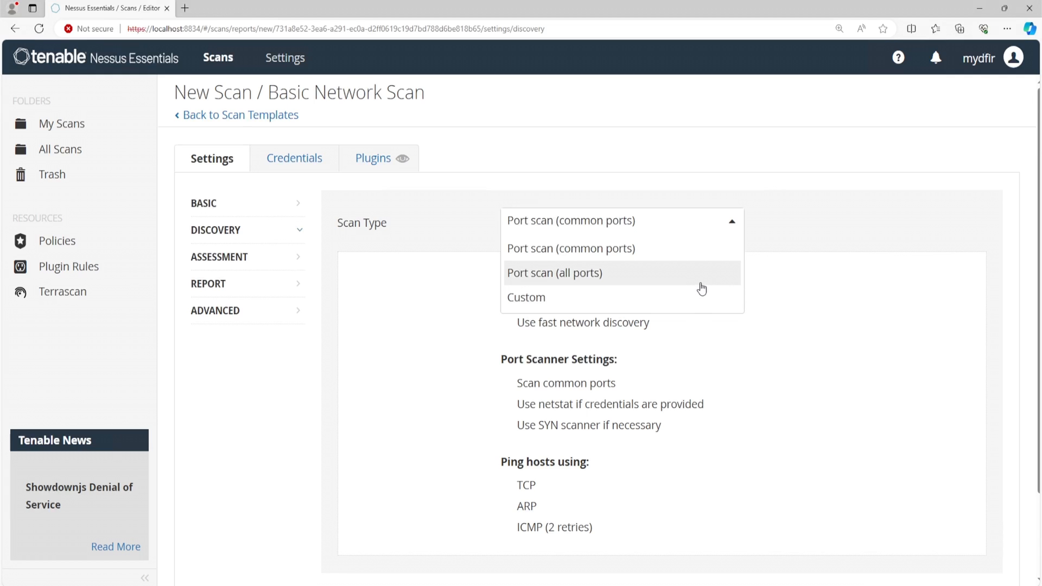
pyautogui.click(555, 273)
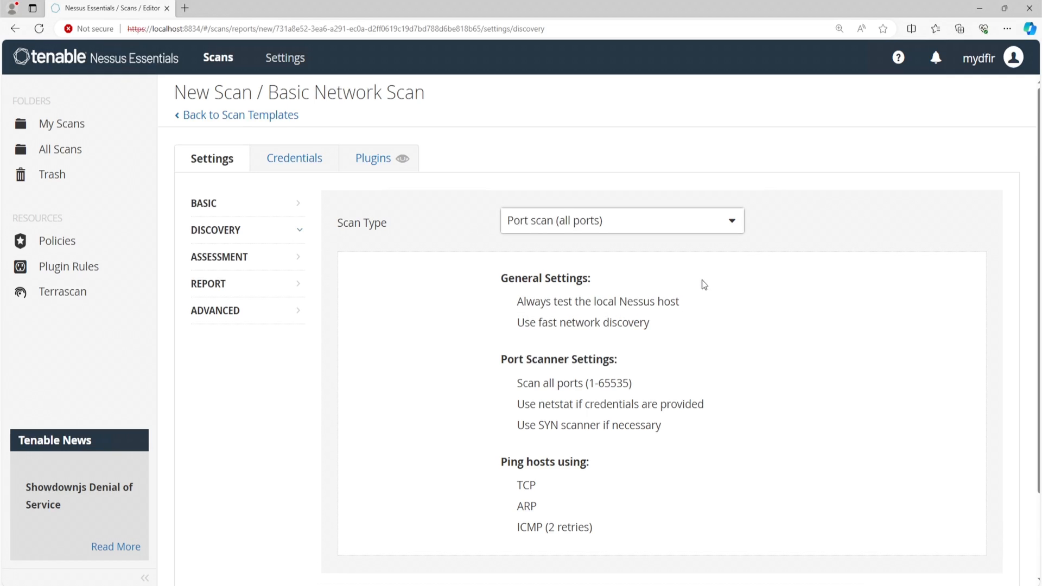
pyautogui.moveTo(513, 294)
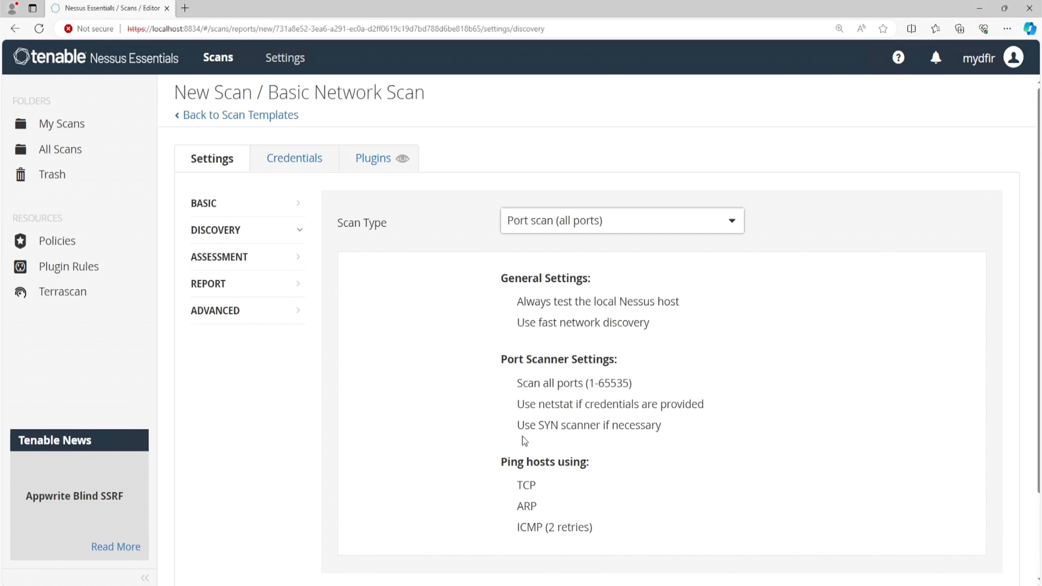
pyautogui.moveTo(229, 259)
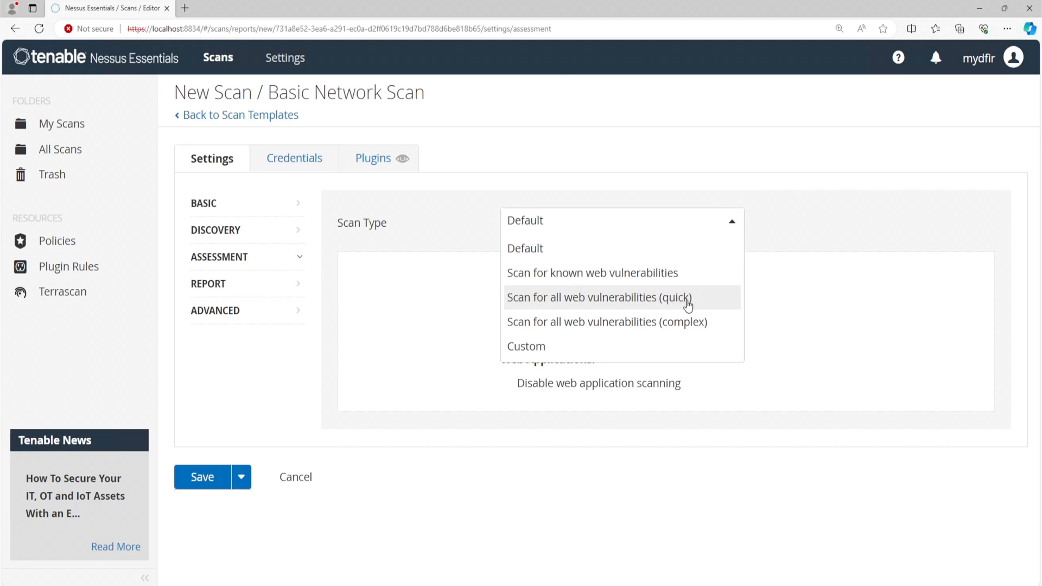
pyautogui.moveTo(696, 321)
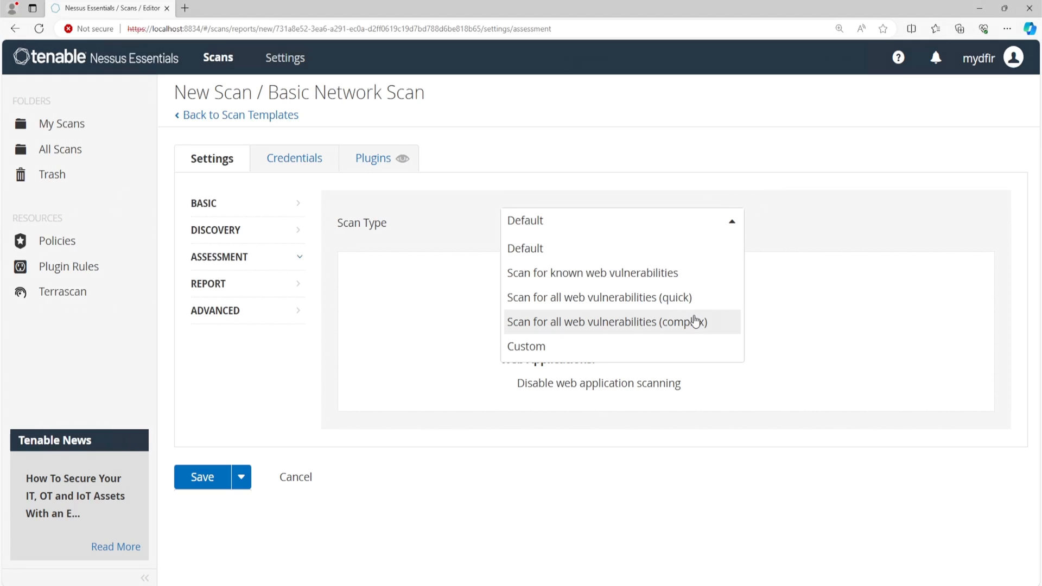
pyautogui.moveTo(669, 346)
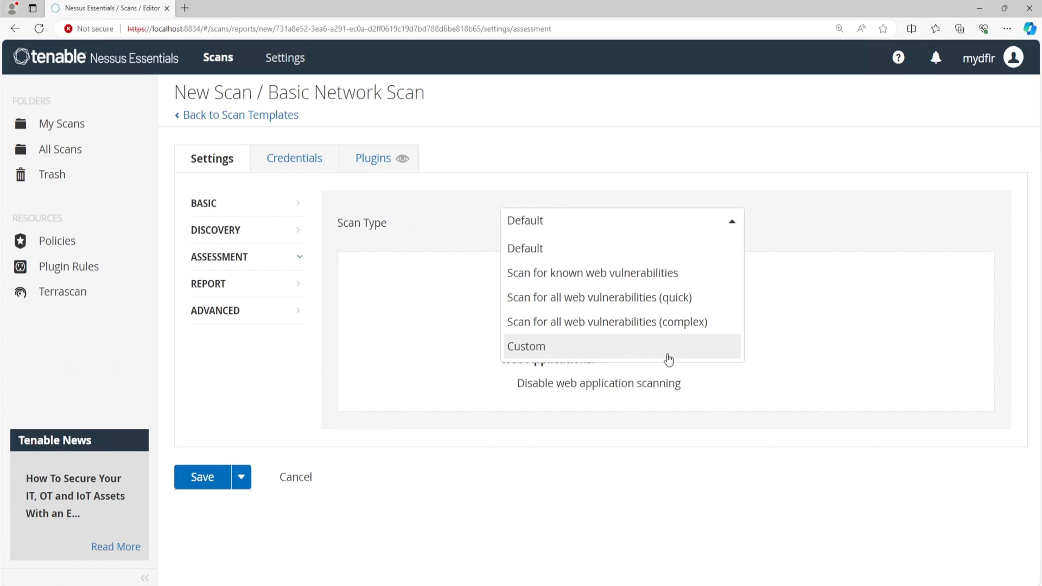
pyautogui.moveTo(674, 298)
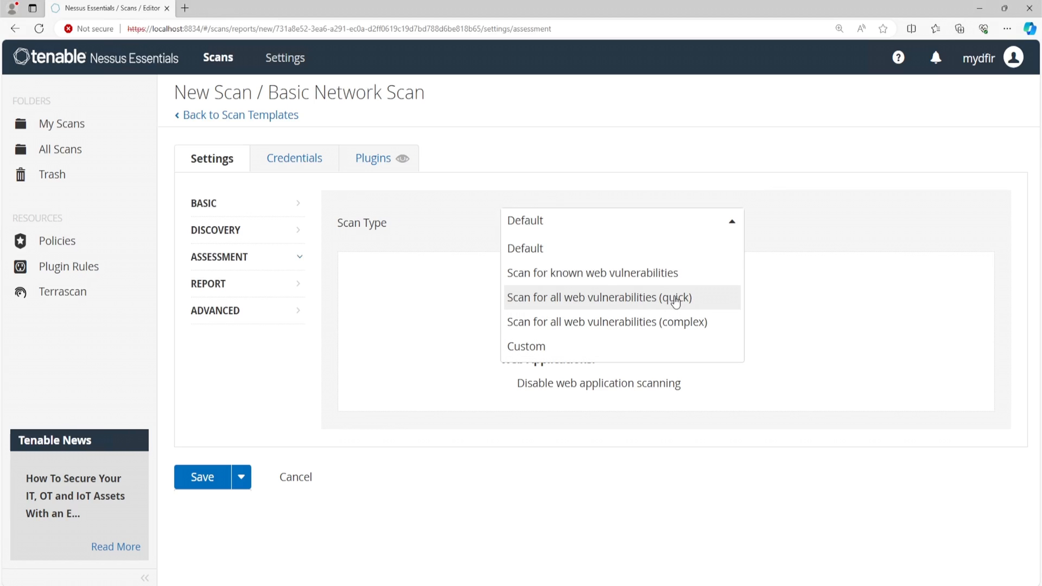
# Step: Set Assessment to 'Scan for all web vulnerabilities (quick)' and keep Advanced performance at Default
pyautogui.click(601, 297)
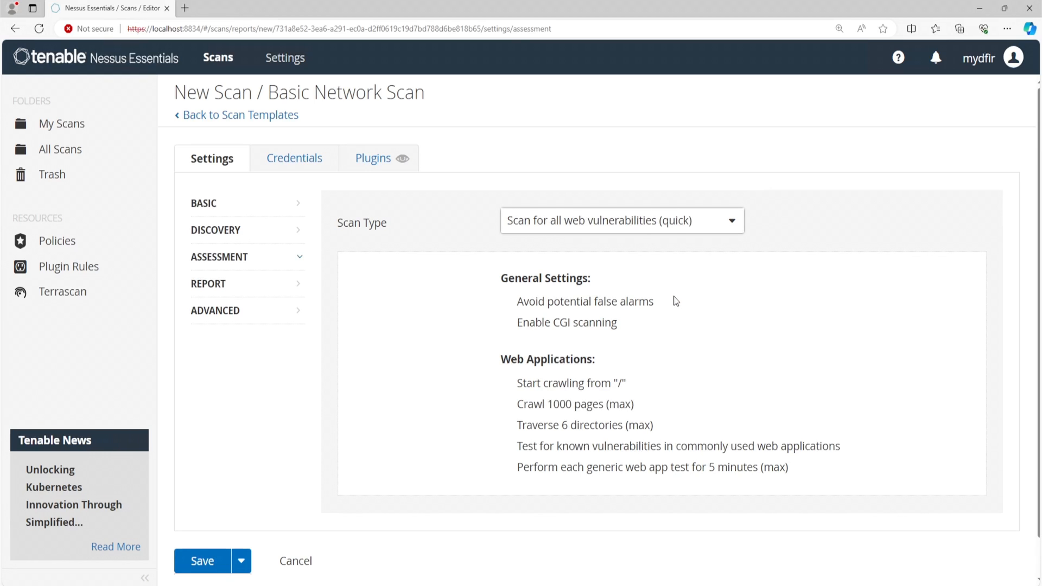
pyautogui.moveTo(215, 289)
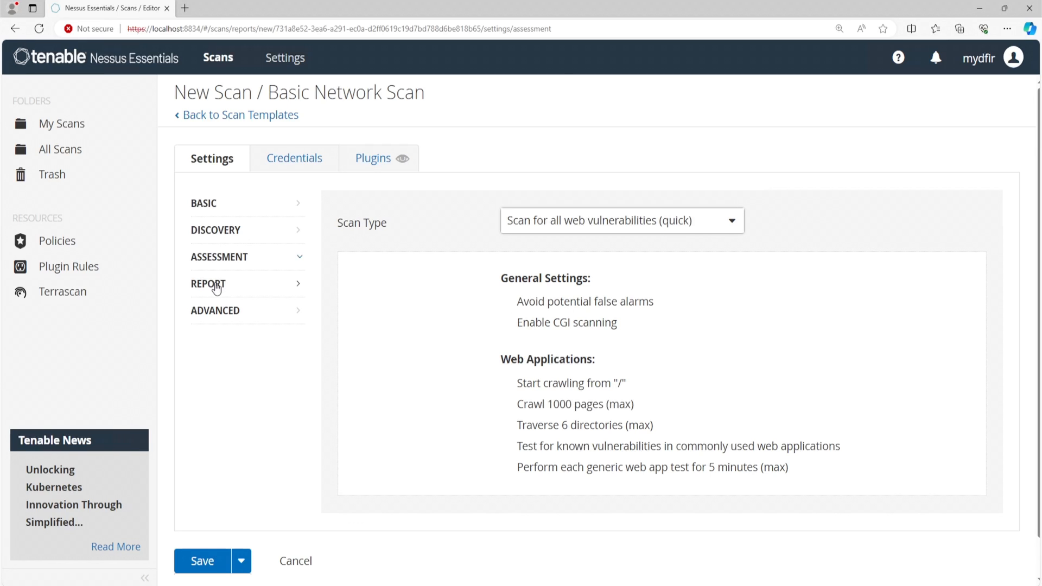
pyautogui.click(208, 283)
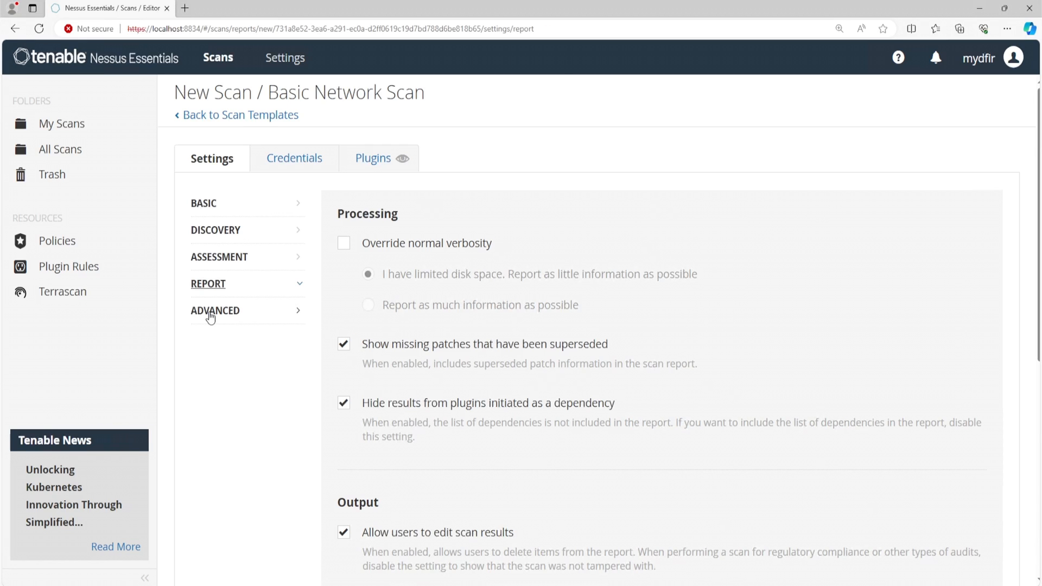
pyautogui.click(215, 311)
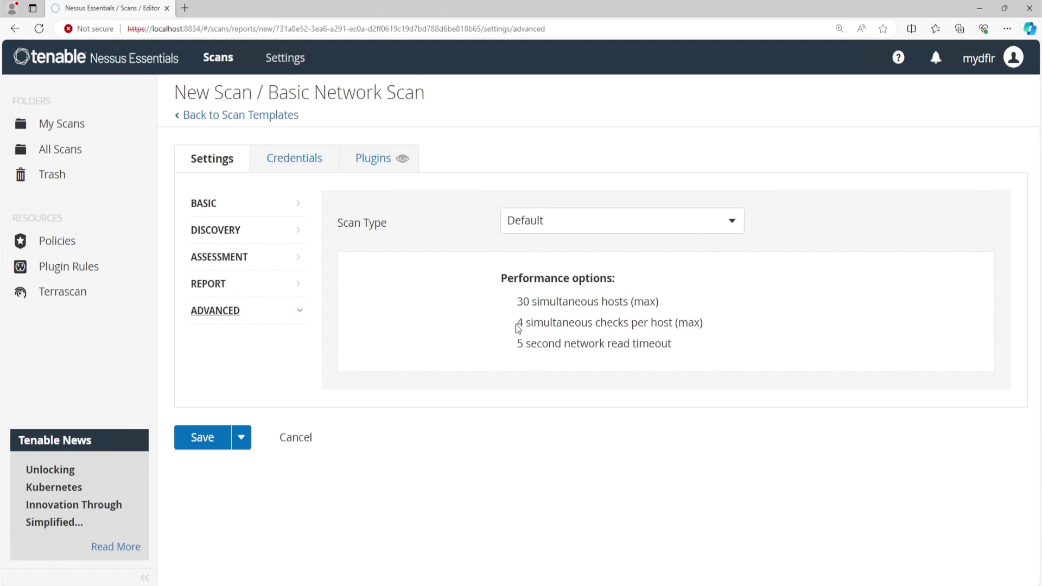
pyautogui.click(621, 220)
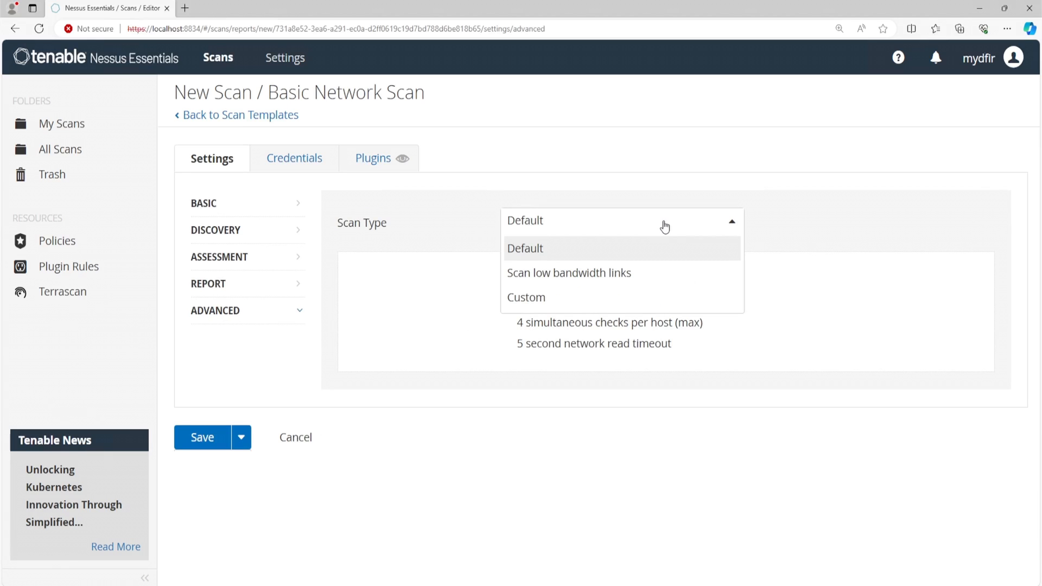
pyautogui.moveTo(678, 273)
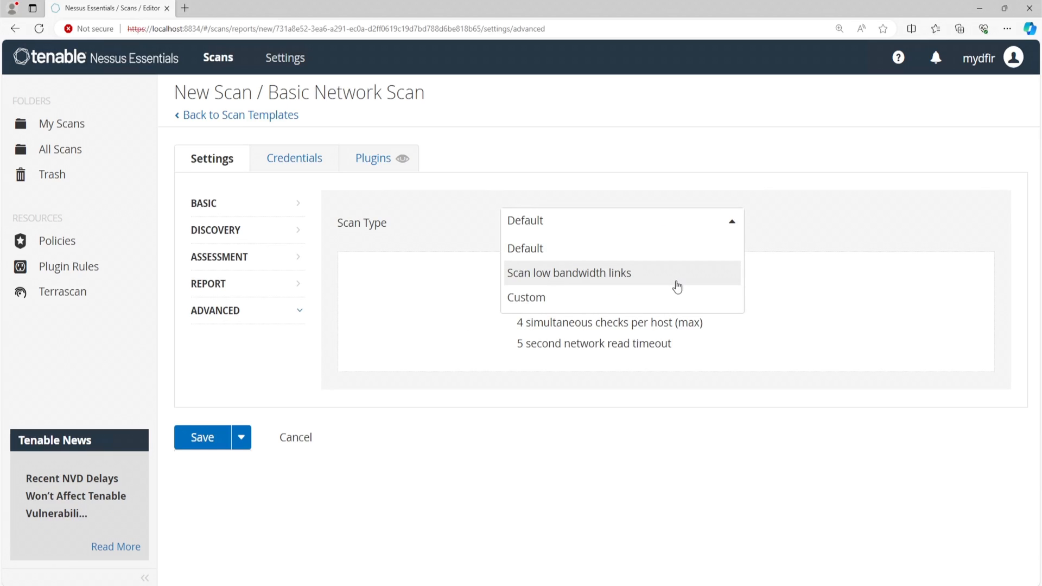
pyautogui.click(525, 248)
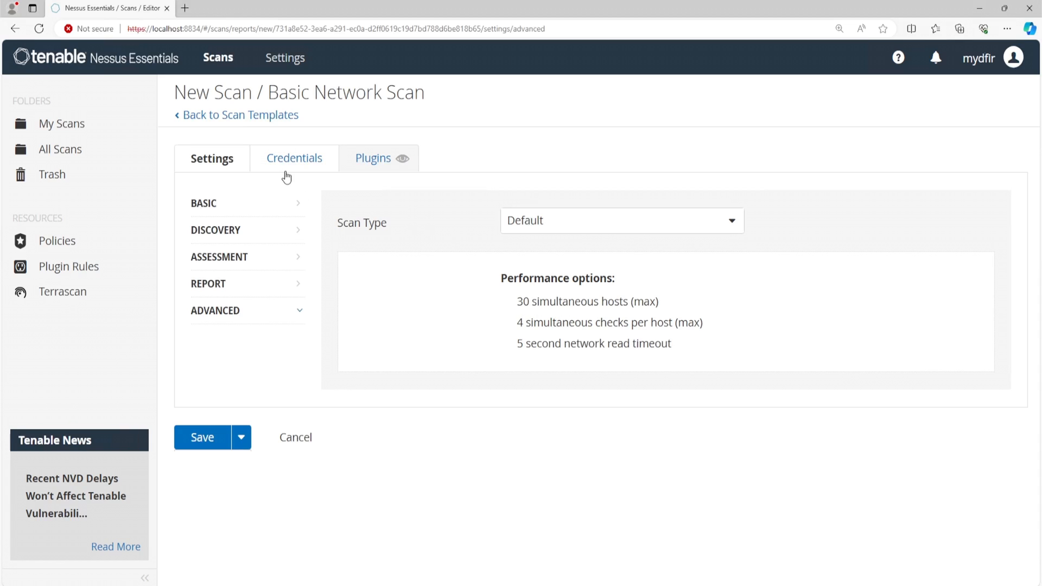
pyautogui.moveTo(373, 176)
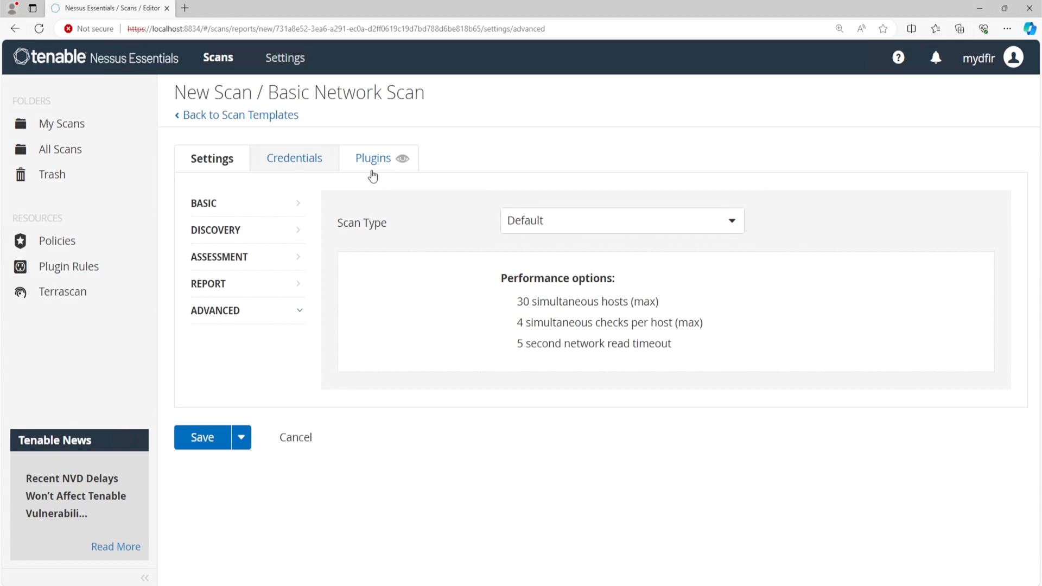
# Step: Review the scan's host credential options, then view its plugin families list
pyautogui.click(294, 158)
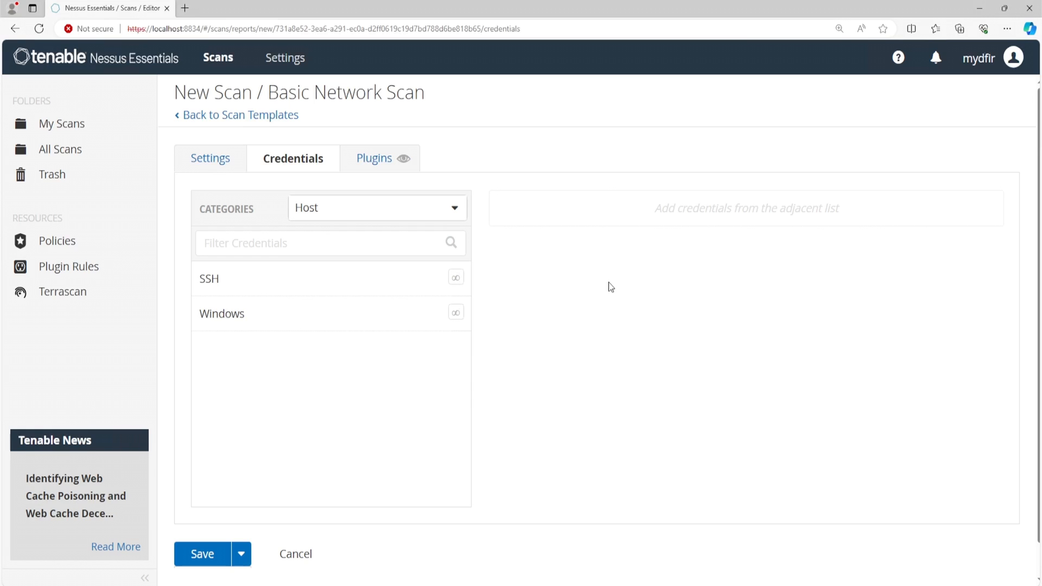
pyautogui.moveTo(447, 202)
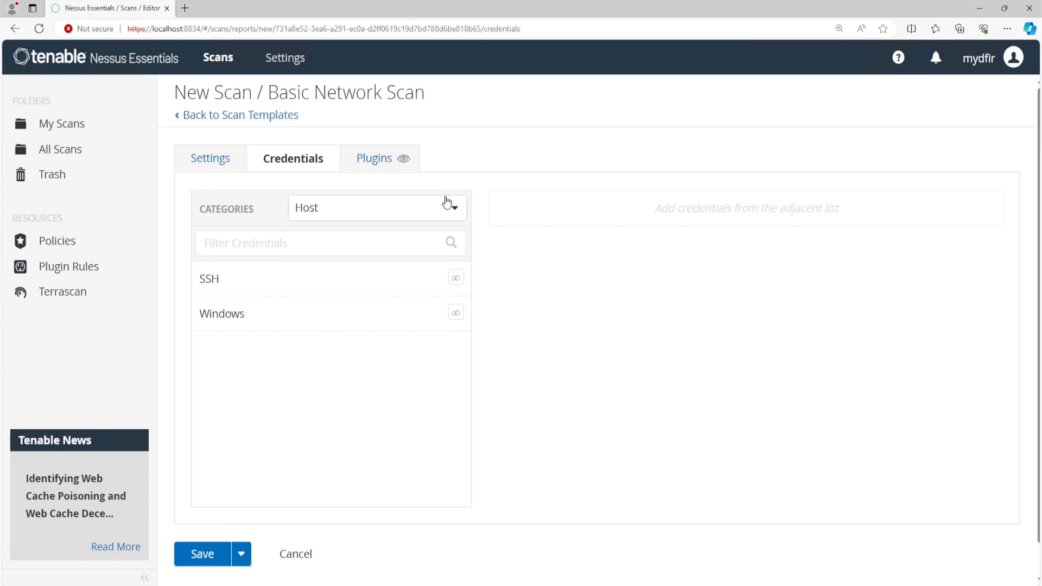
pyautogui.click(371, 159)
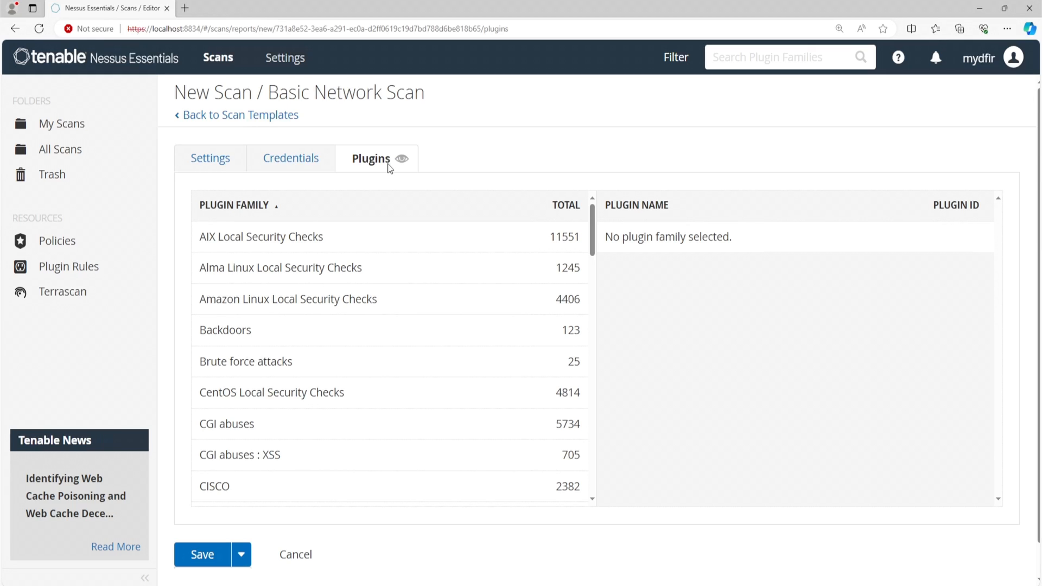
pyautogui.moveTo(318, 354)
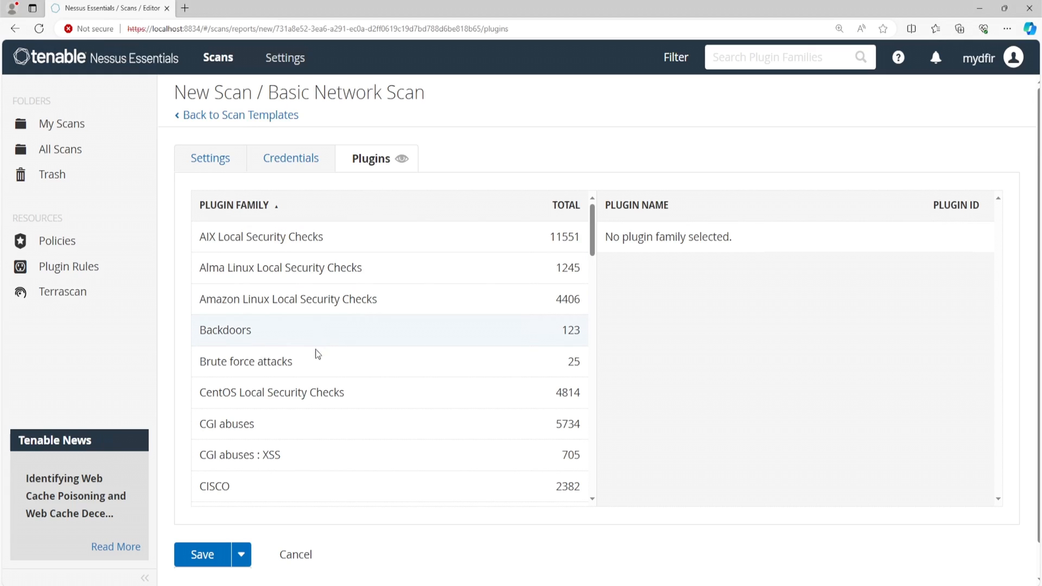
pyautogui.click(247, 361)
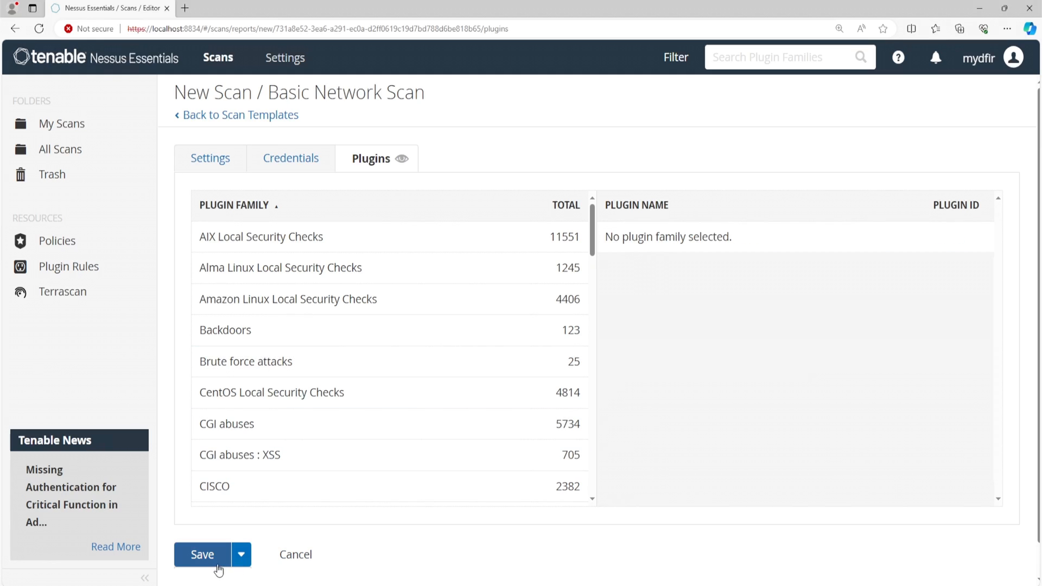
# Step: Save the Testing scan and launch it from My Scans
pyautogui.click(202, 555)
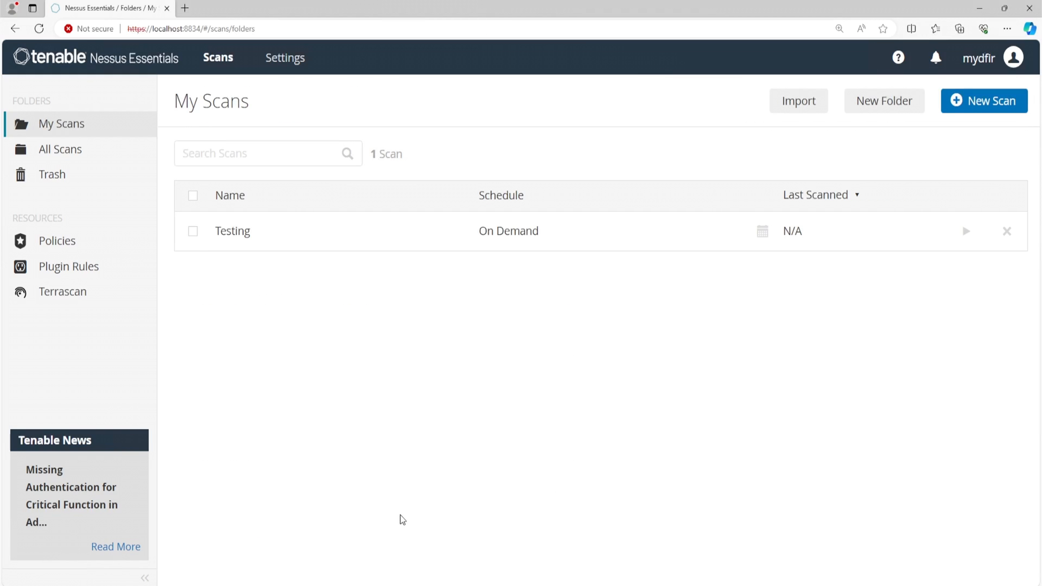
pyautogui.moveTo(966, 230)
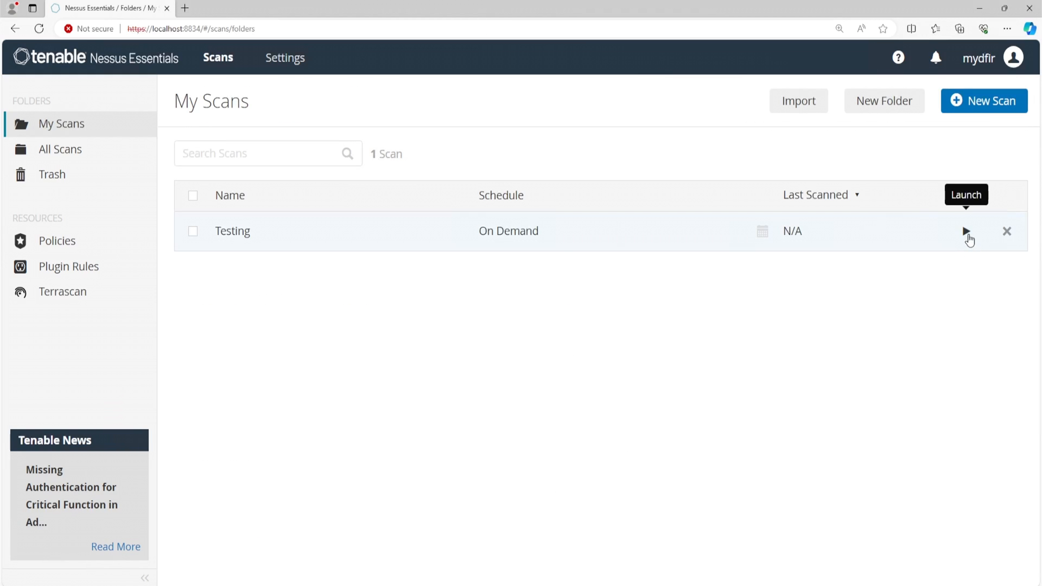
pyautogui.click(966, 230)
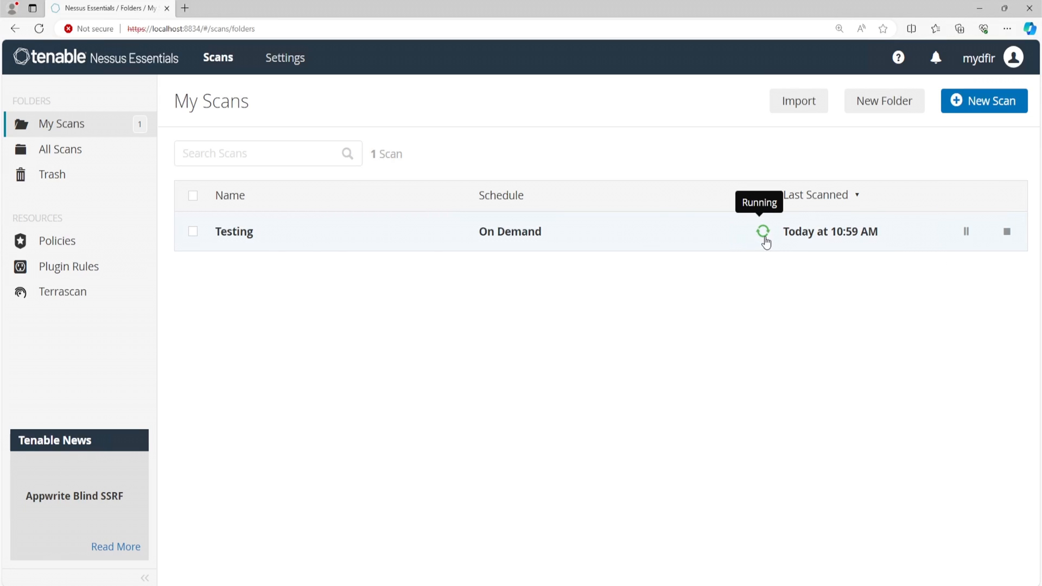
pyautogui.moveTo(759, 262)
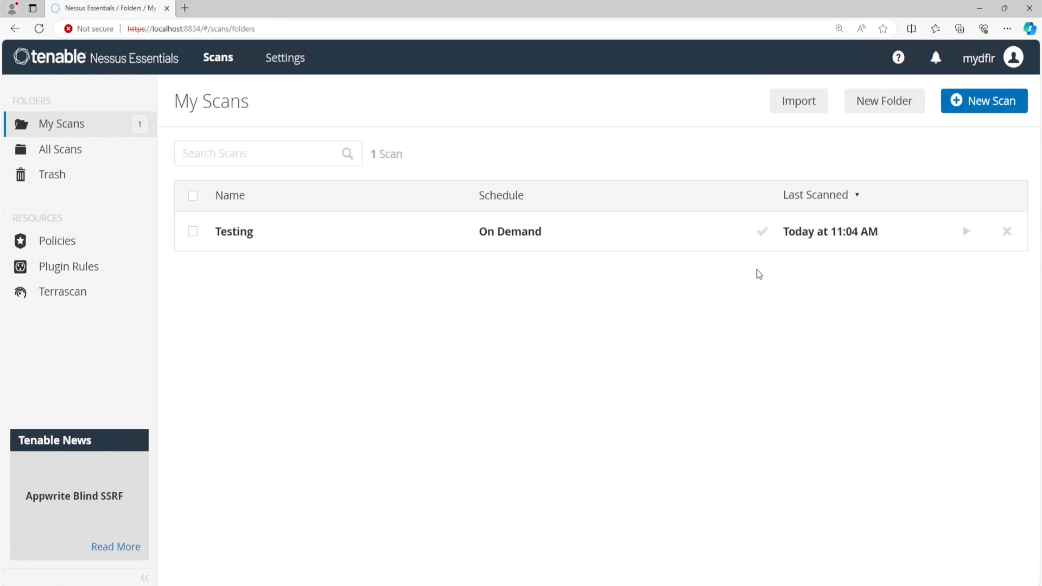
pyautogui.moveTo(763, 231)
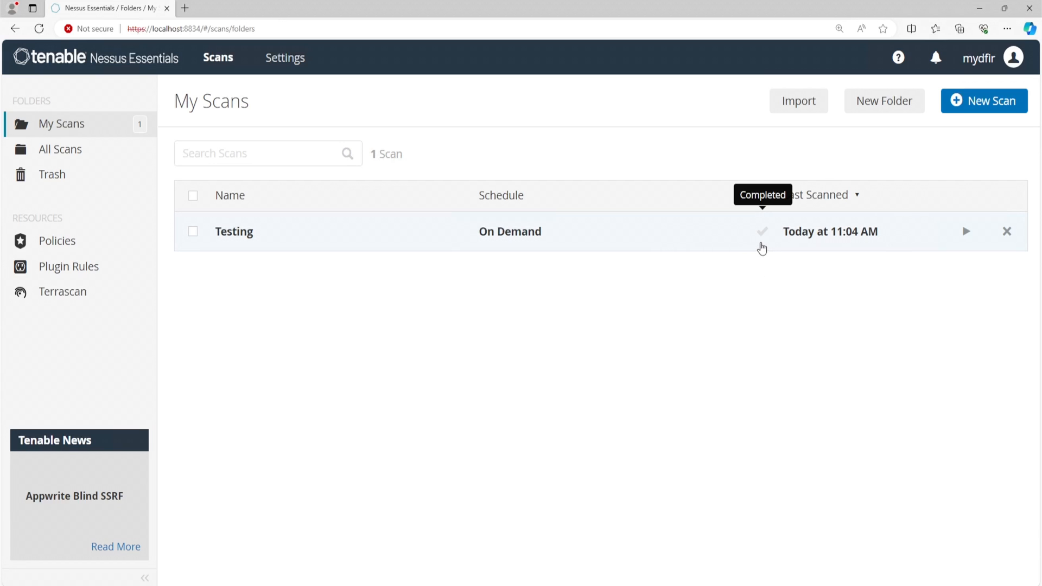
pyautogui.click(233, 232)
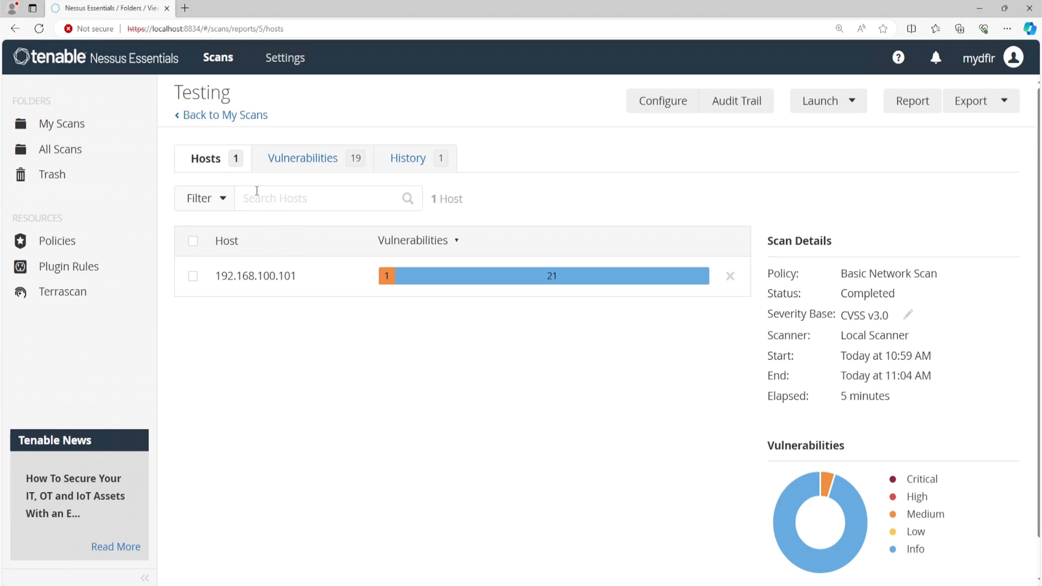
pyautogui.moveTo(318, 172)
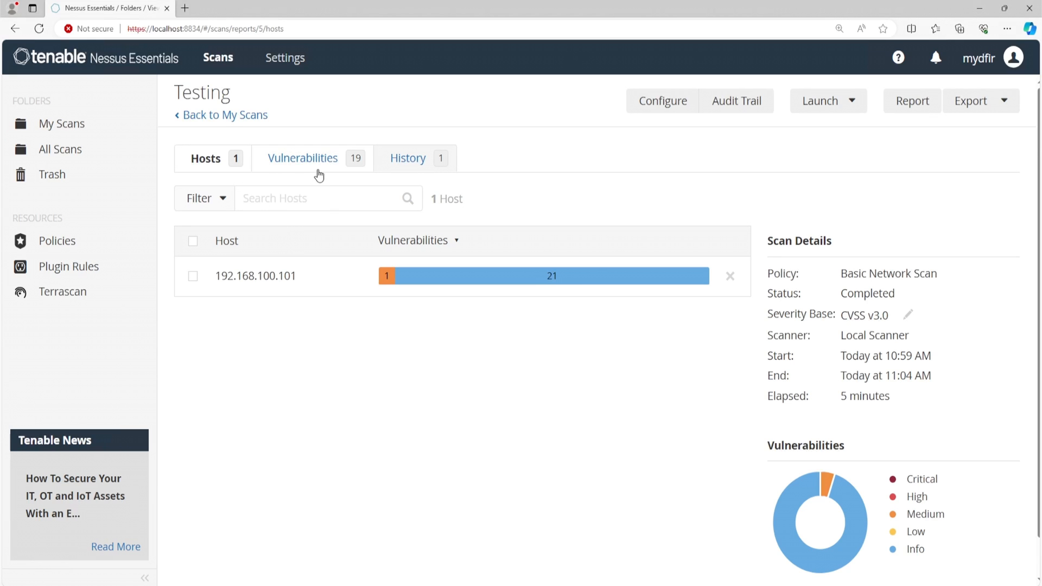
pyautogui.moveTo(319, 167)
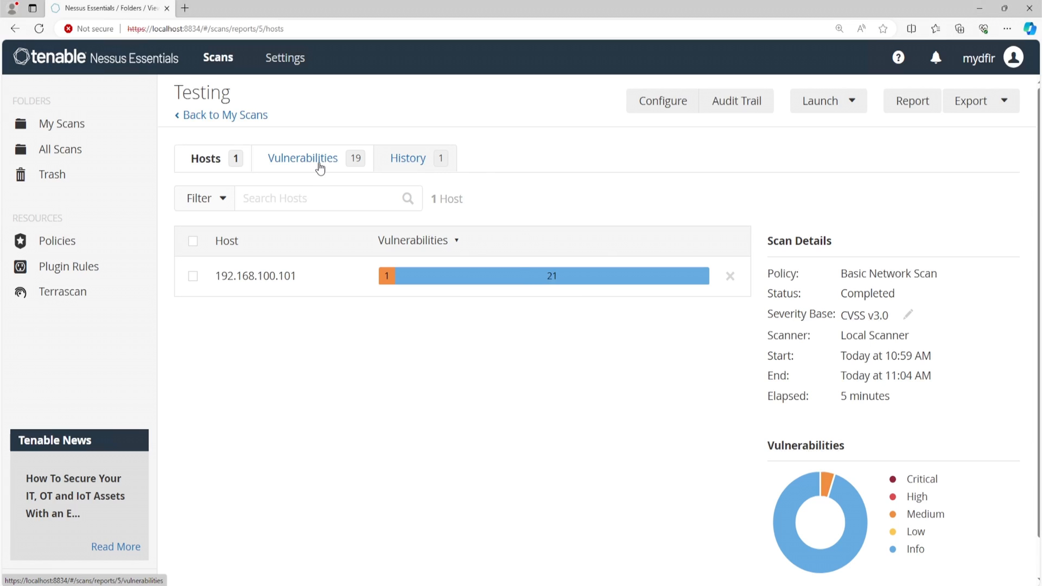
pyautogui.click(302, 159)
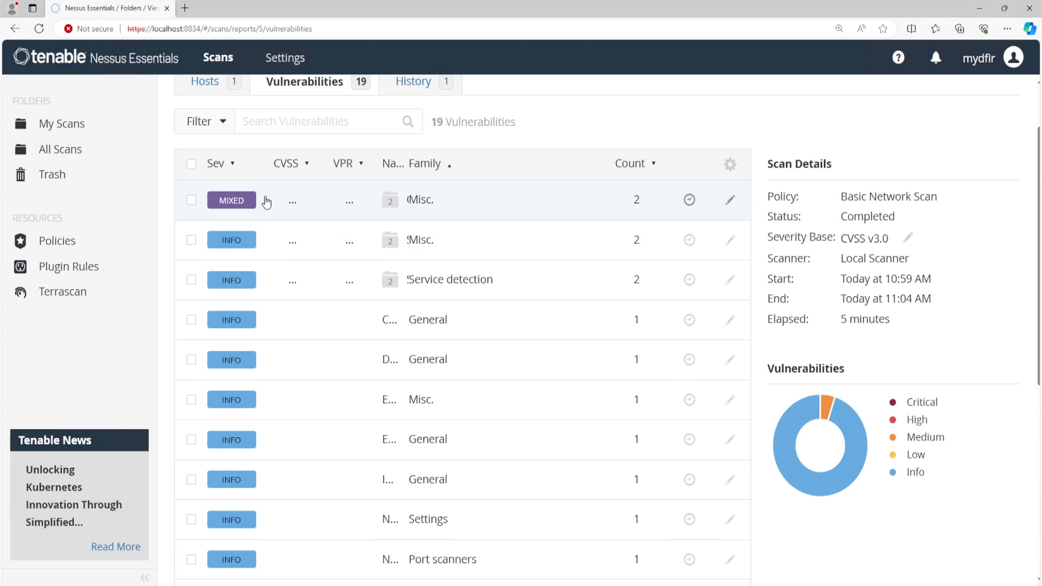
pyautogui.moveTo(259, 191)
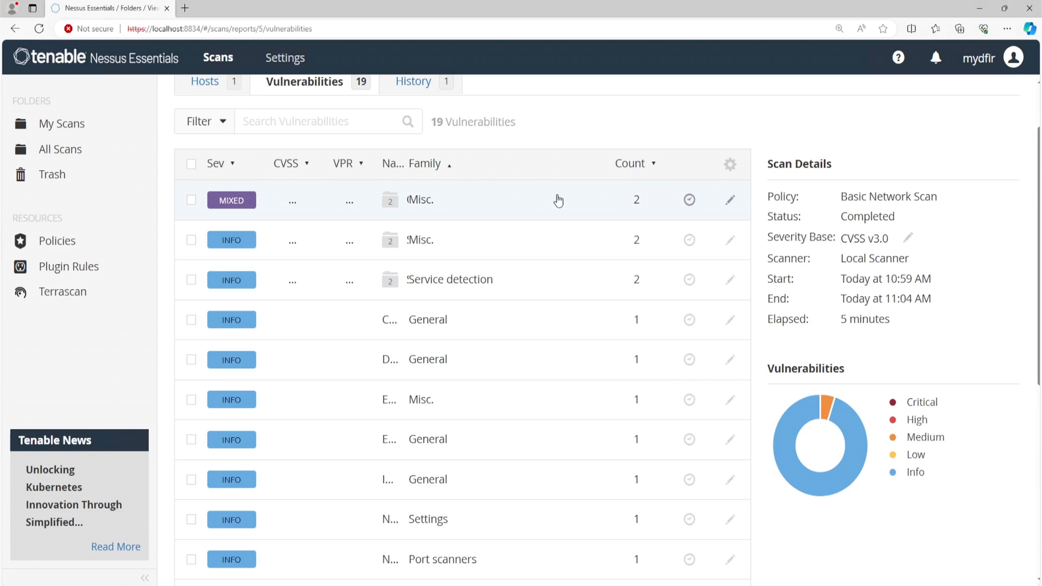
pyautogui.moveTo(593, 207)
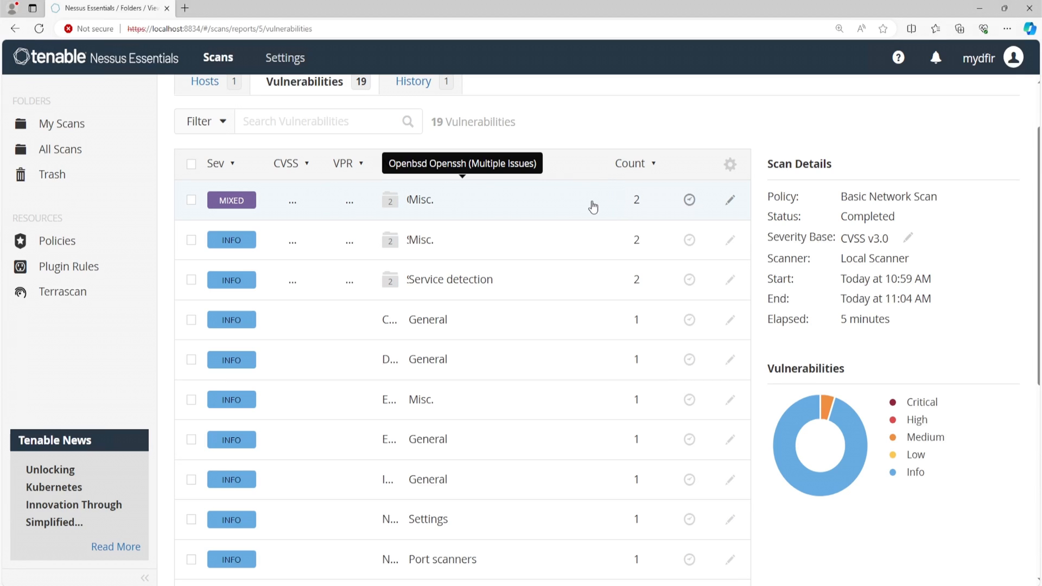
pyautogui.moveTo(255, 211)
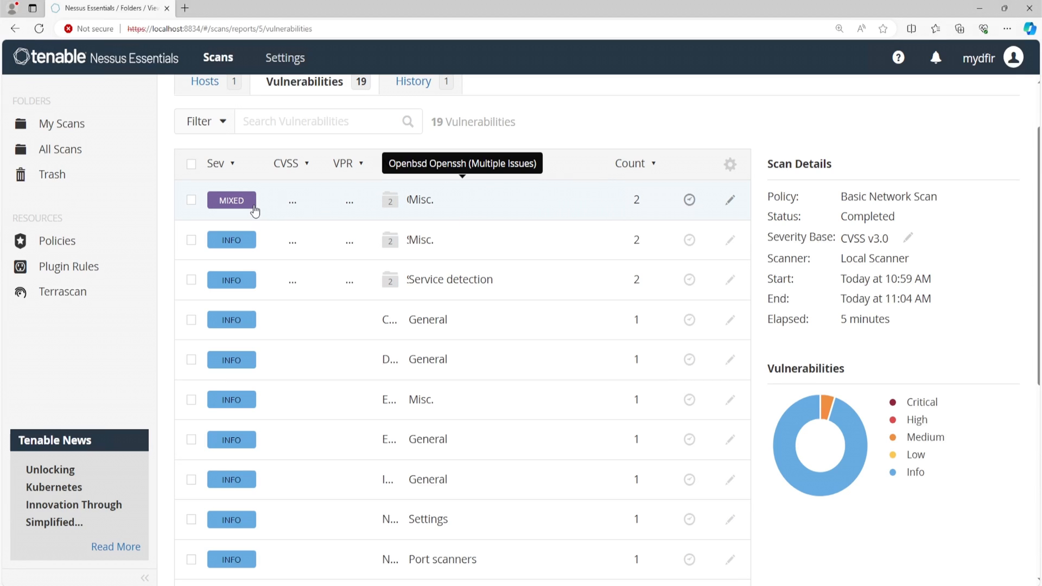
pyautogui.moveTo(500, 213)
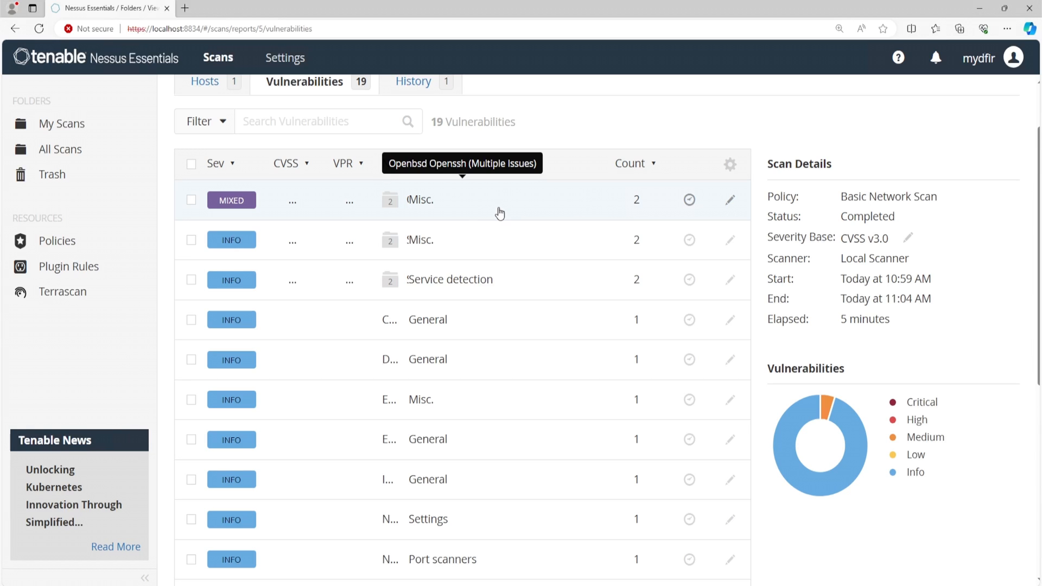
# Step: View the Openbsd Openssh group's medium SSH Terrapin (CVE-2023-48795) finding details, description and solution
pyautogui.click(420, 199)
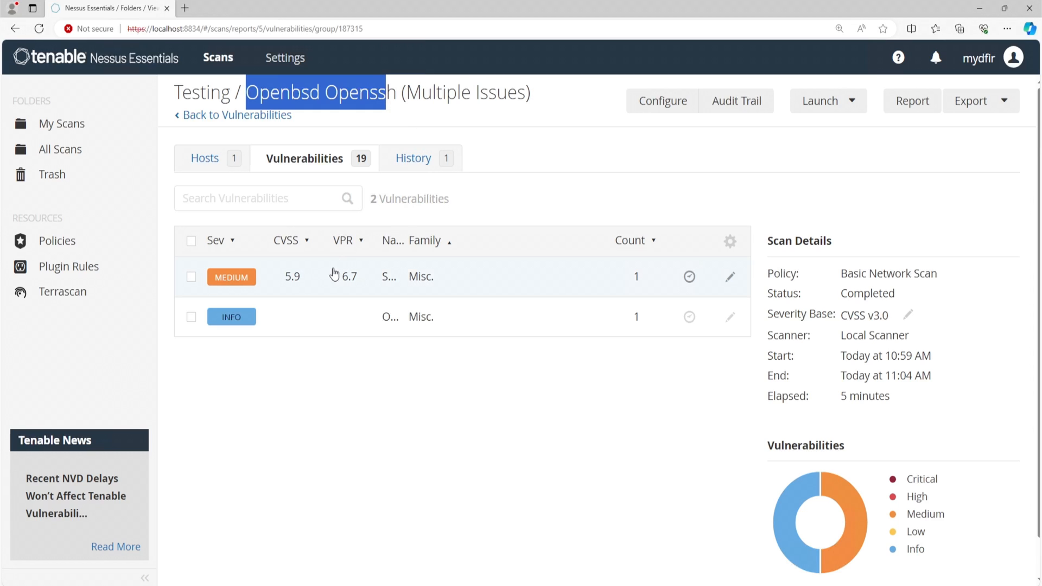
pyautogui.moveTo(310, 281)
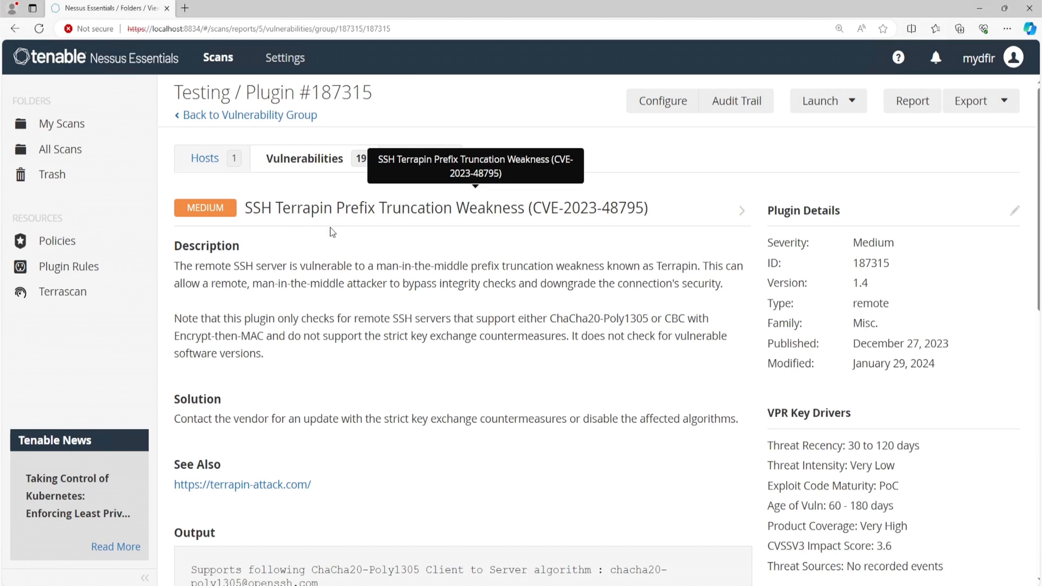
pyautogui.moveTo(438, 226)
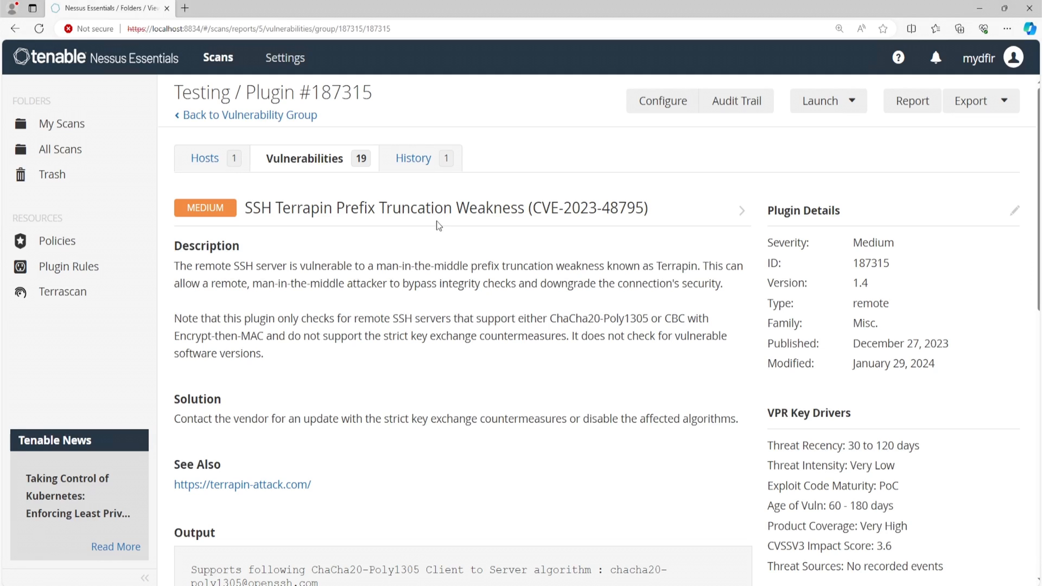
pyautogui.moveTo(320, 338)
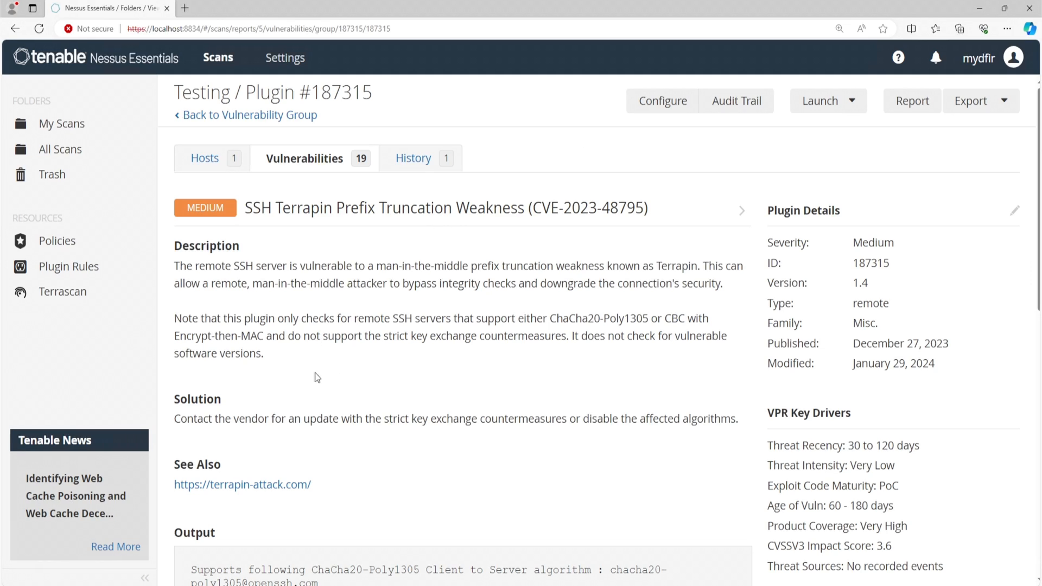
pyautogui.scroll(-3)
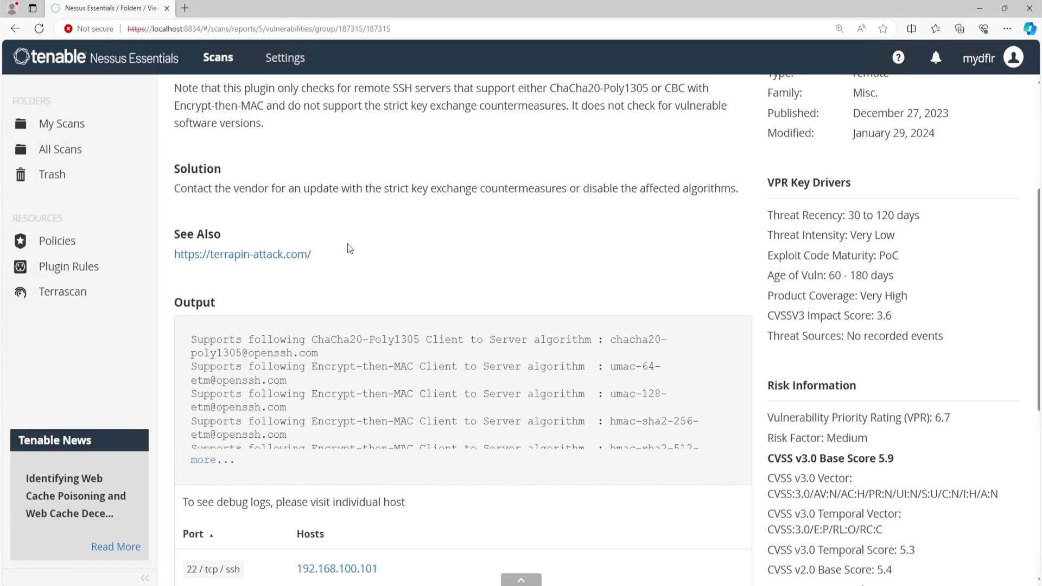
pyautogui.moveTo(316, 264)
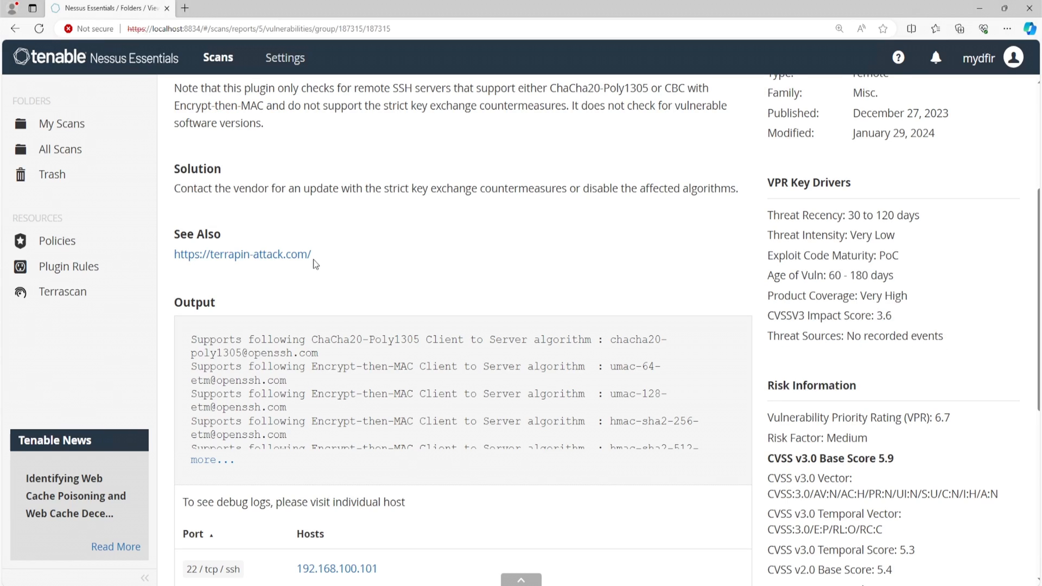
pyautogui.scroll(-3)
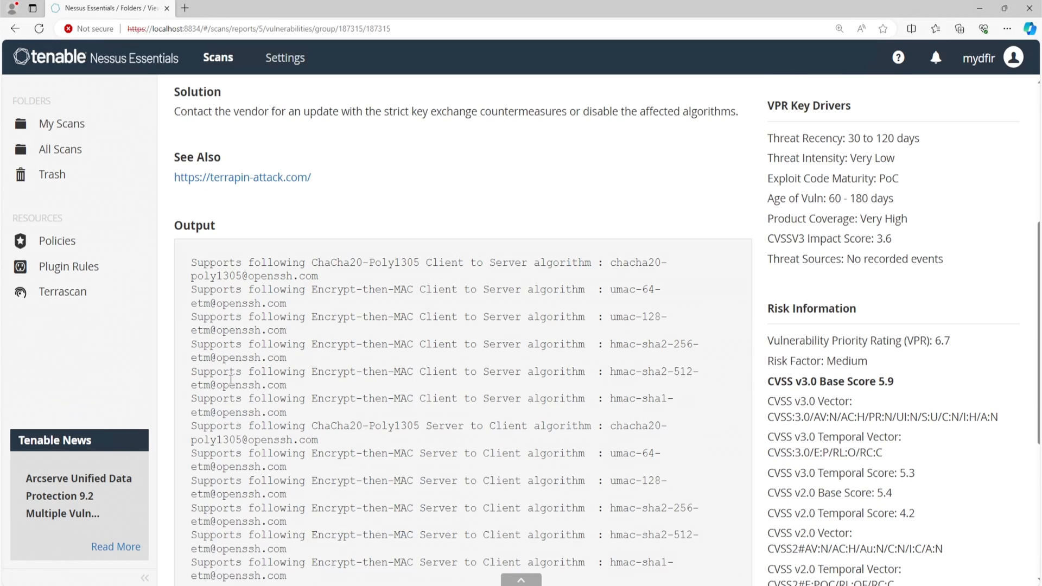
pyautogui.scroll(3)
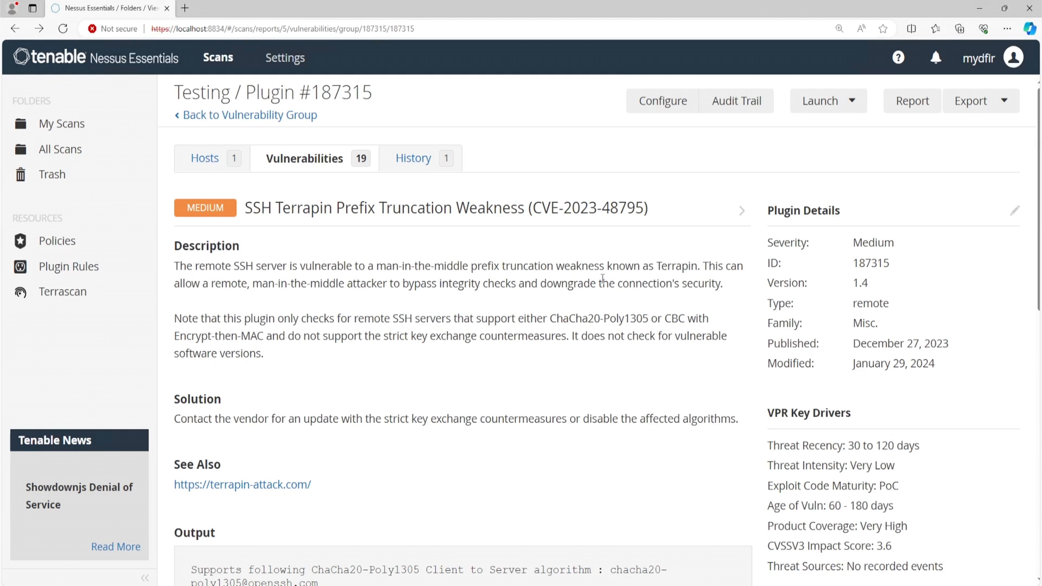
pyautogui.moveTo(899, 121)
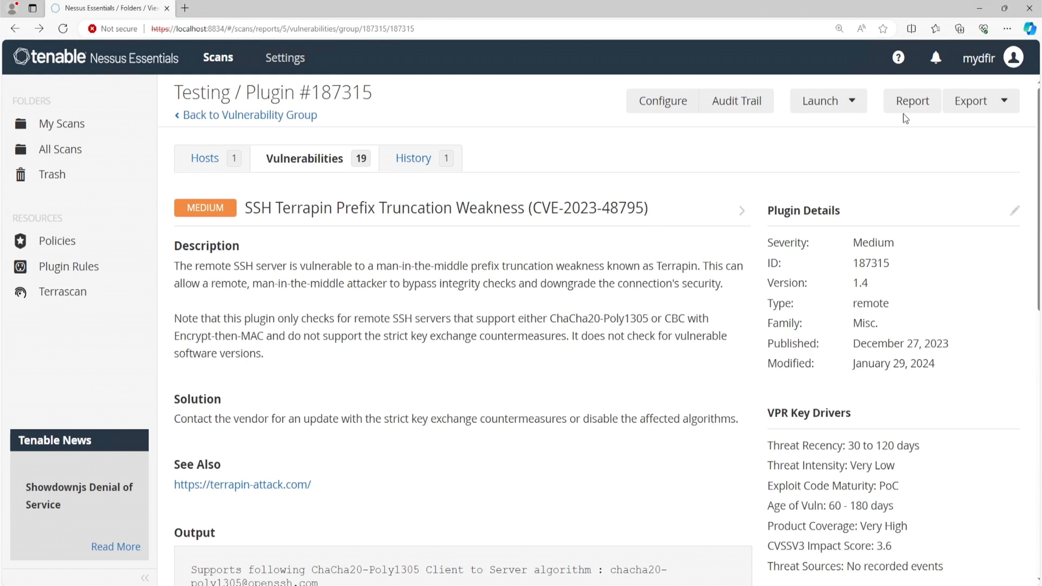
pyautogui.moveTo(912, 100)
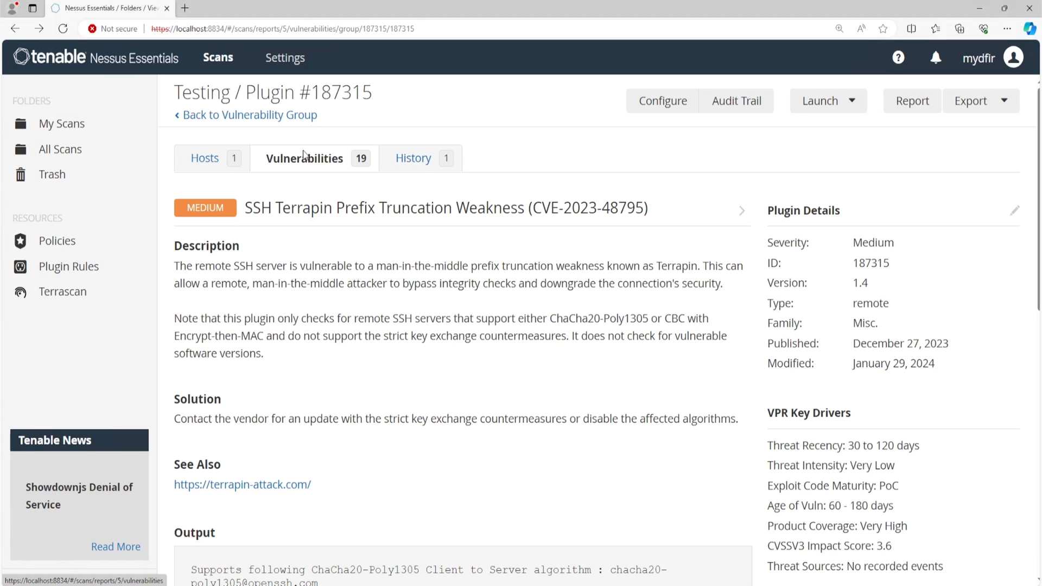
pyautogui.moveTo(249, 114)
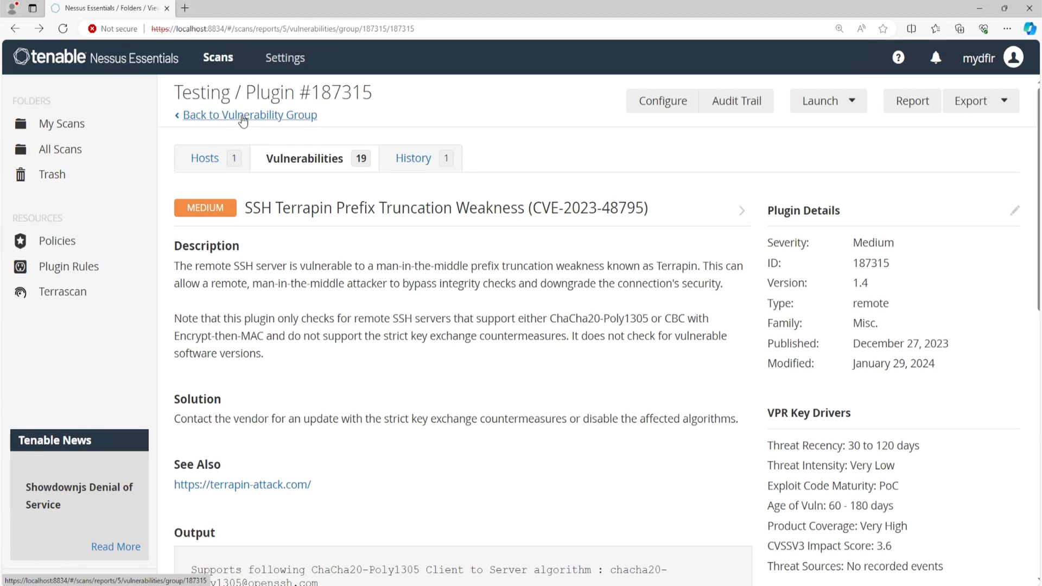
pyautogui.moveTo(914, 113)
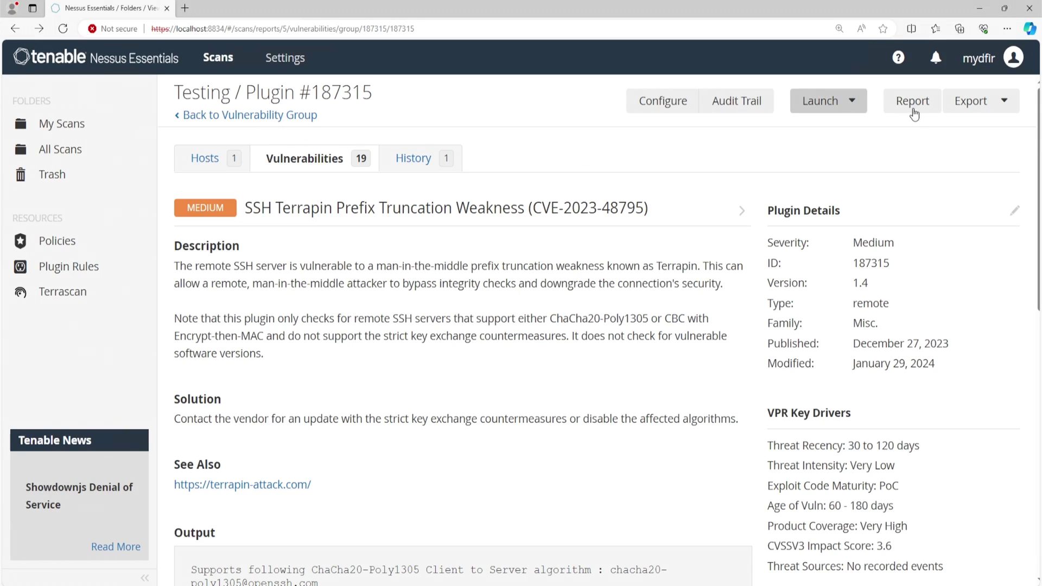
pyautogui.moveTo(296, 287)
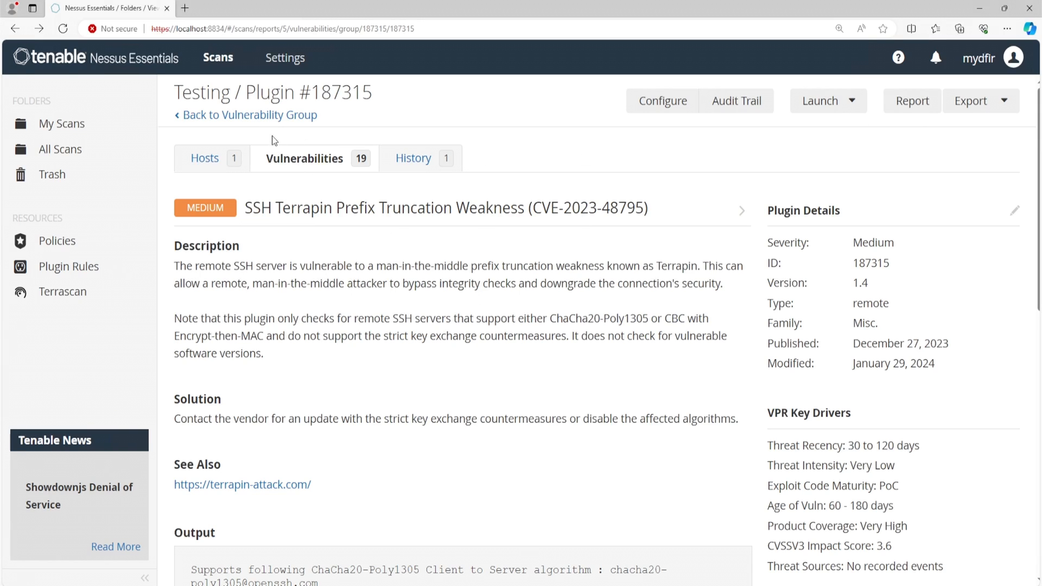
# Step: Generate an HTML Complete List of Vulnerabilities by Host report and open the downloaded file
pyautogui.click(246, 114)
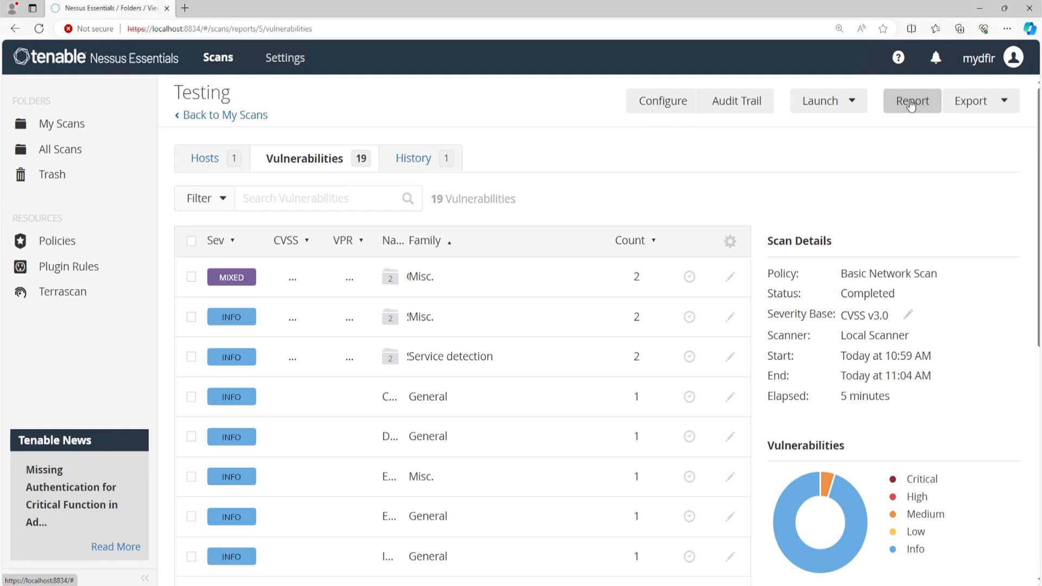
pyautogui.click(911, 100)
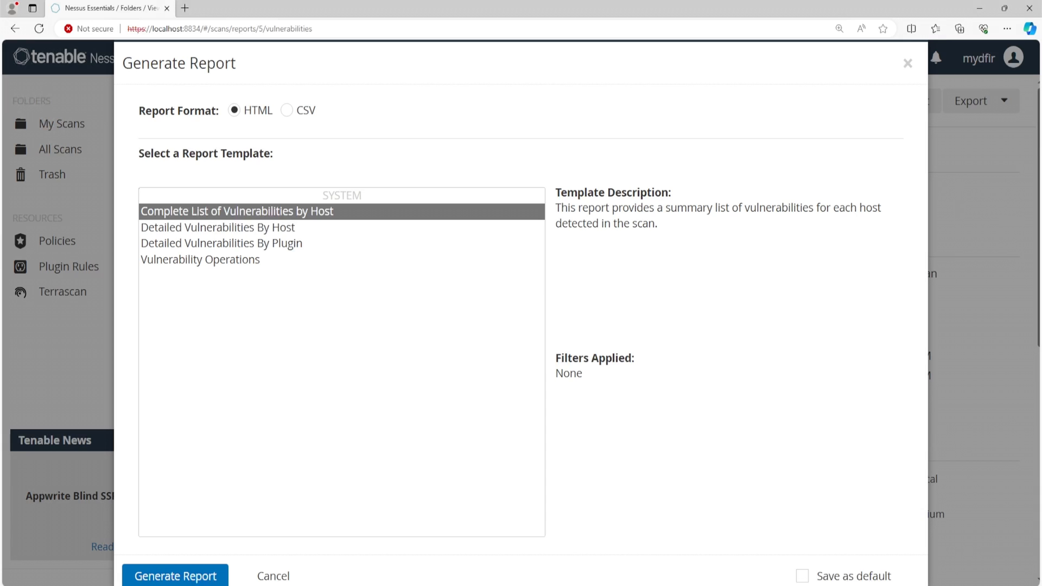
pyautogui.moveTo(343, 239)
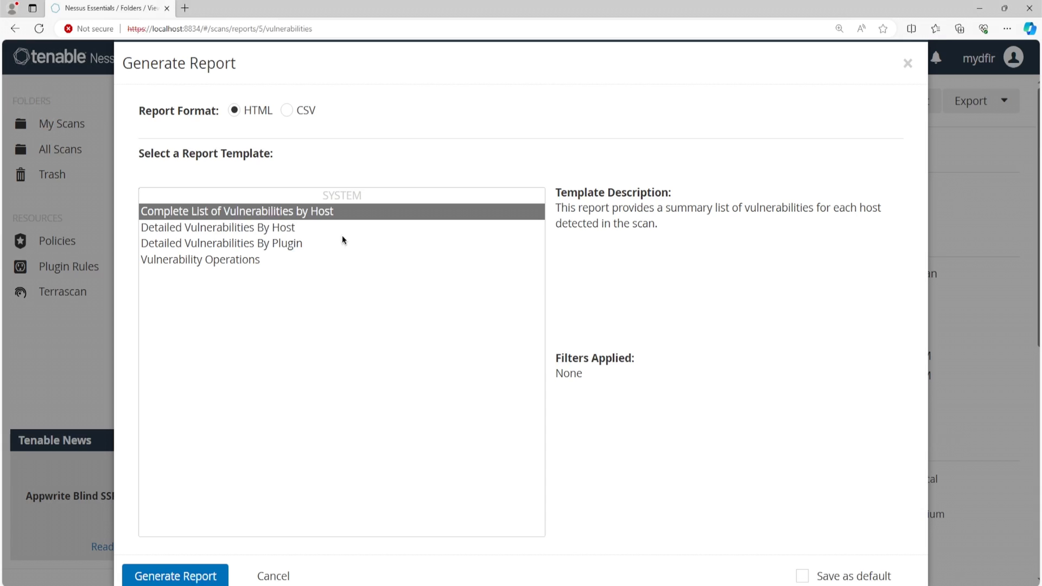
pyautogui.moveTo(260, 250)
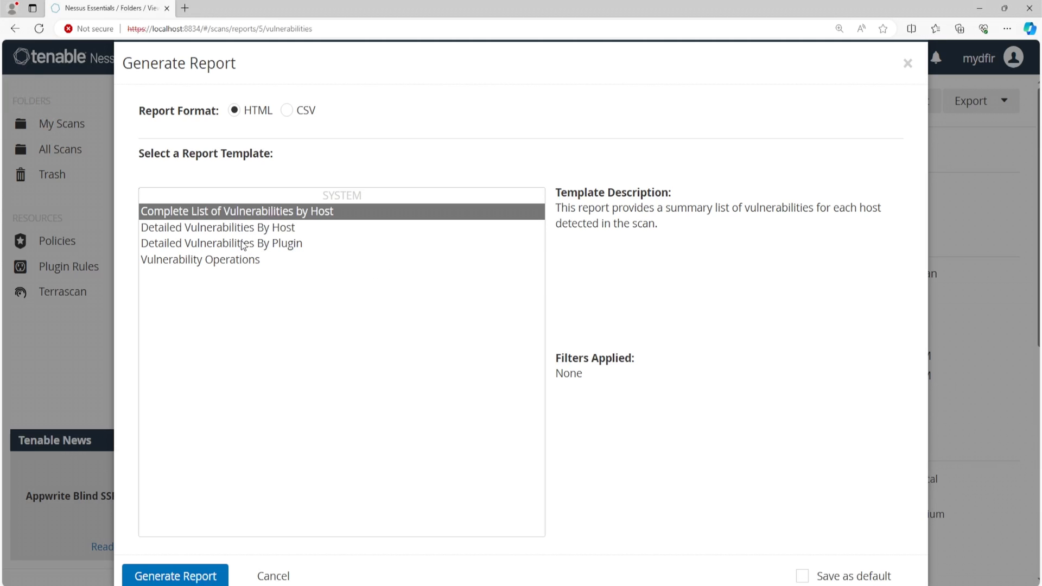
pyautogui.moveTo(174, 576)
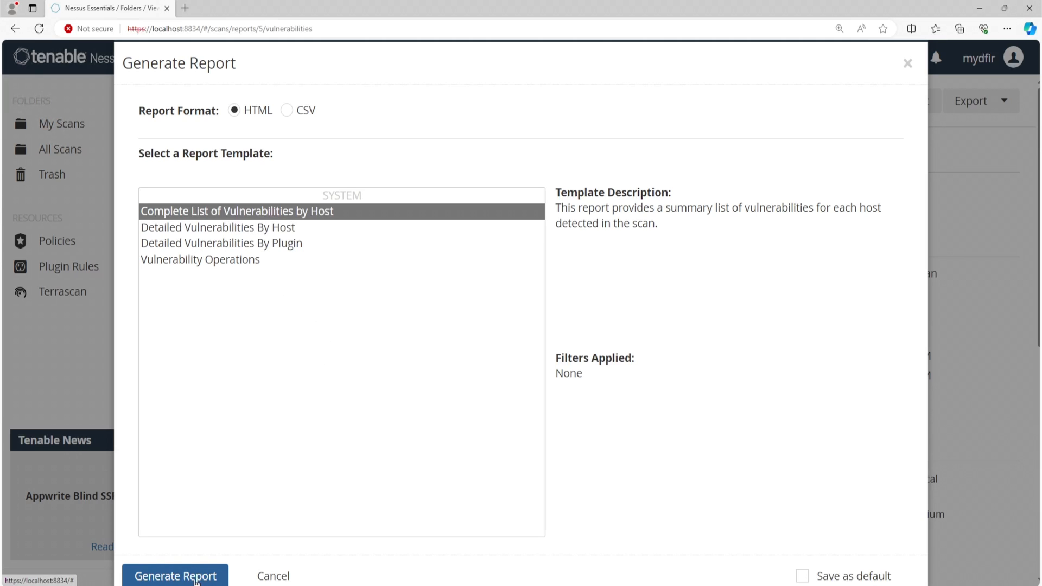
pyautogui.click(176, 576)
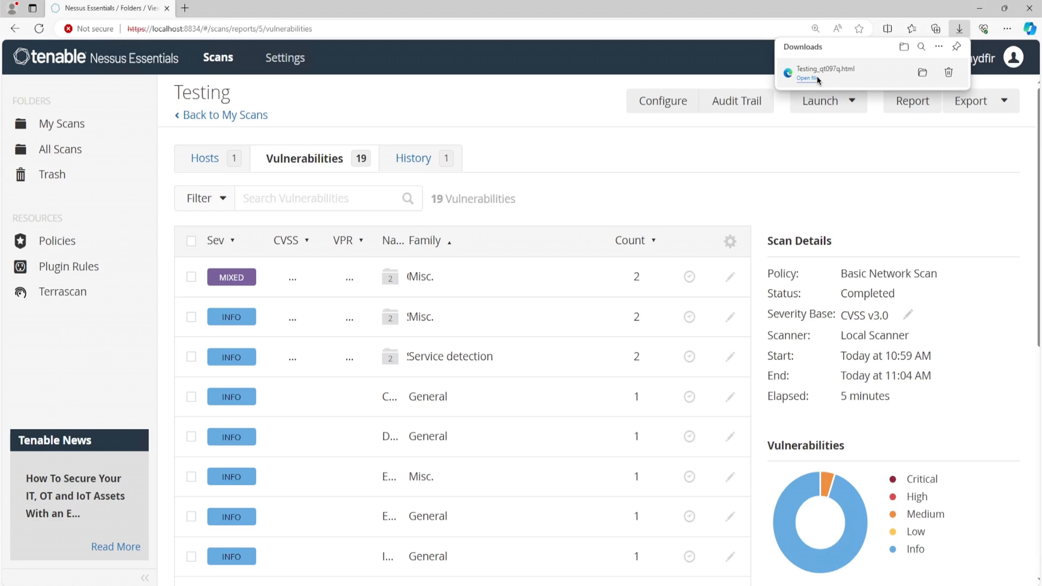
pyautogui.click(804, 78)
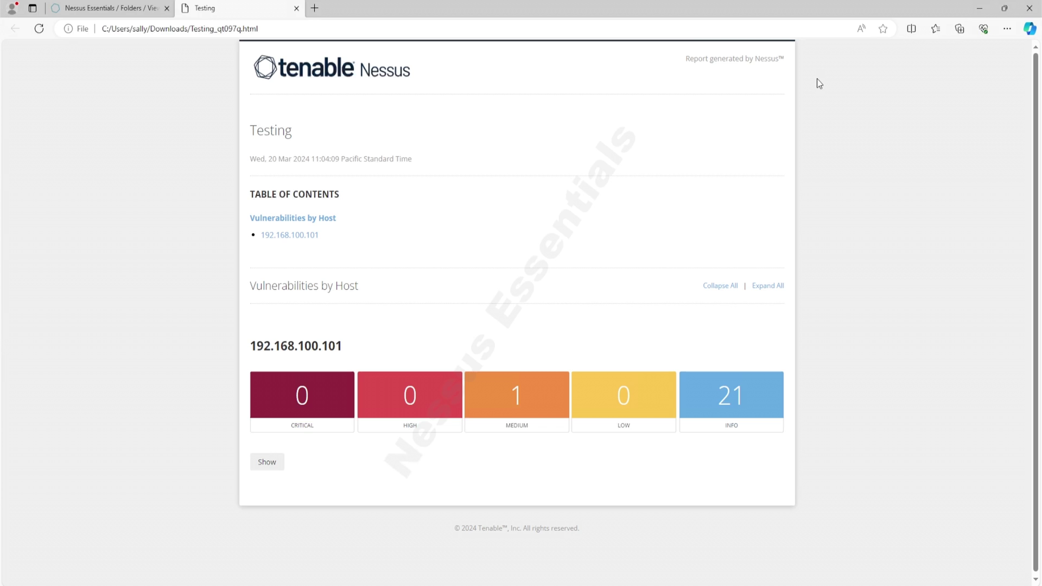